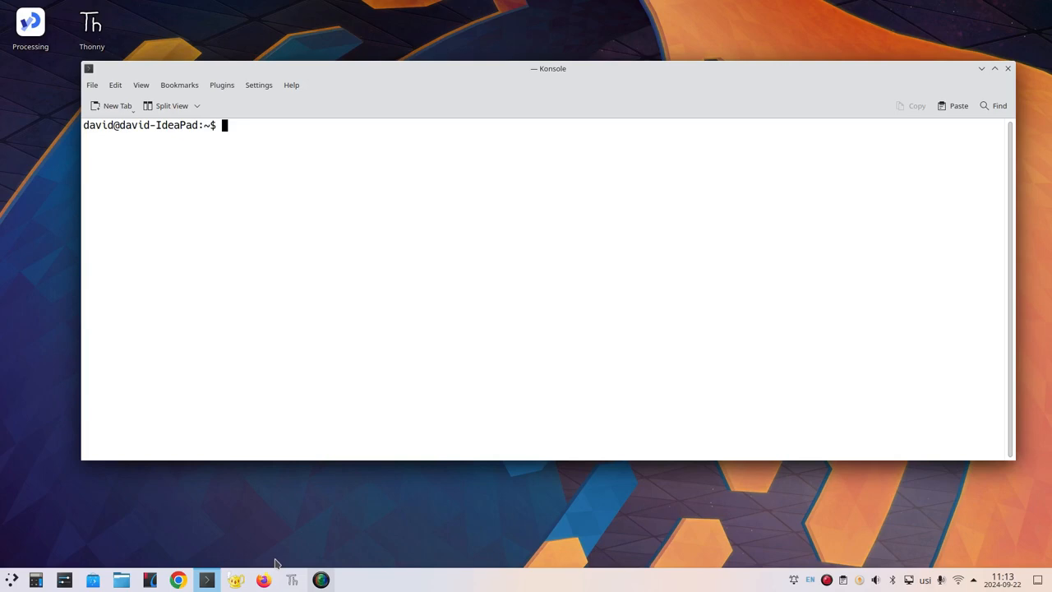
Move into Documents/jvenv and activate its virtual environment with source bin/activate.
text(cd)
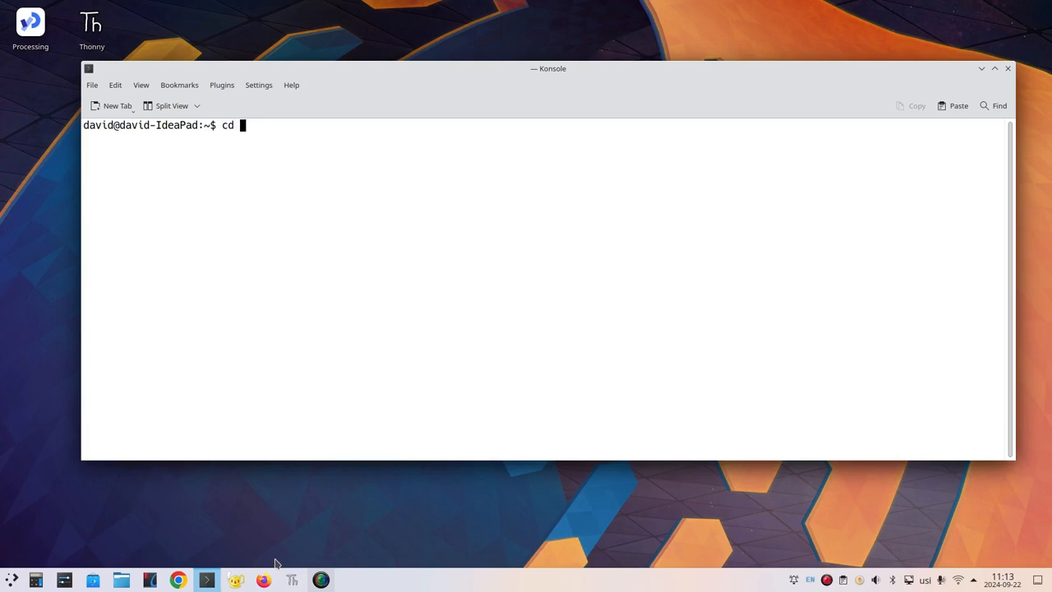
text(Documents)
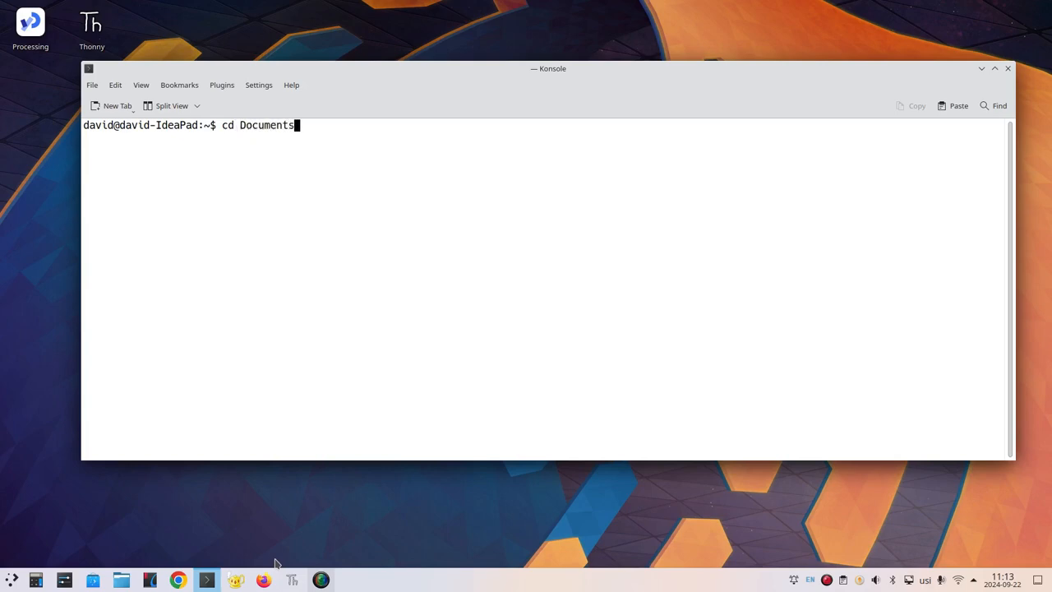
text(/jvenv)
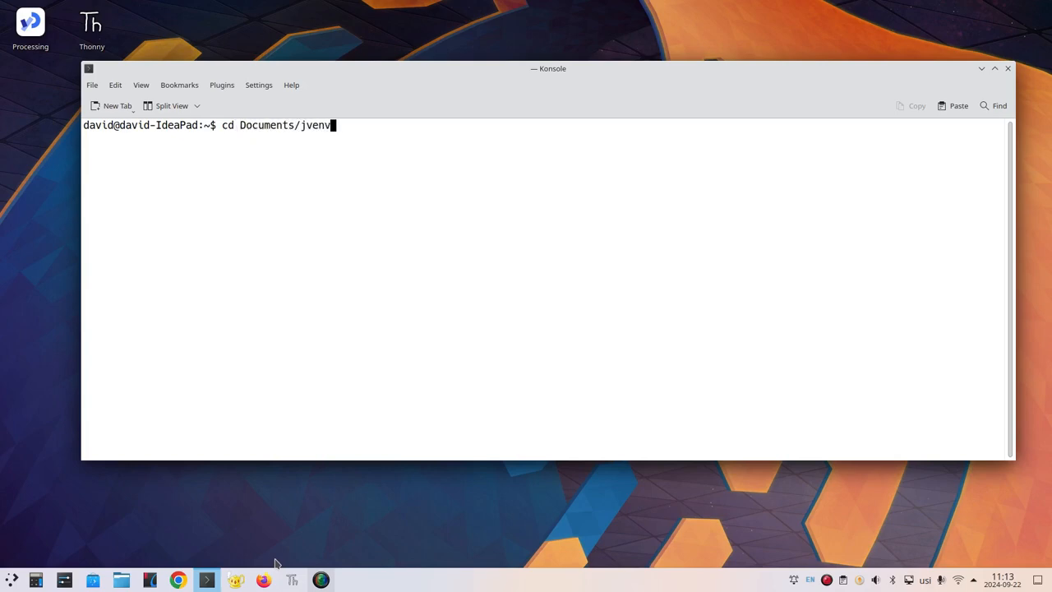
key(Return)
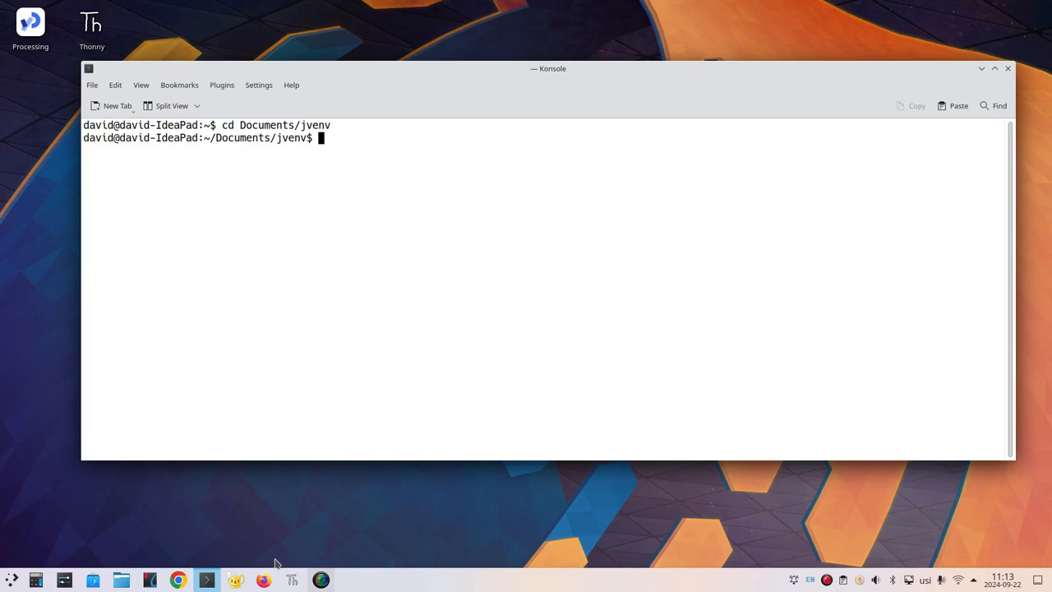
text(source)
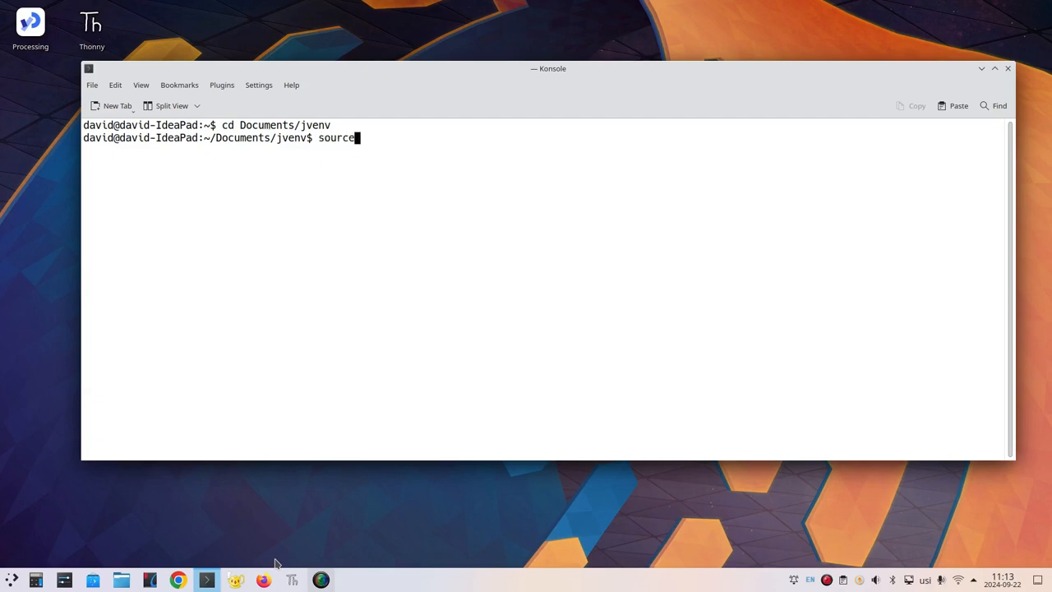
text(bin/act)
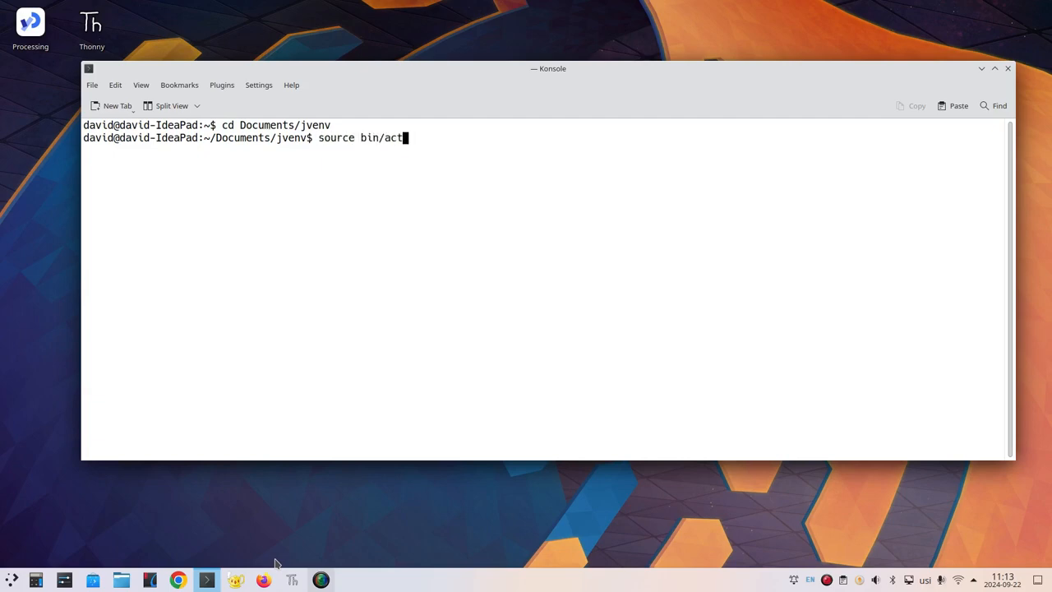
text(ivate)
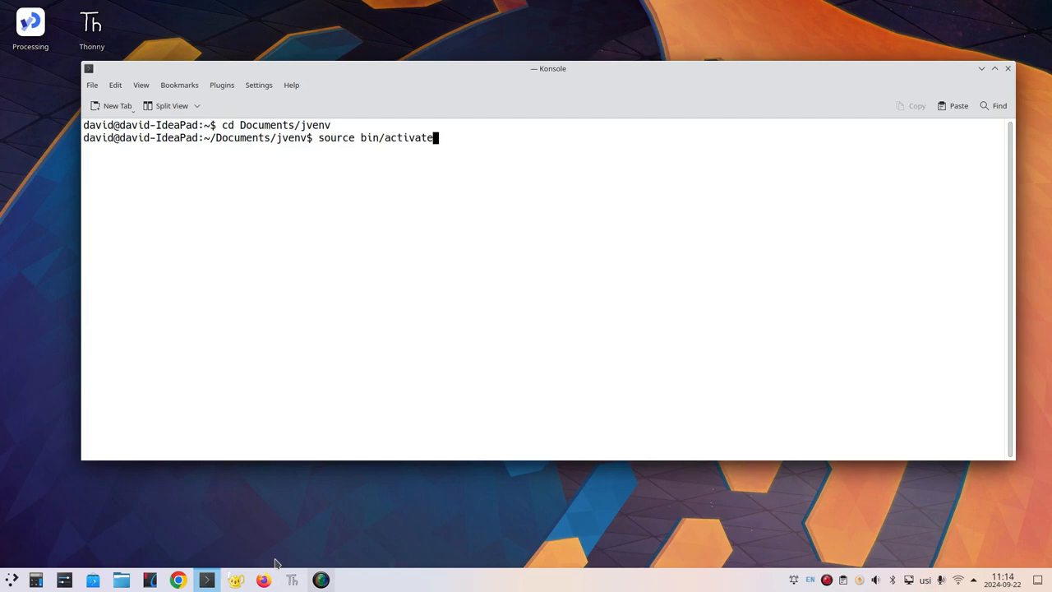
key(Return)
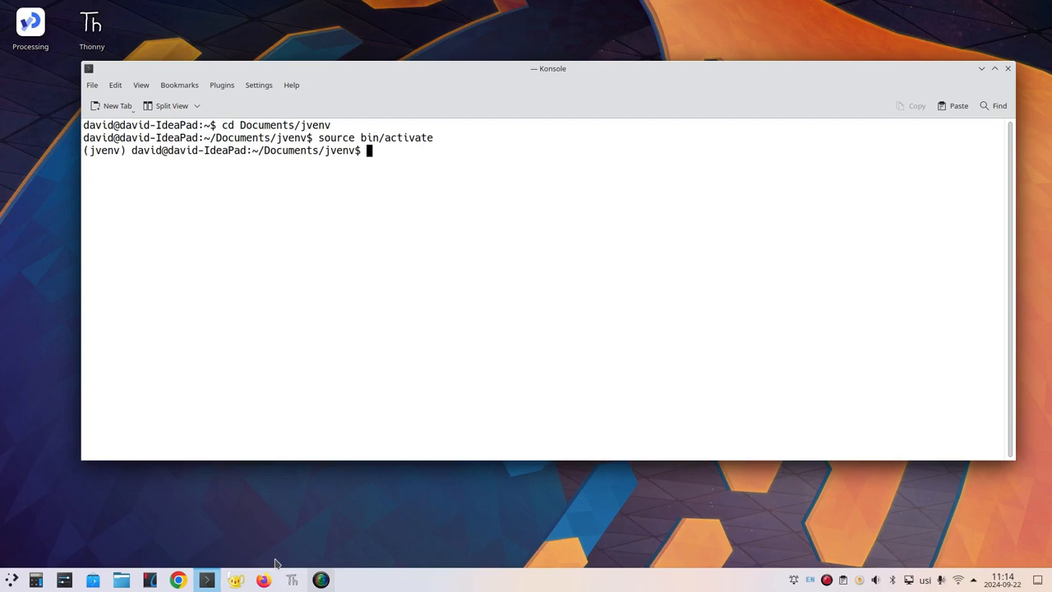
Start the Jupyter notebook server, opening it in Firefox.
text(jupyter no)
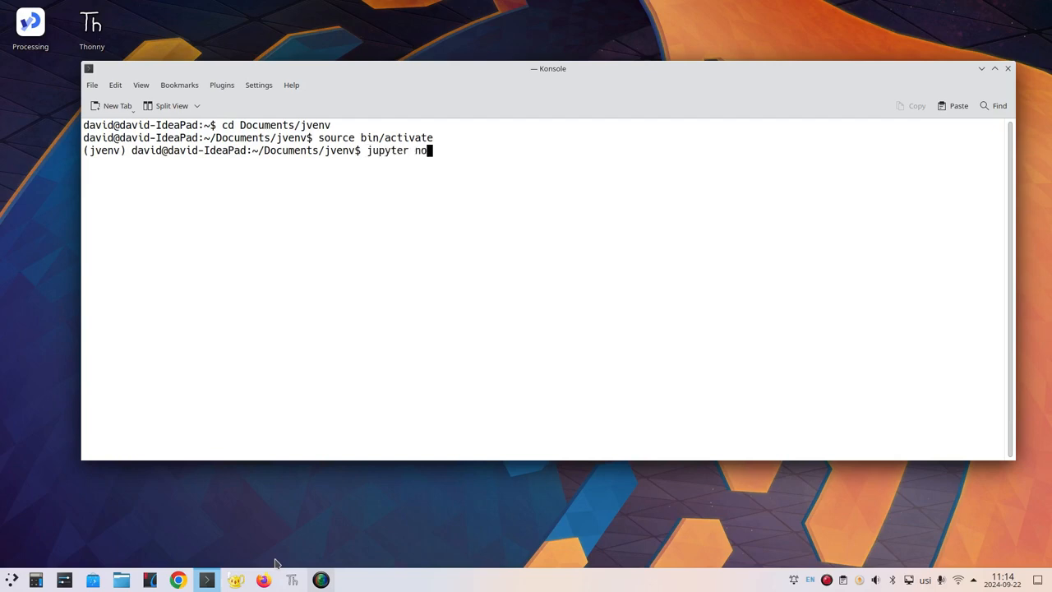
key(Return)
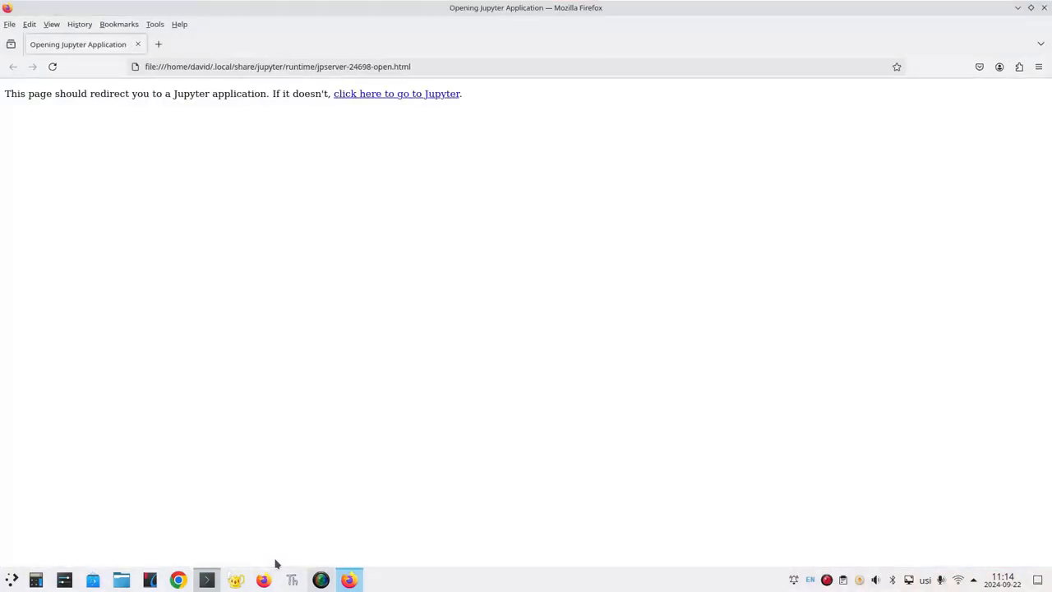
Create a new folder named basic_notebook in the server's root directory.
click(397, 92)
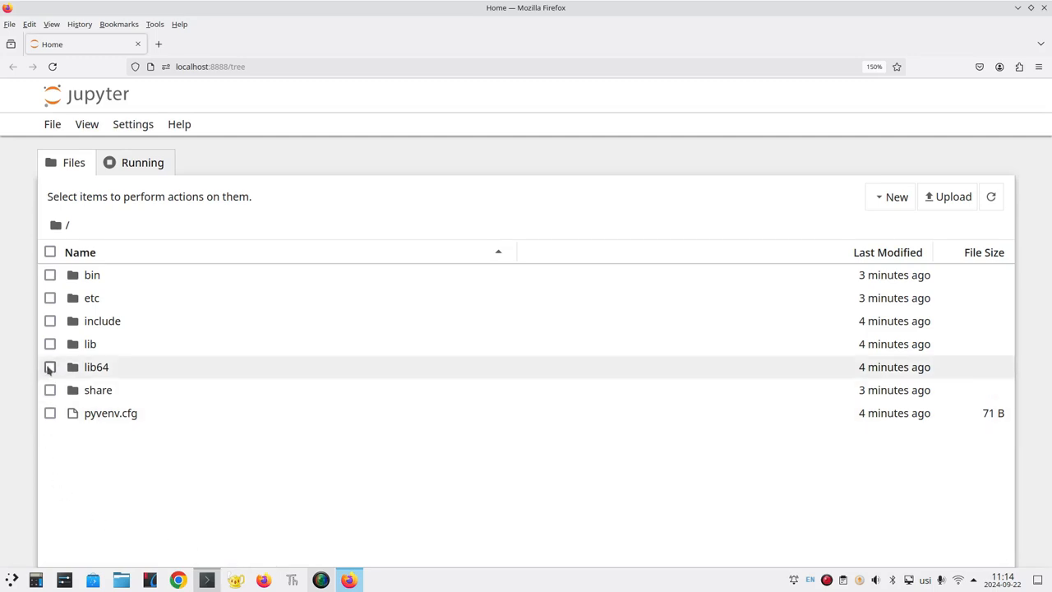
mouse_move(56, 225)
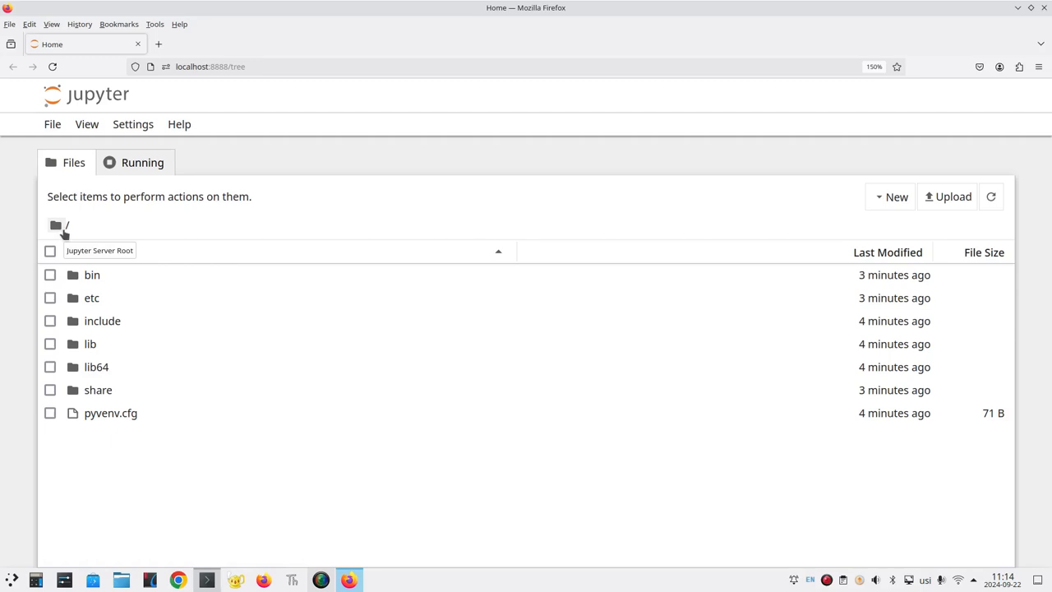
mouse_move(296, 297)
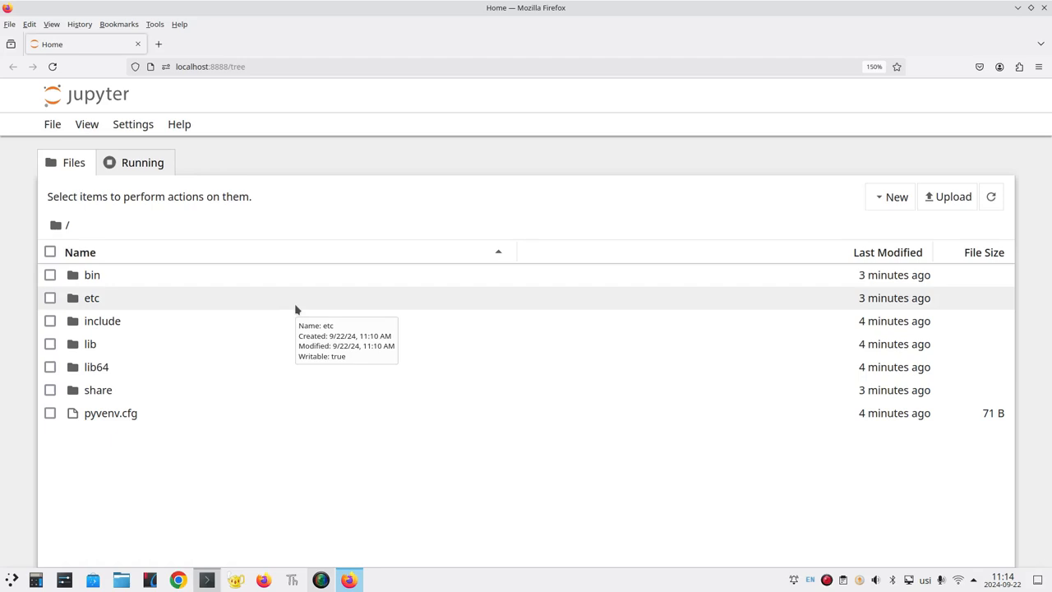
mouse_move(420, 280)
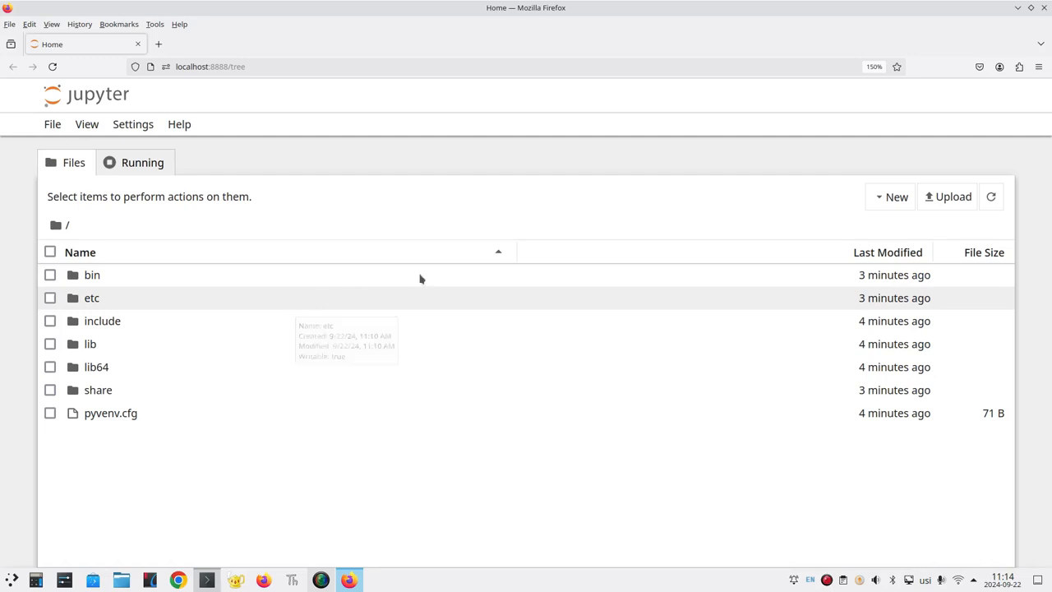
mouse_move(897, 197)
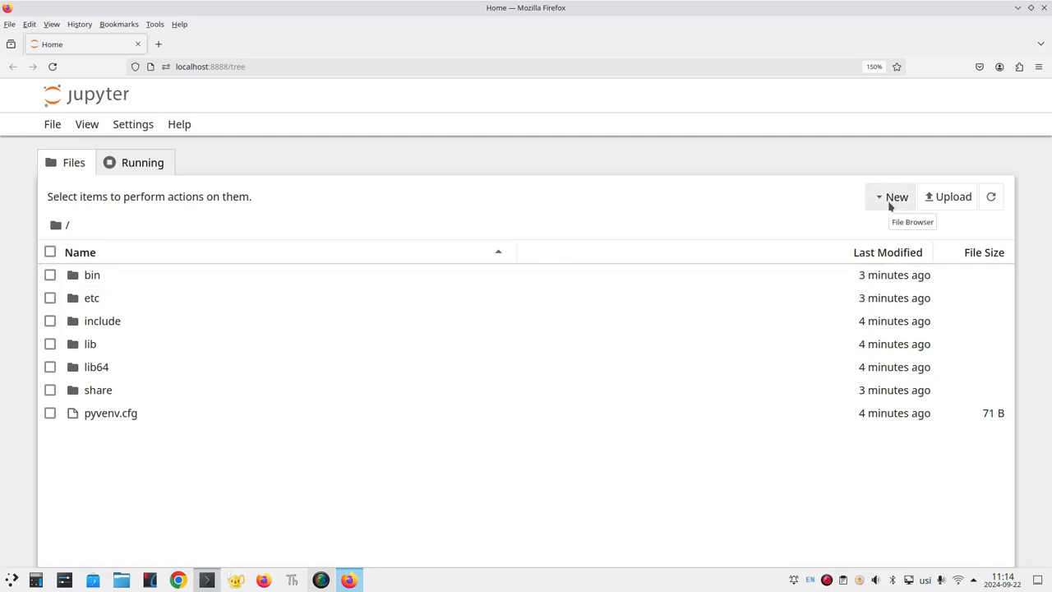
click(894, 197)
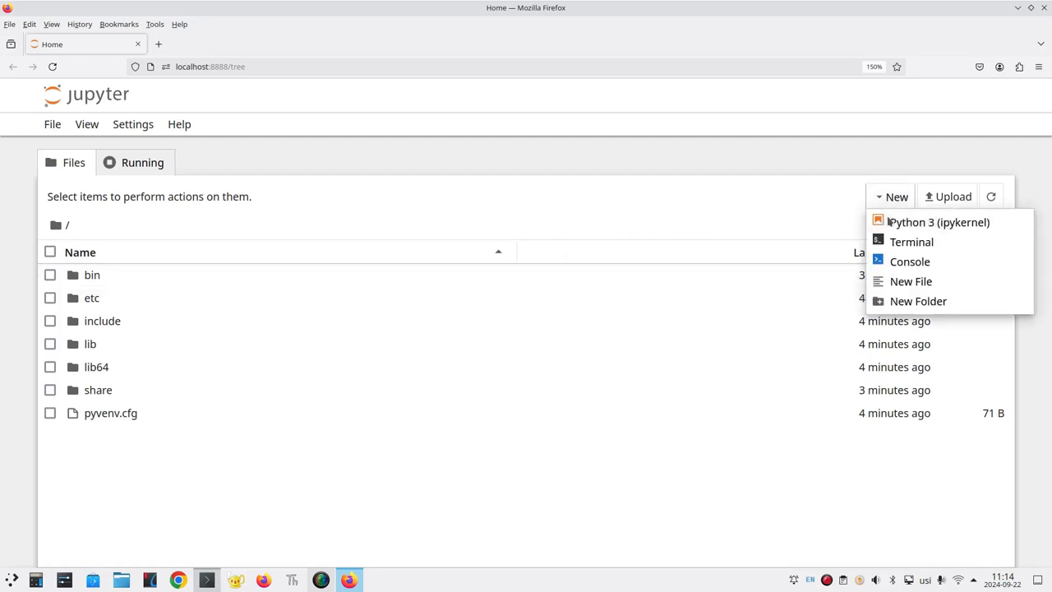
mouse_move(917, 301)
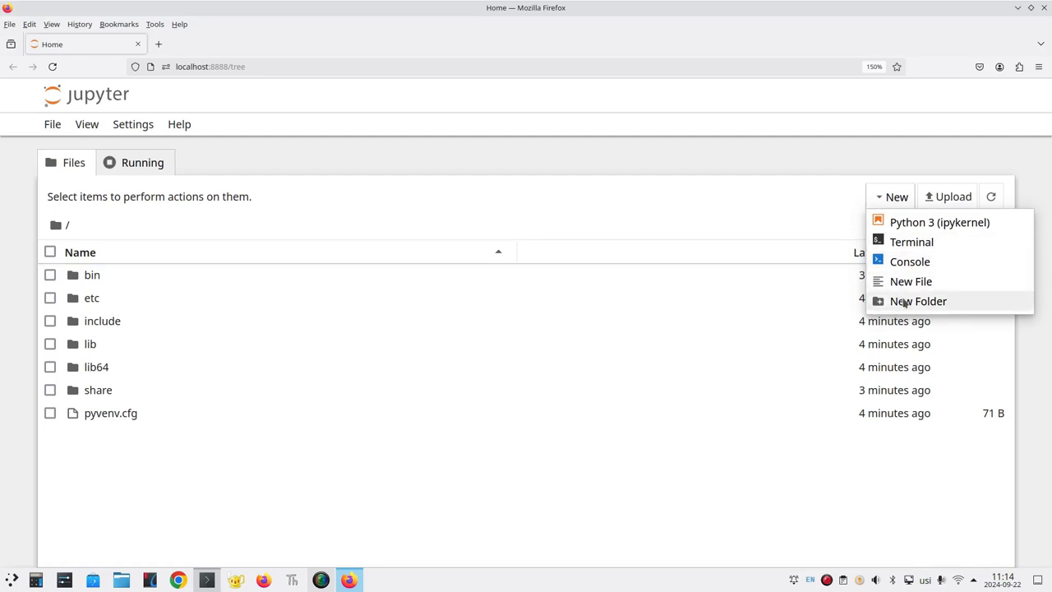
click(917, 300)
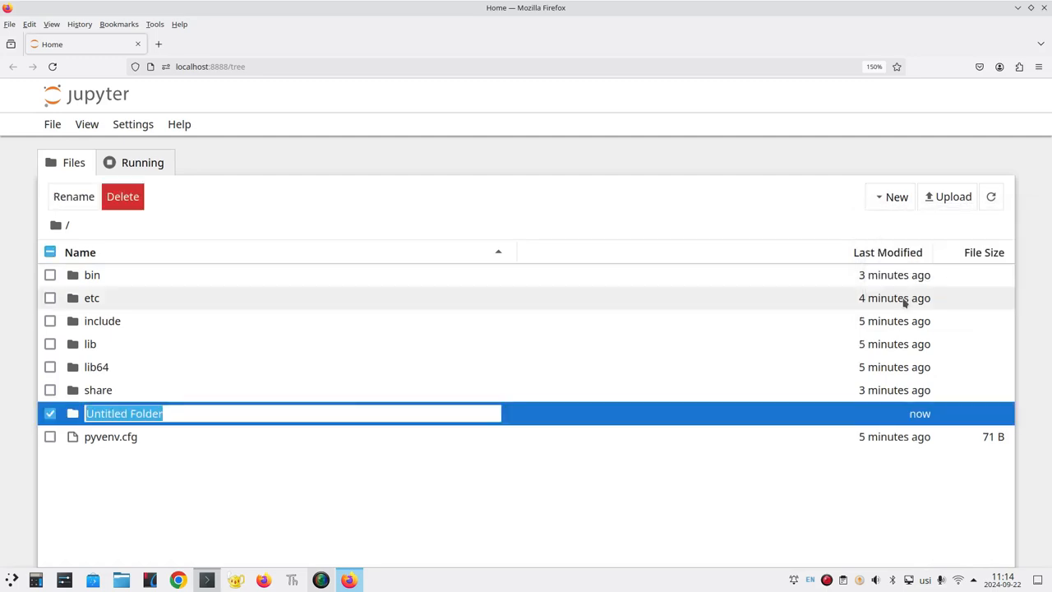
mouse_move(217, 419)
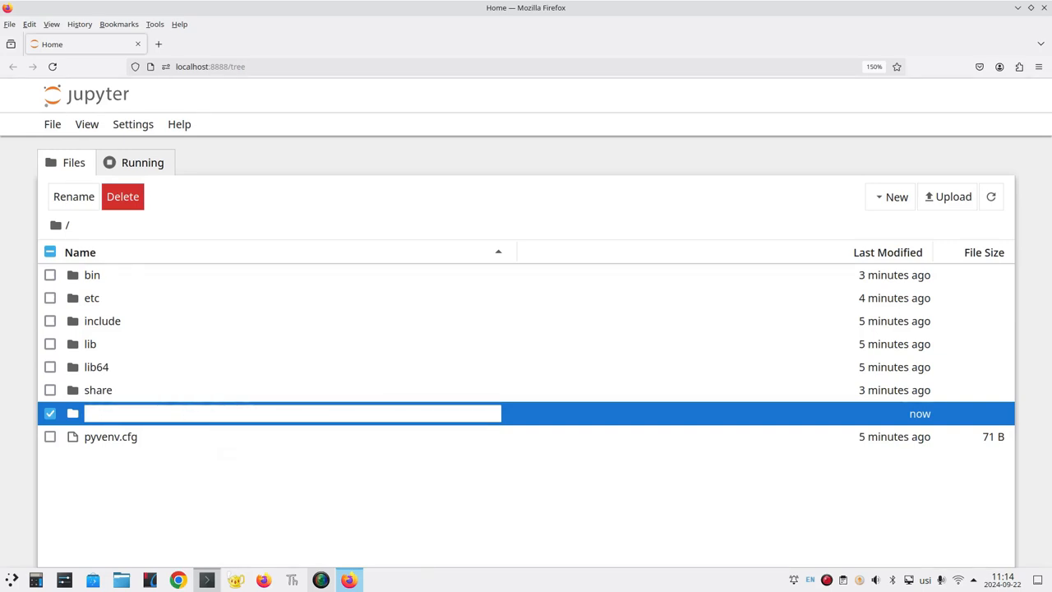
text(basic_notebook)
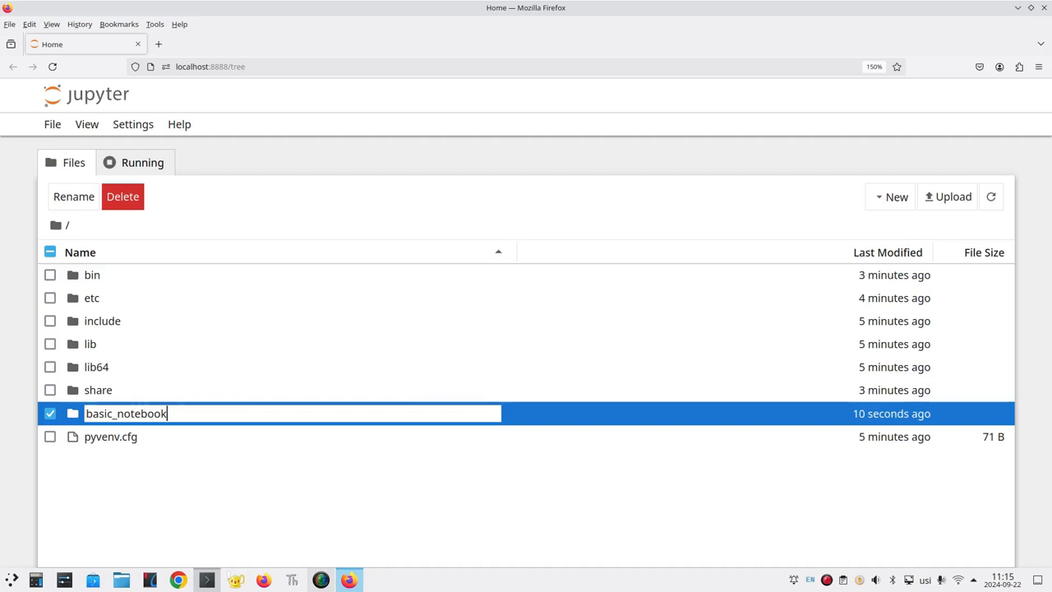
key(Return)
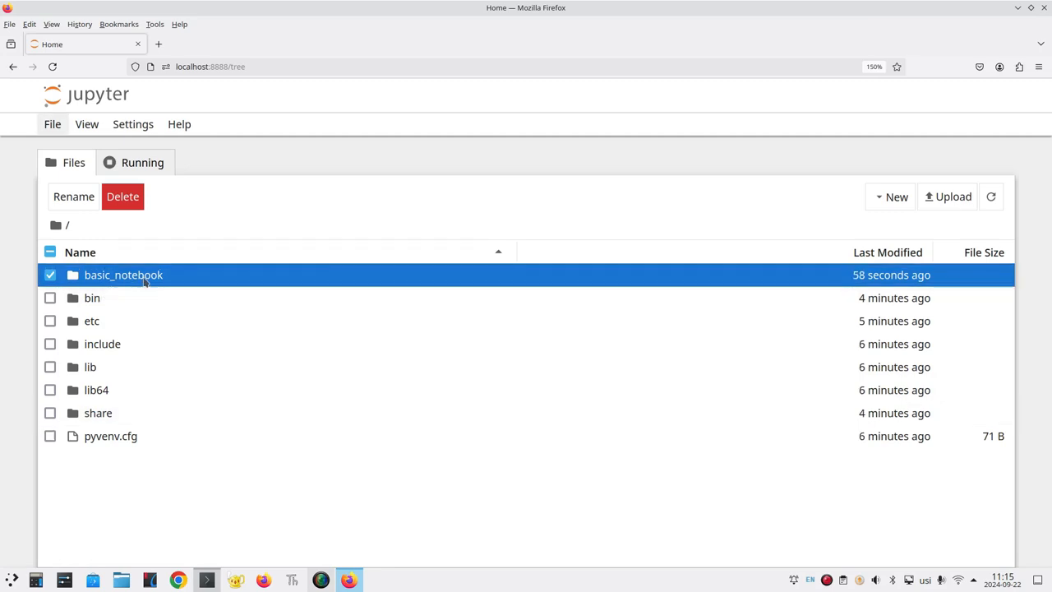
mouse_move(123, 274)
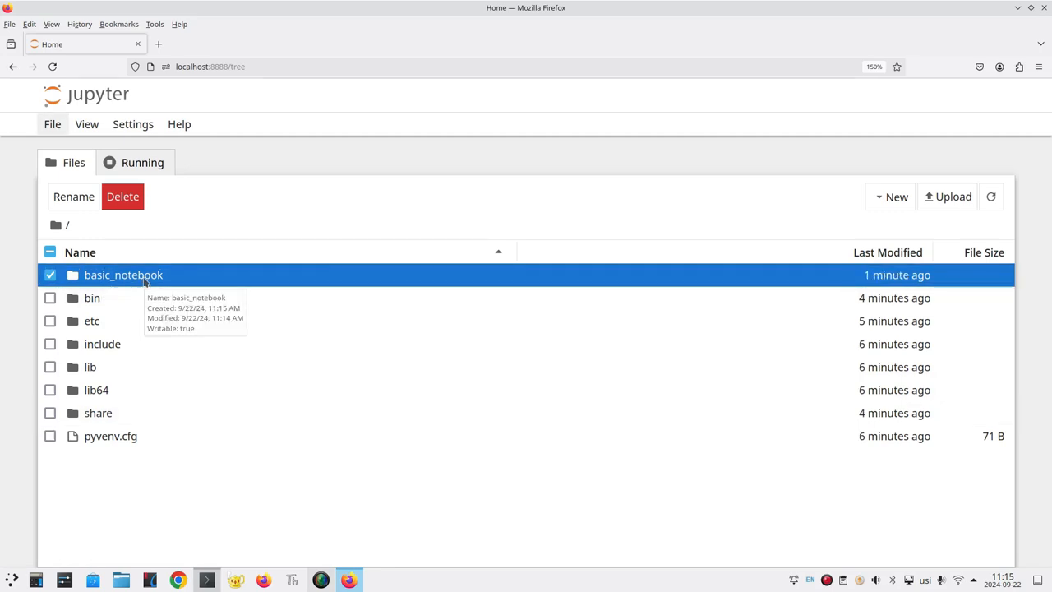
Upload weather_sjc_2023.csv into the basic_notebook folder.
double_click(123, 274)
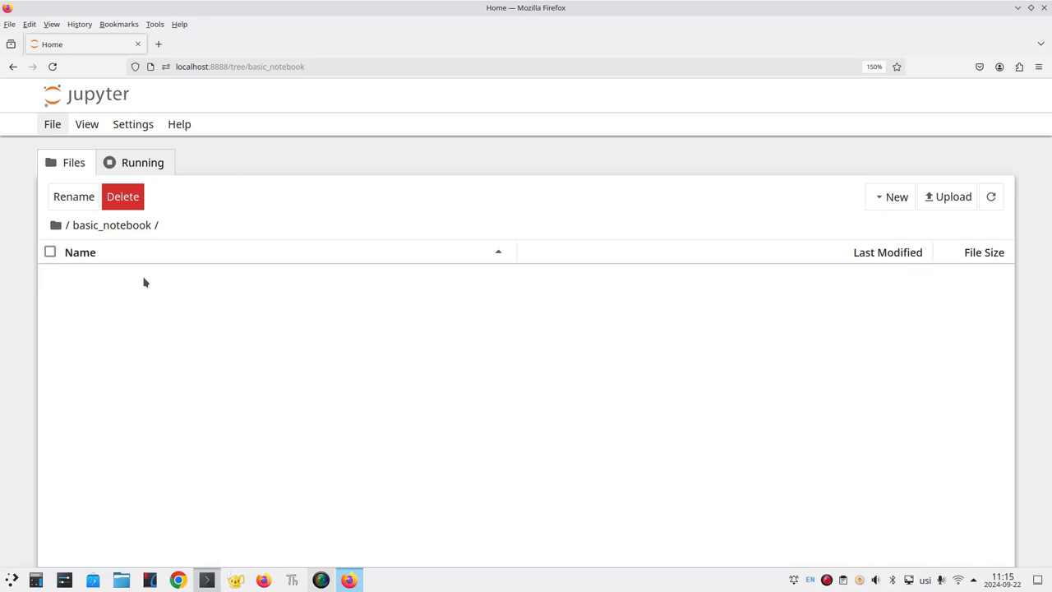
mouse_move(953, 198)
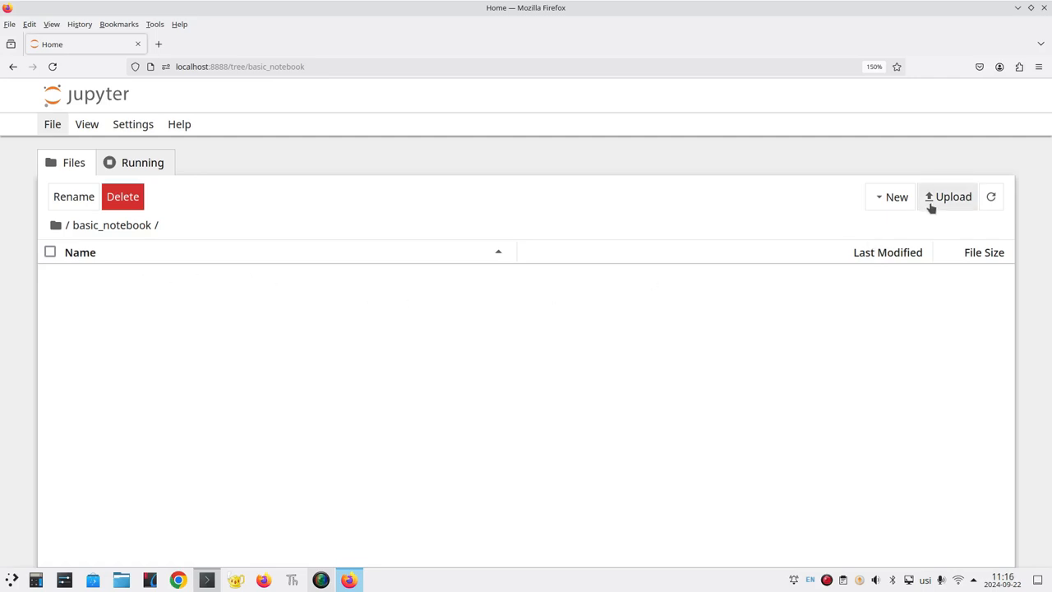
mouse_move(953, 197)
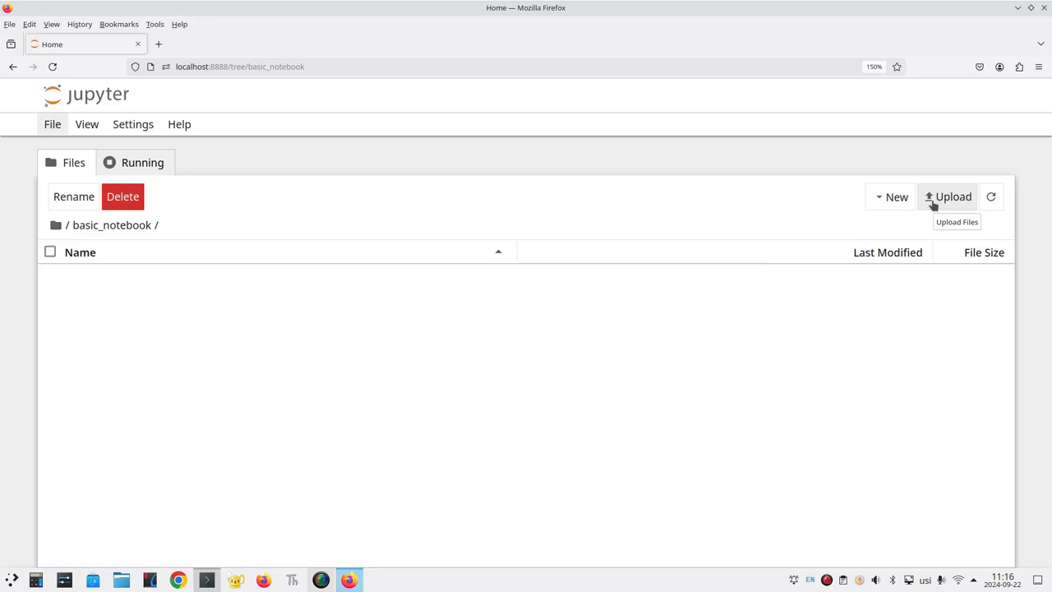
click(947, 197)
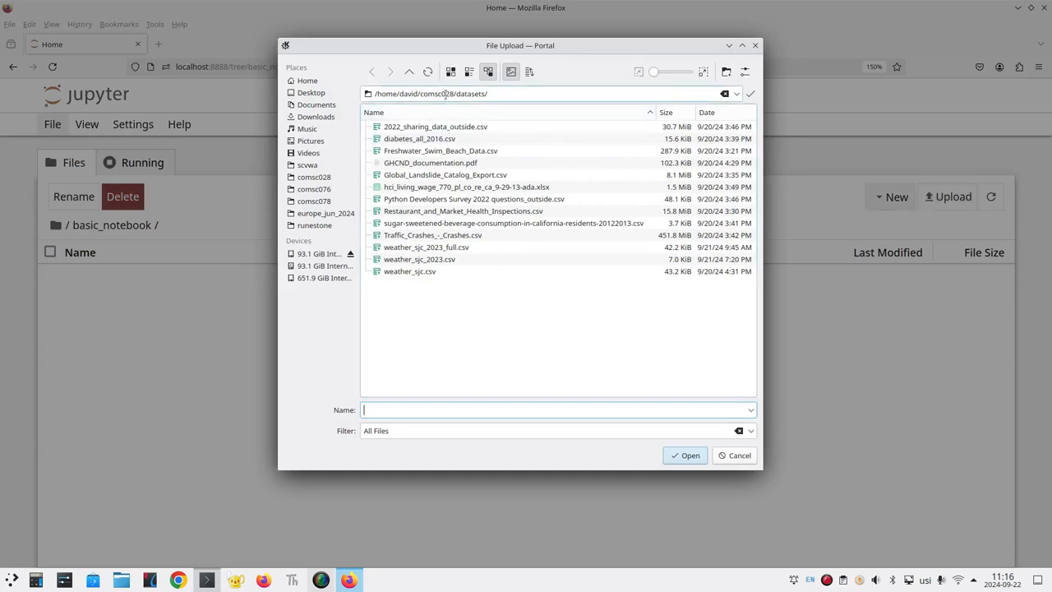
mouse_move(426, 256)
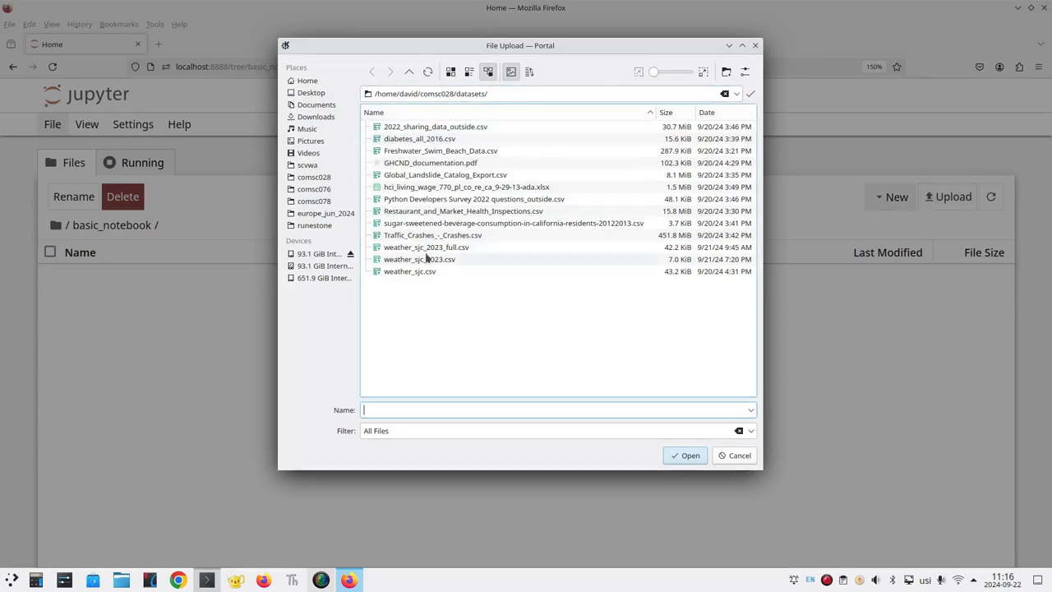
click(419, 259)
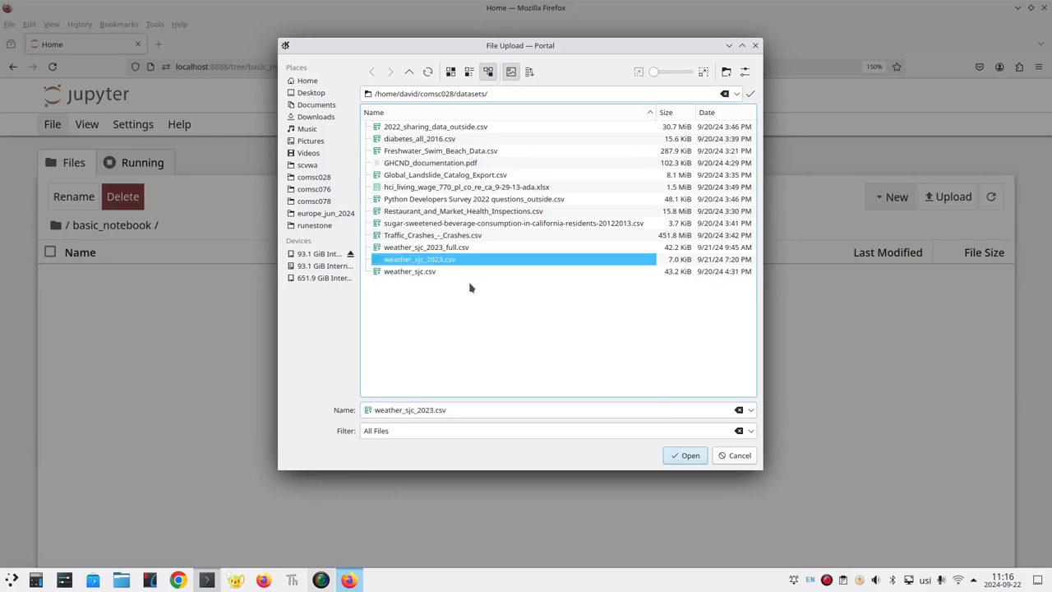
click(684, 453)
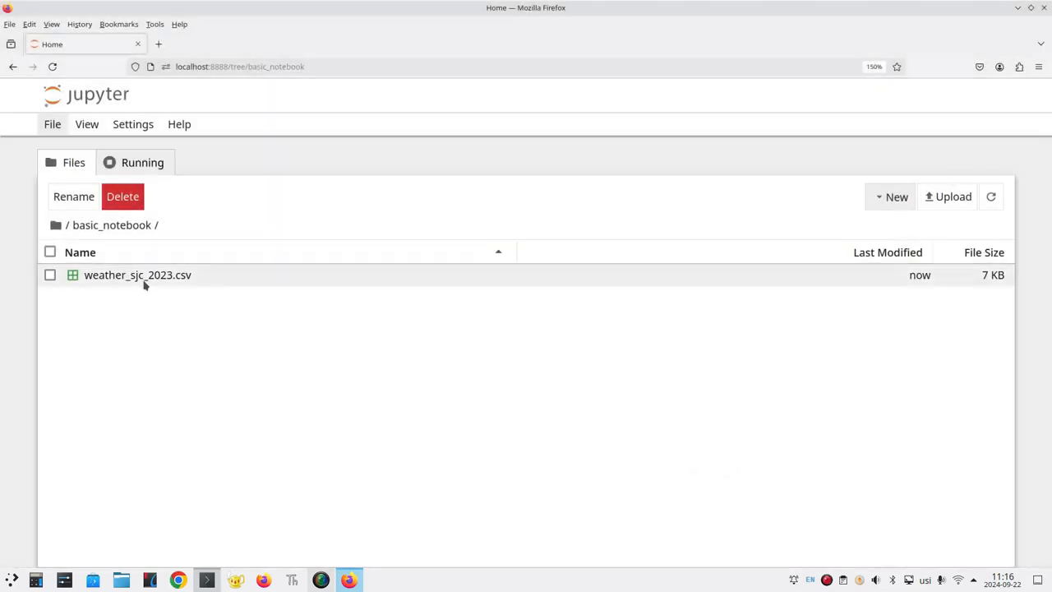
mouse_move(112, 224)
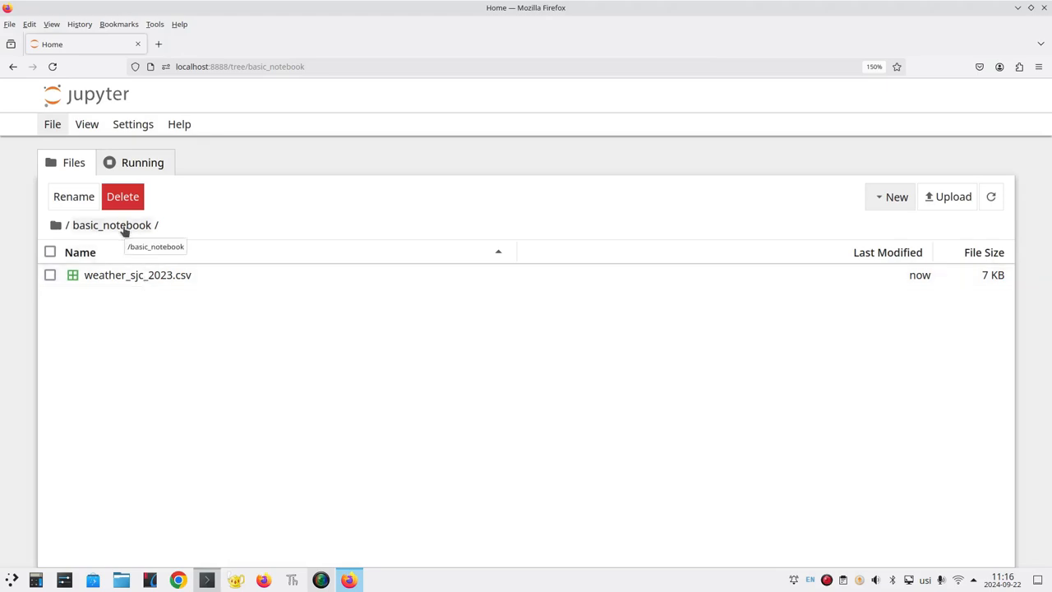
mouse_move(523, 396)
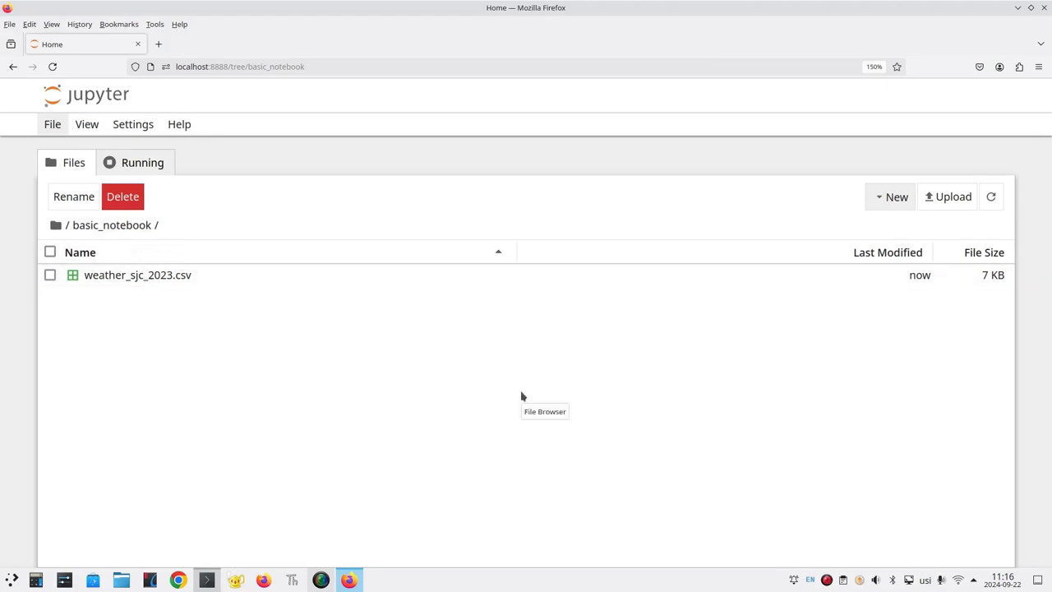
mouse_move(505, 378)
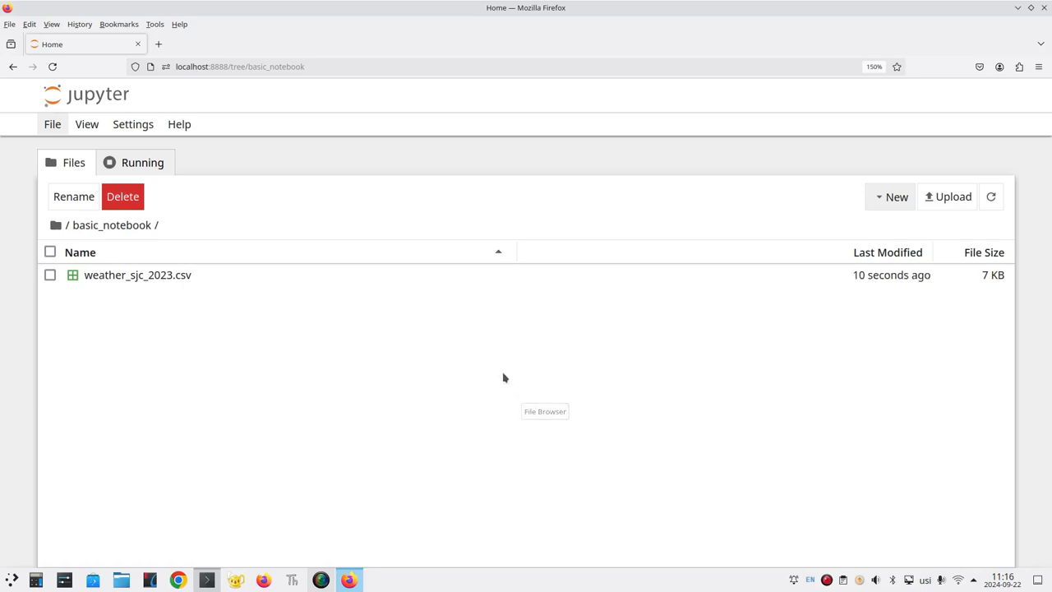
Create a new Python notebook and save it as basic.ipynb in basic_notebook.
click(52, 125)
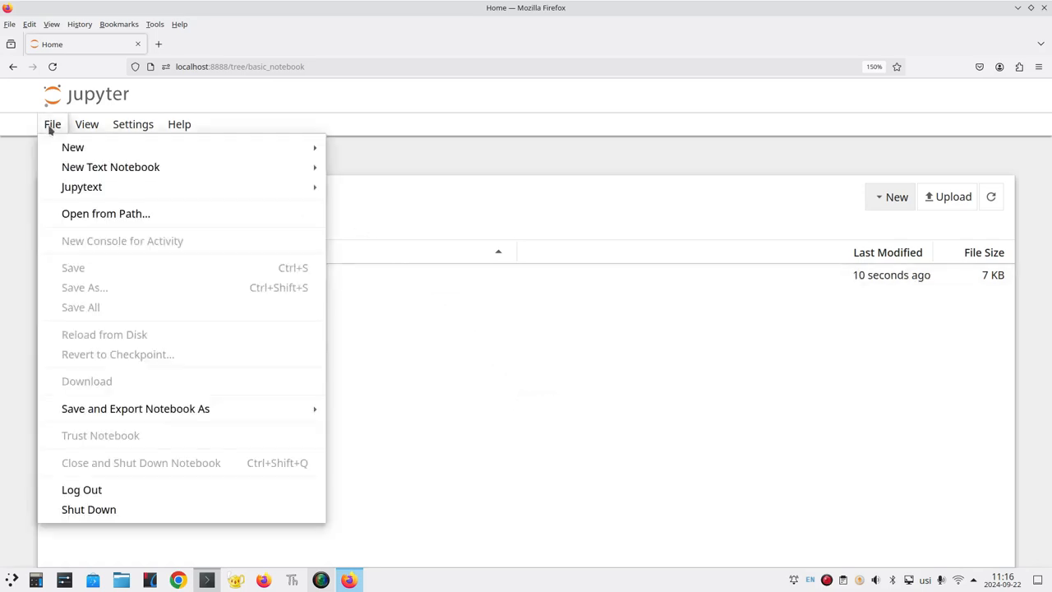
mouse_move(322, 147)
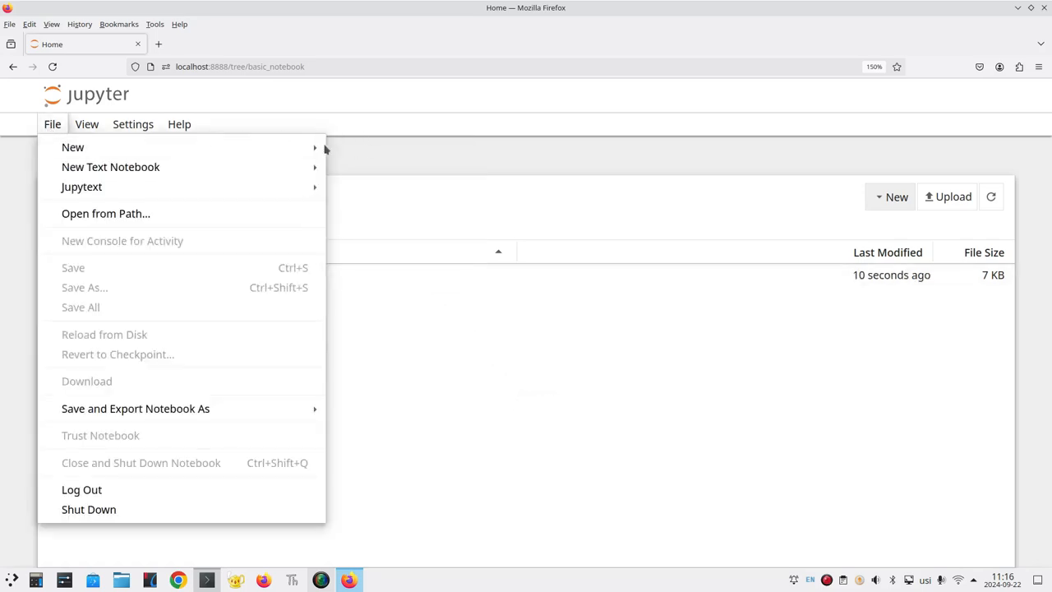
click(72, 146)
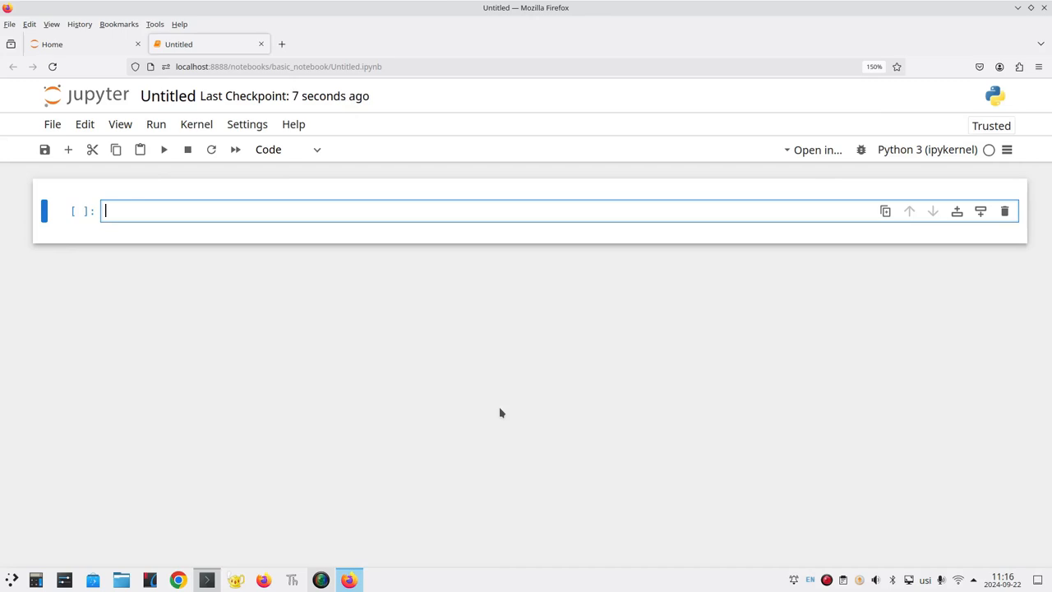
mouse_move(402, 340)
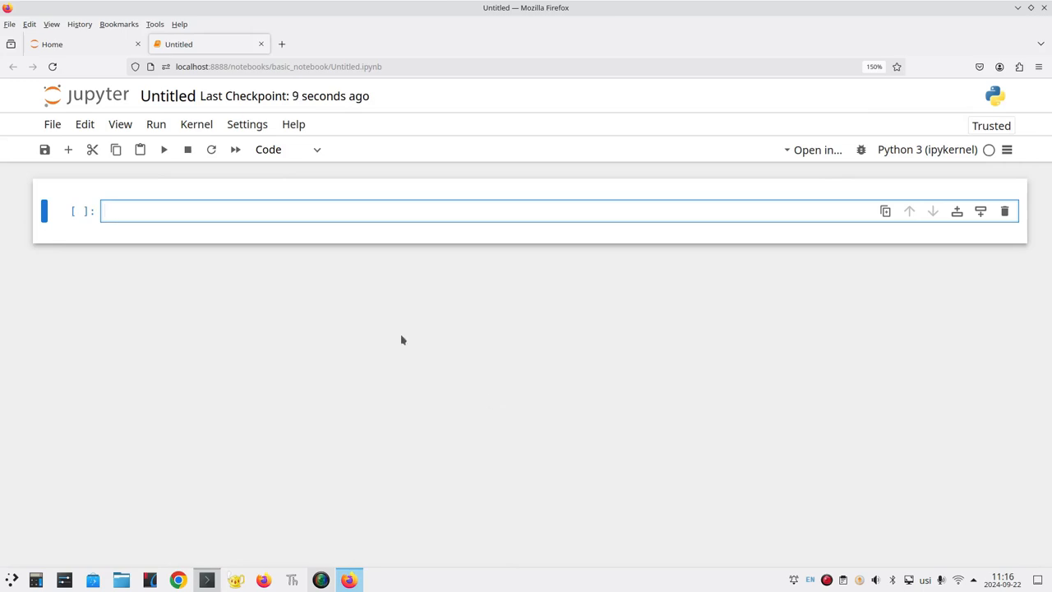
click(52, 124)
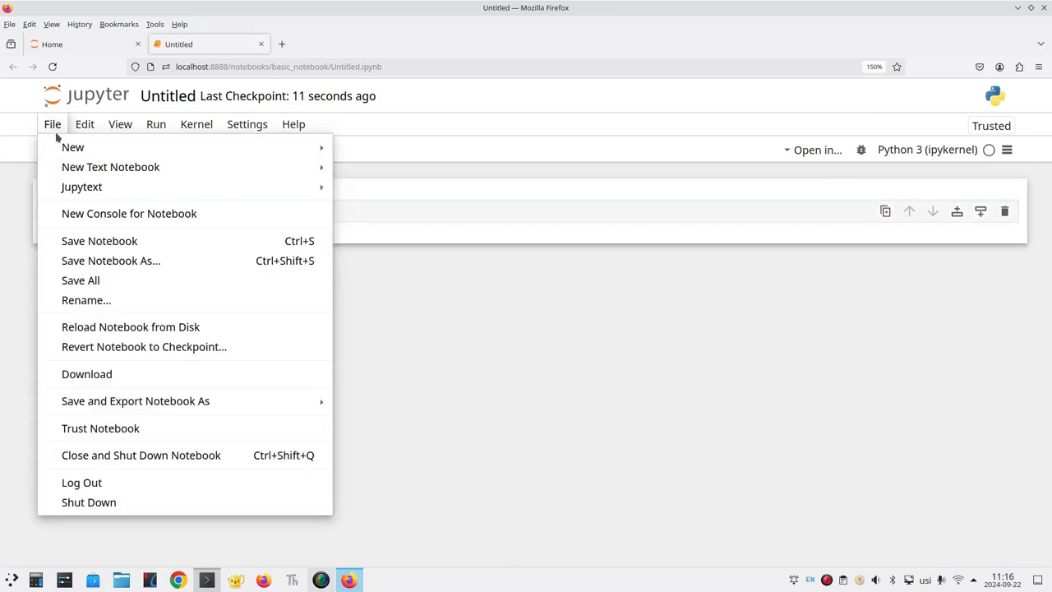
mouse_move(110, 260)
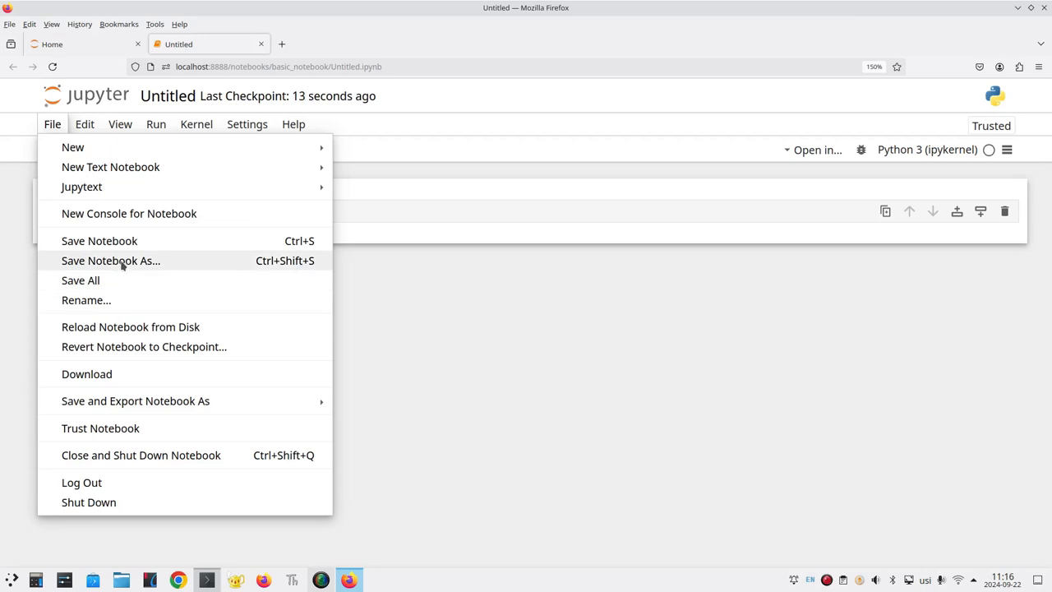
click(110, 259)
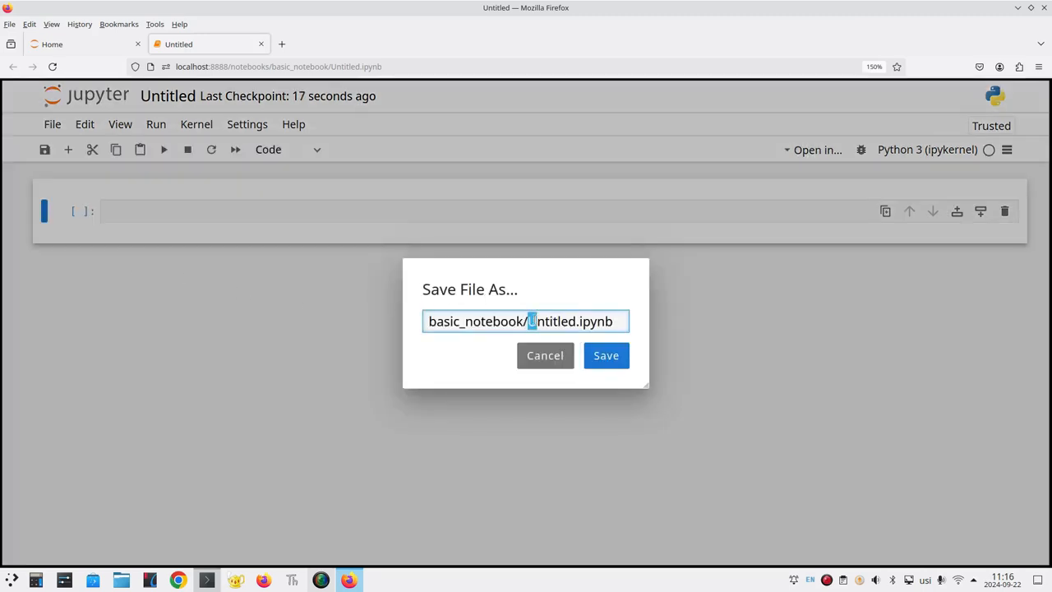
double_click(552, 320)
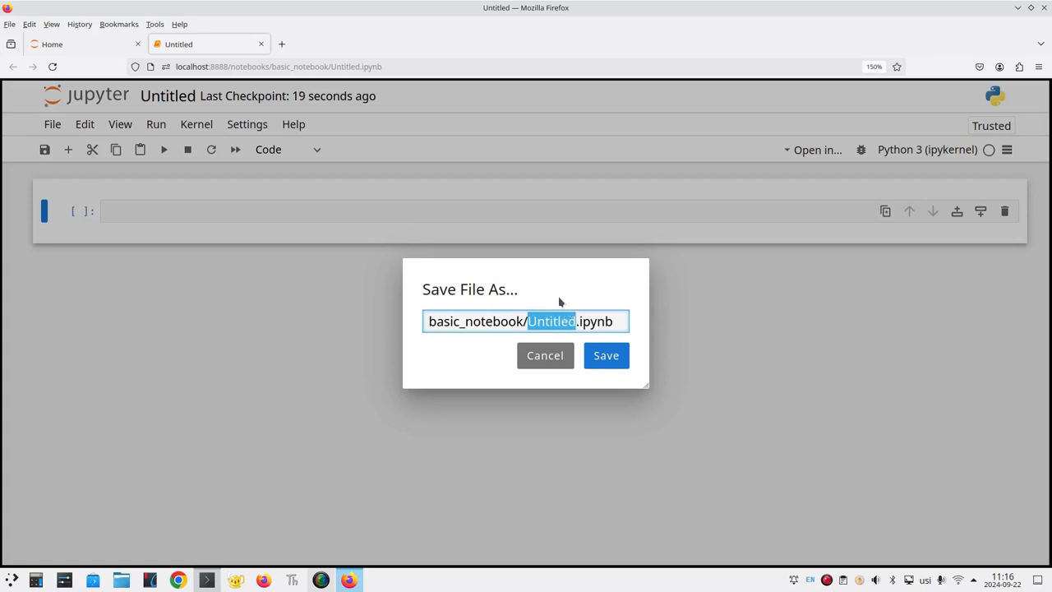
text(basic)
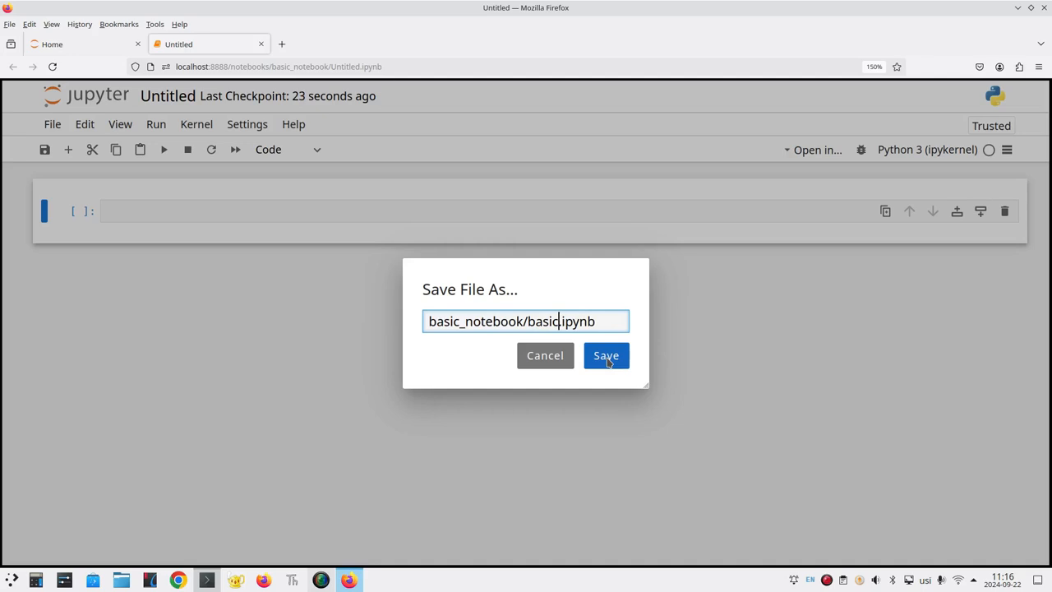
click(604, 355)
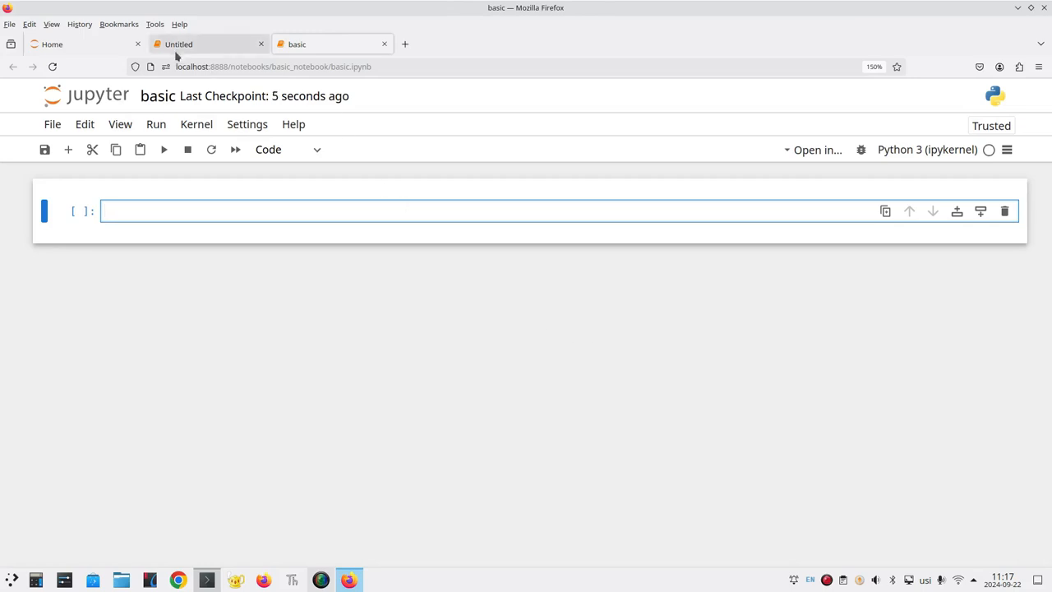
mouse_move(178, 45)
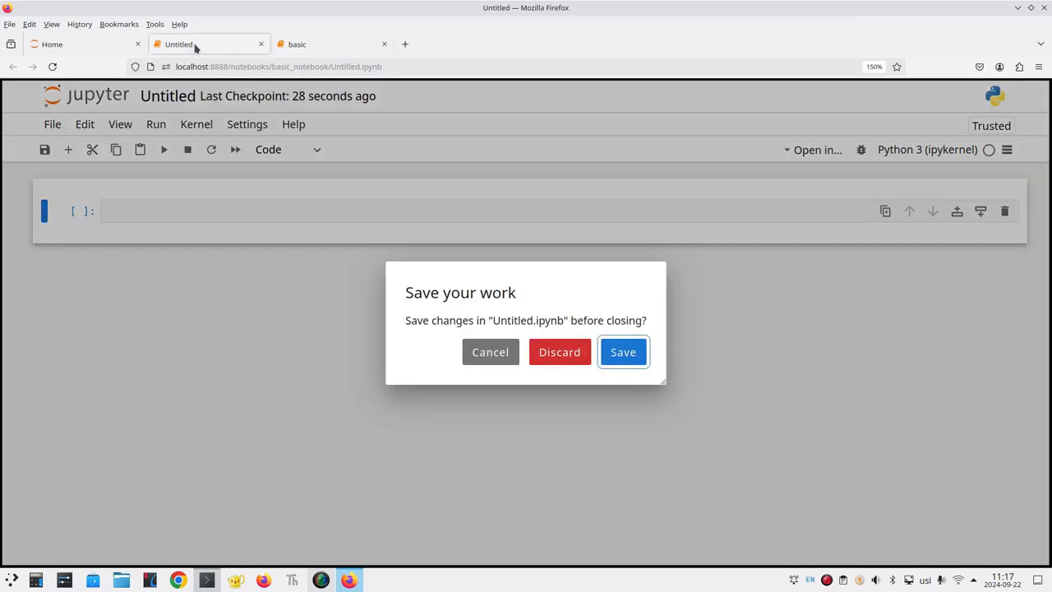
mouse_move(493, 272)
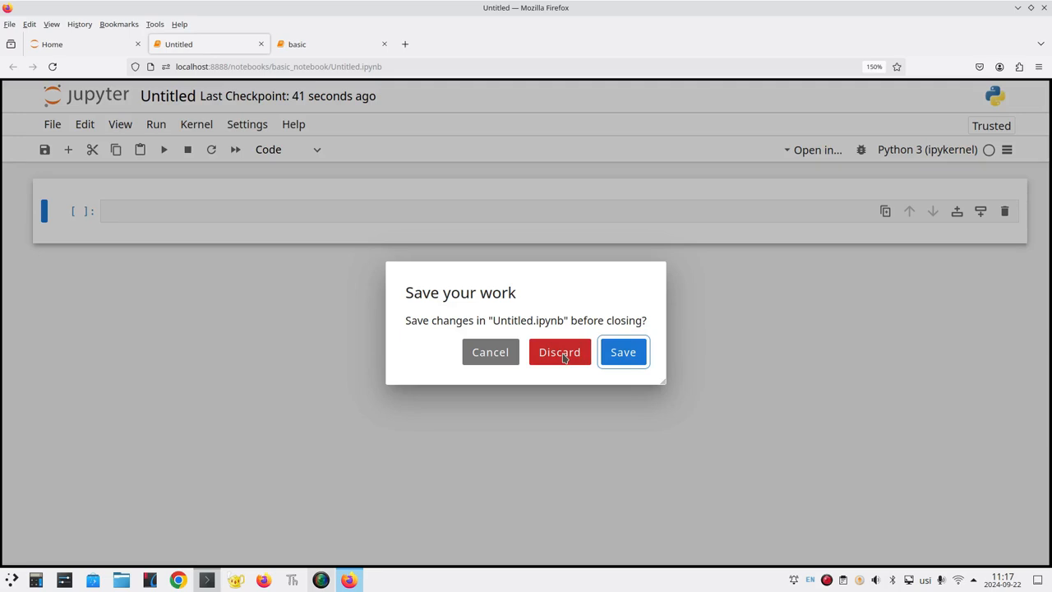
Discard the Untitled notebook's changes so only basic.ipynb remains open.
click(559, 351)
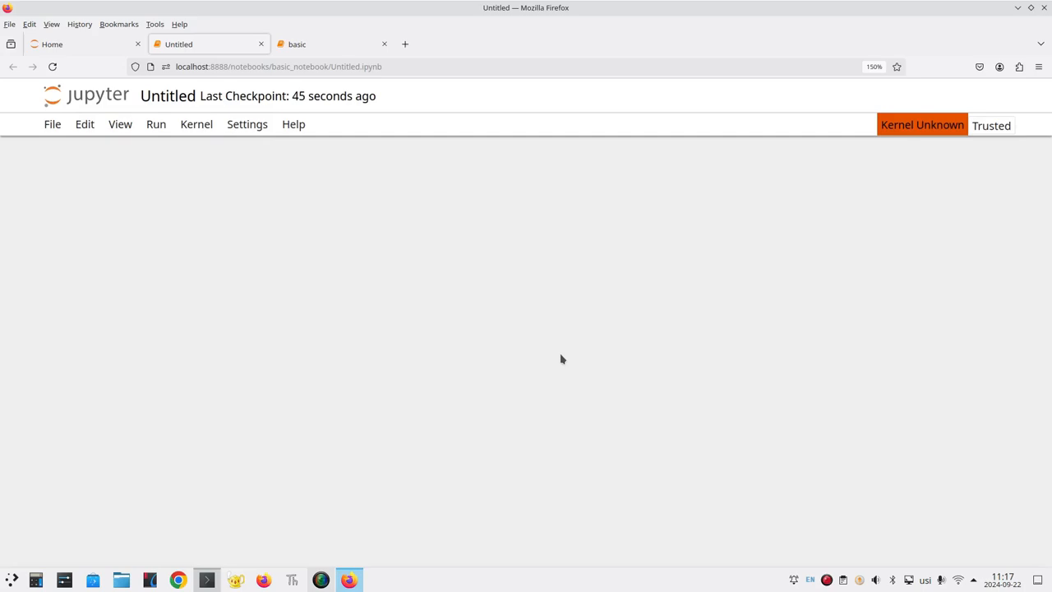
mouse_move(262, 44)
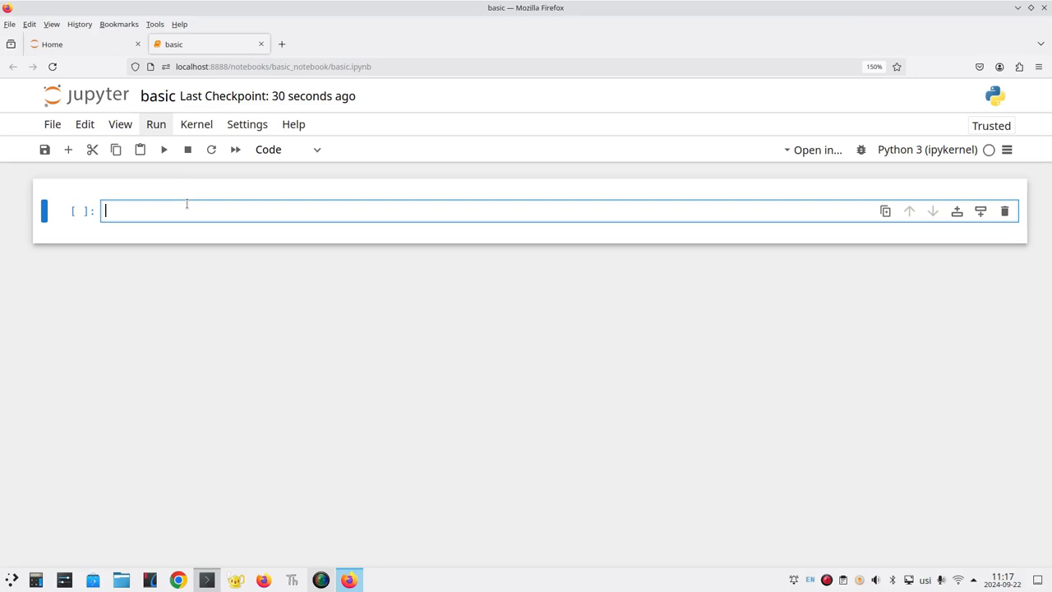
mouse_move(241, 191)
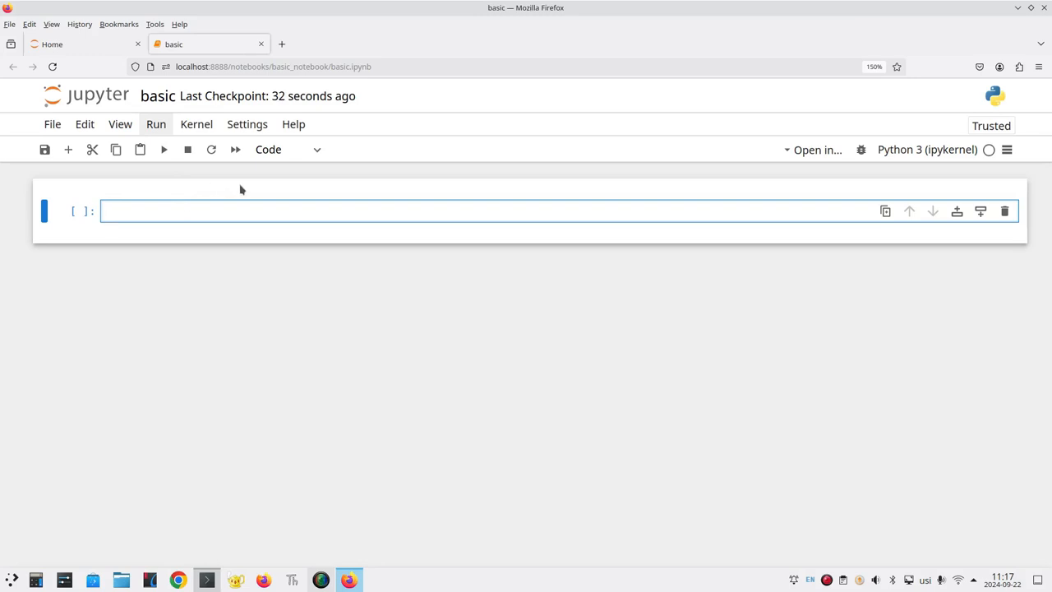
Make the first cell Markdown titled 'A Basic Notebook' with 'Please run the next cell to set things up.'.
click(286, 148)
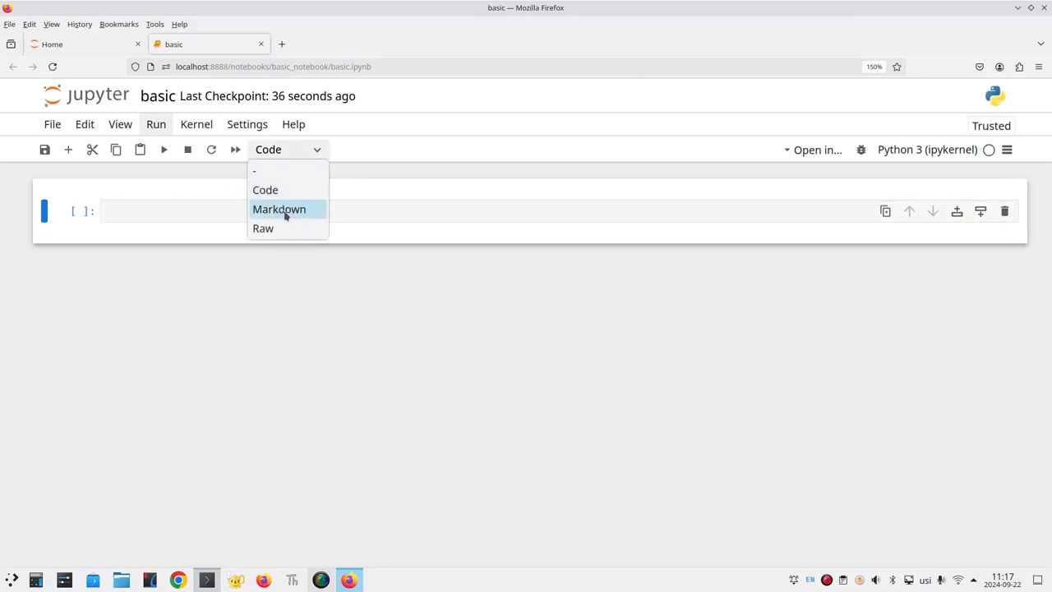
click(279, 209)
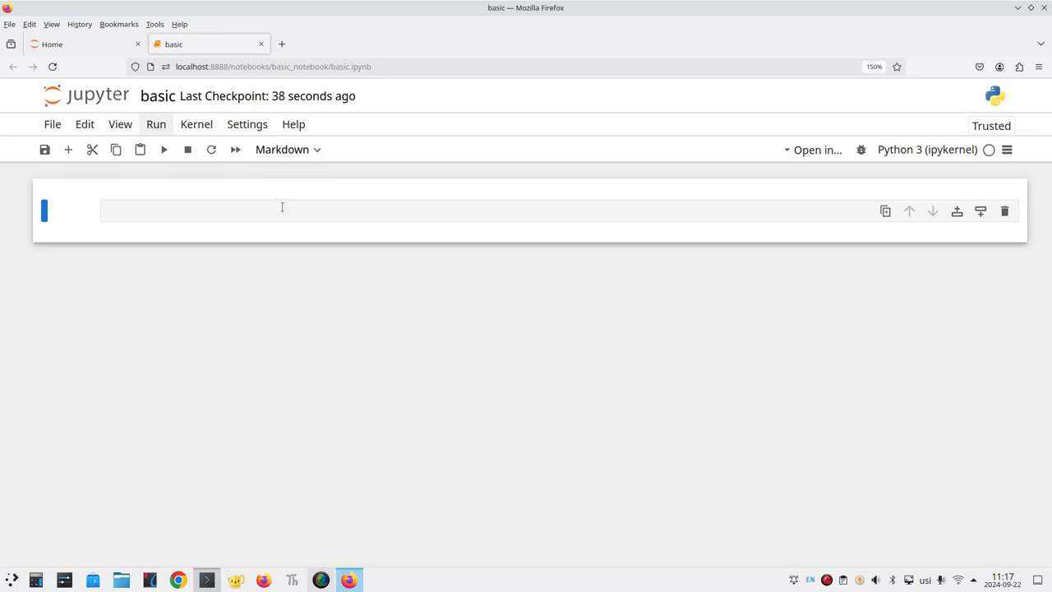
click(282, 210)
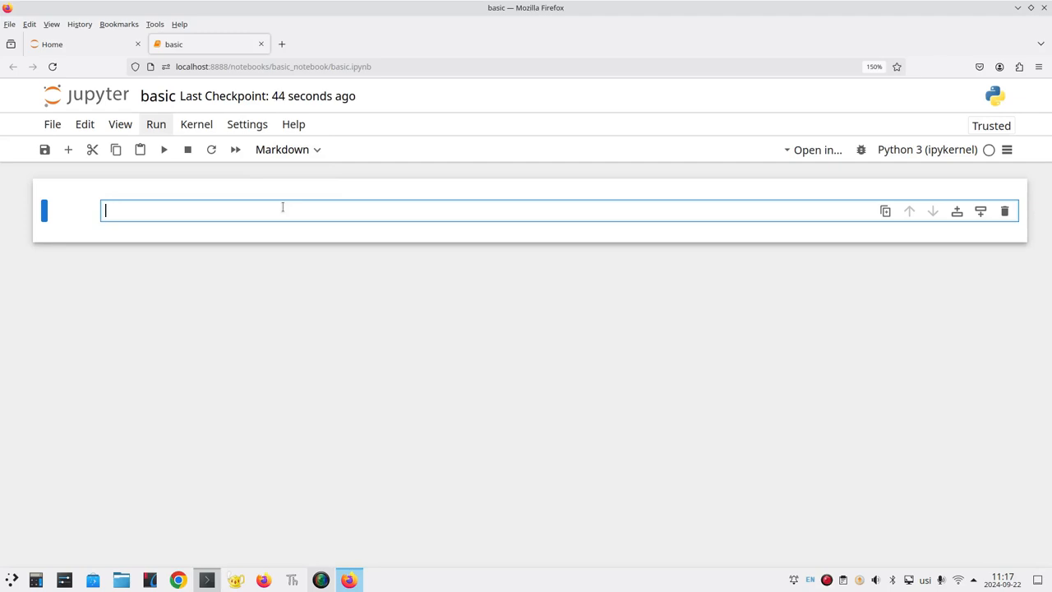
text(A)
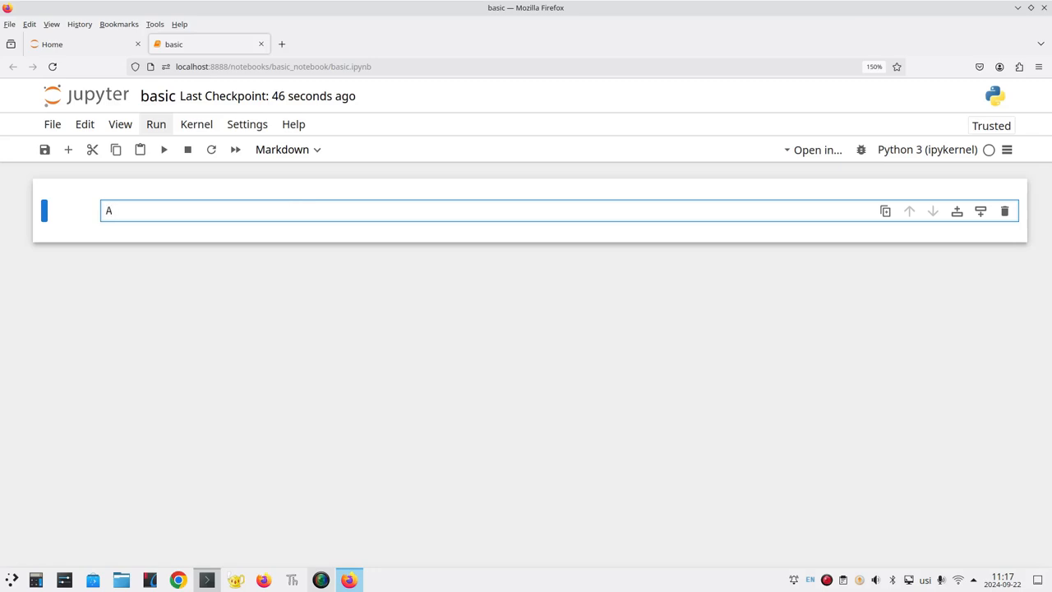
text(Basic Note)
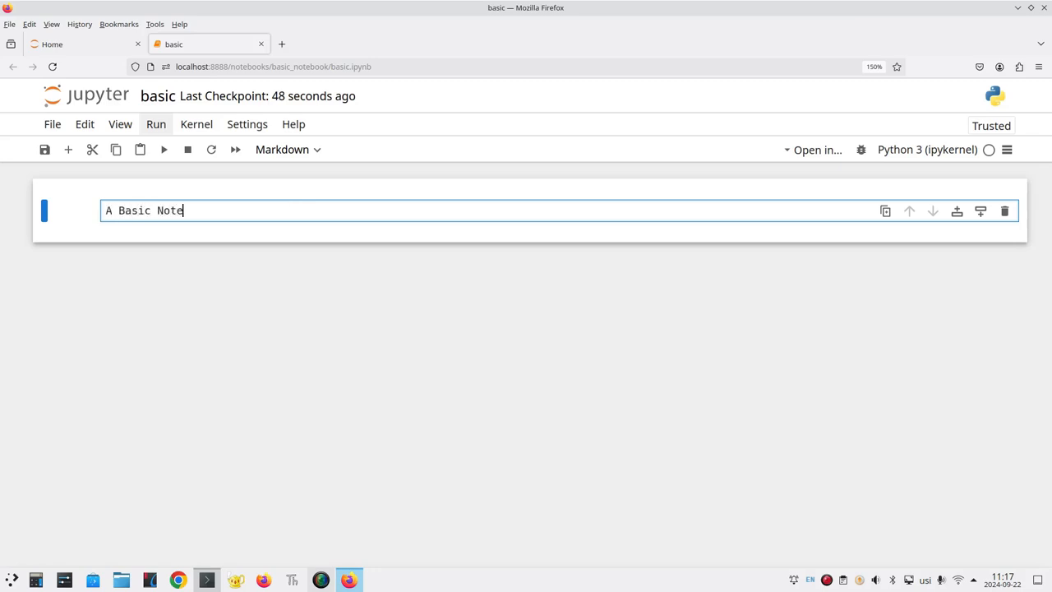
text(book)
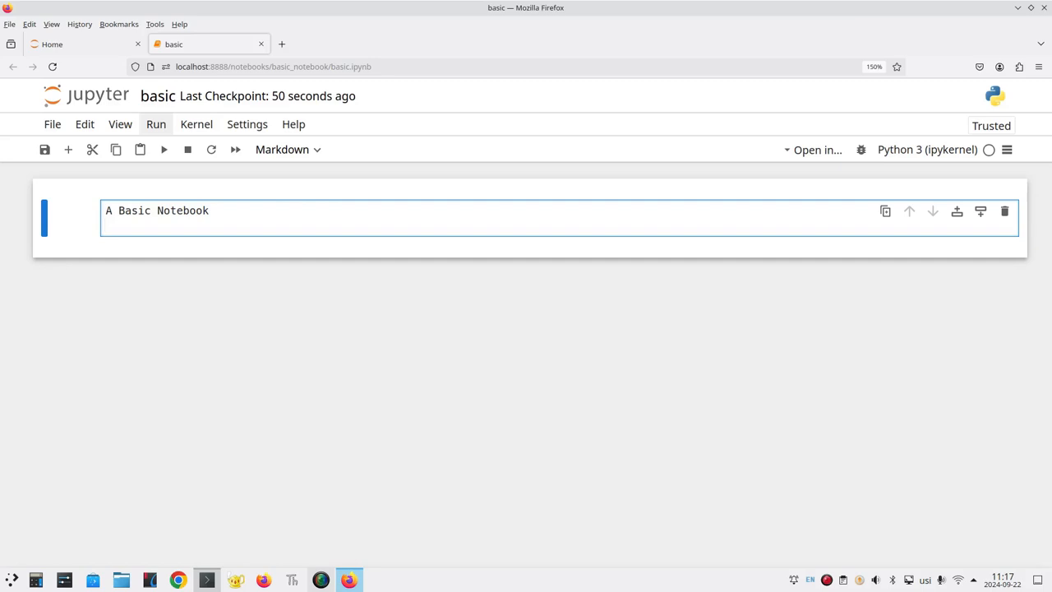
key(Return)
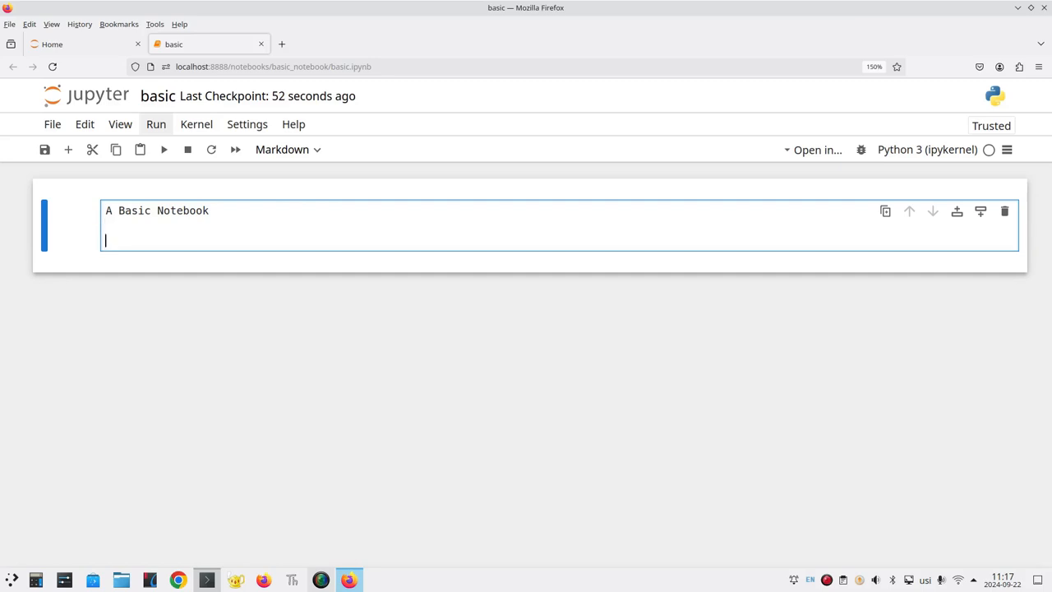
text(Please)
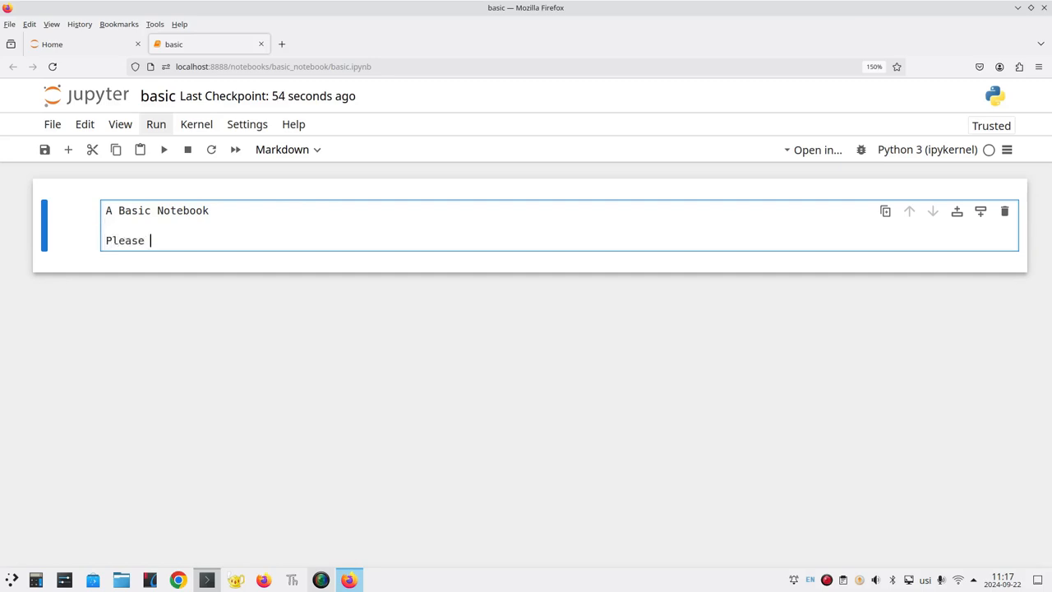
text(run the next cell)
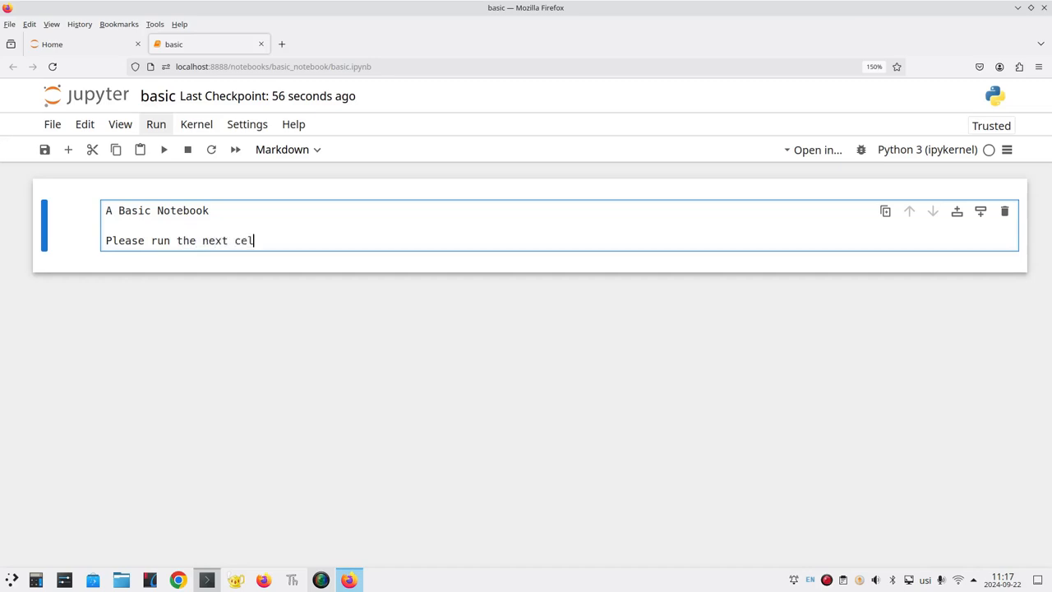
text(to set things up.)
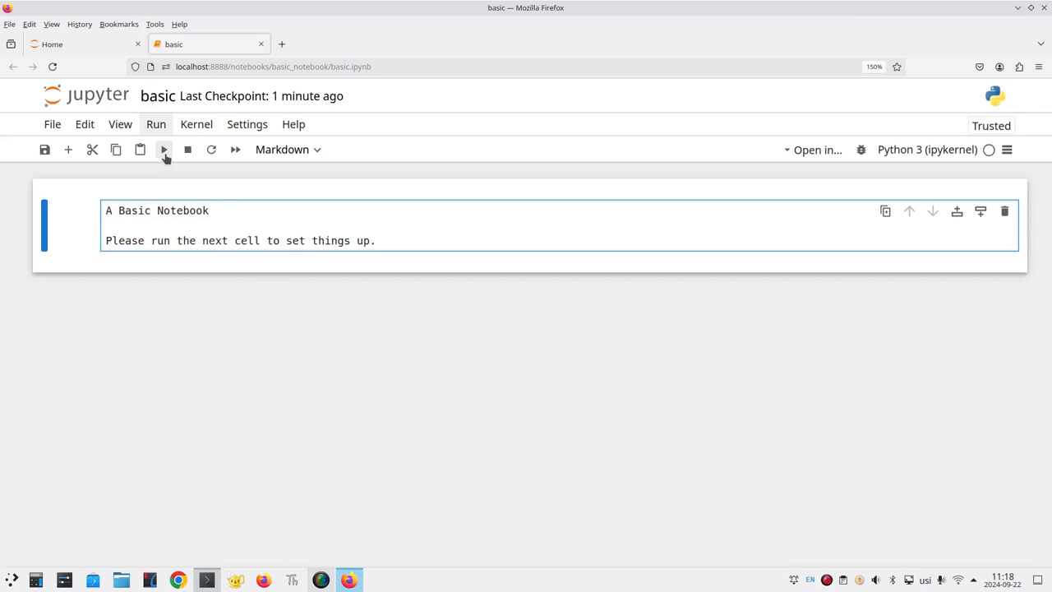
Write 'import numpy as np' and 'from datascience import *' in the code cell and run it.
click(164, 148)
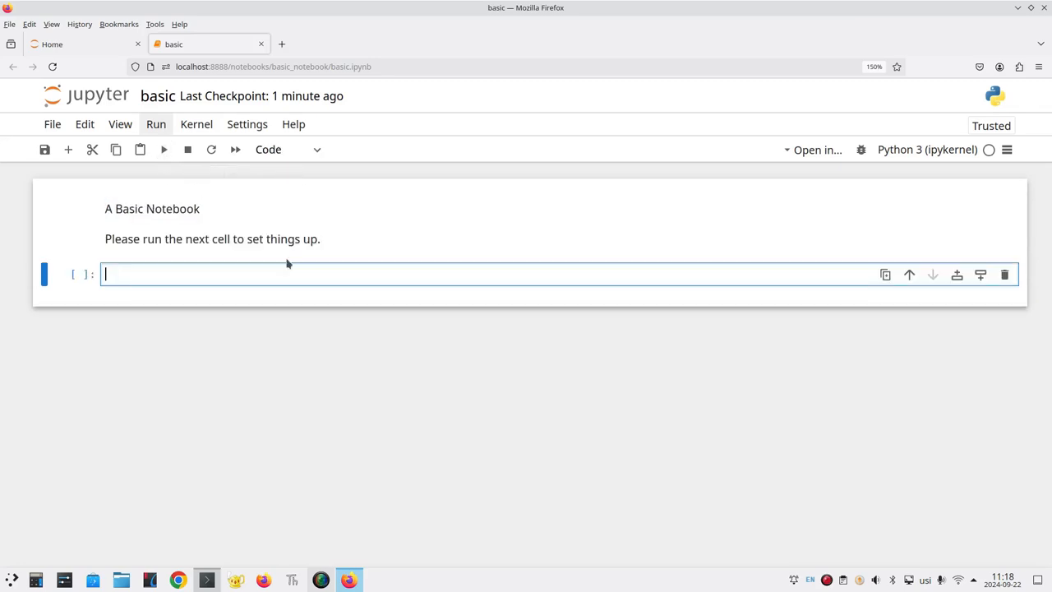
mouse_move(288, 265)
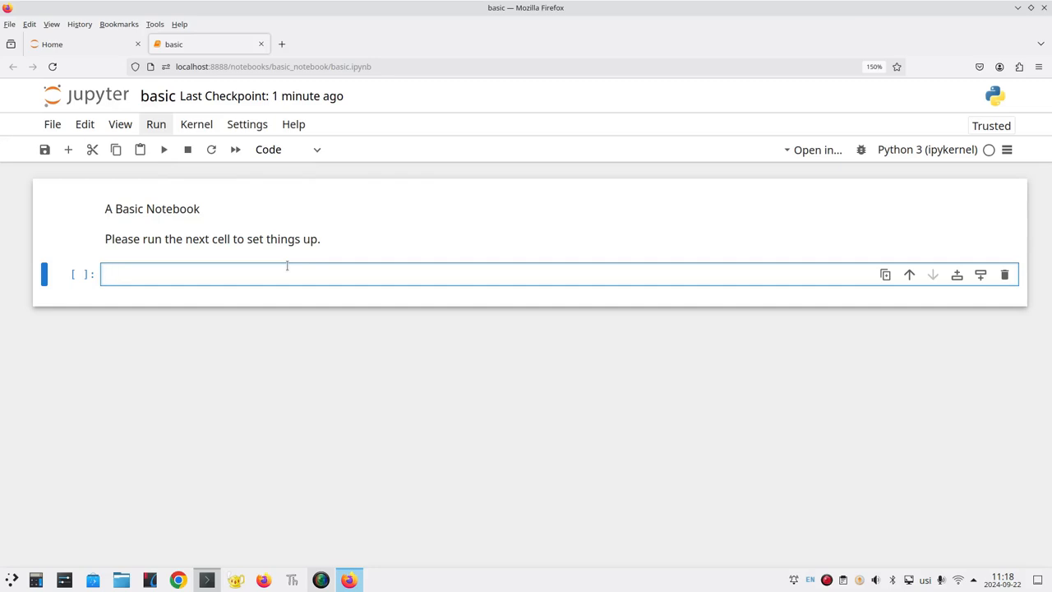
click(287, 273)
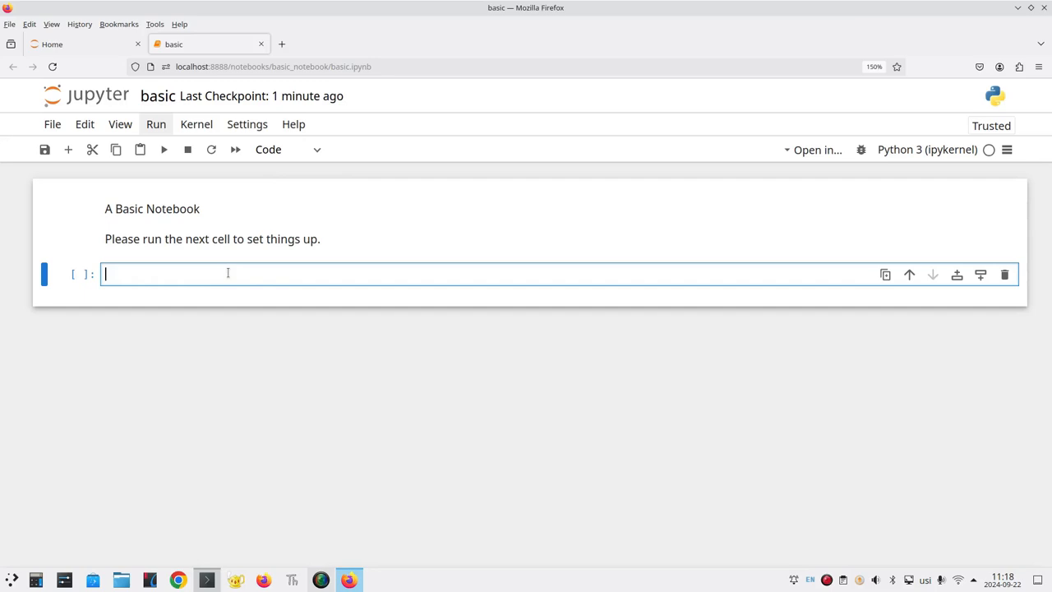
text(import num)
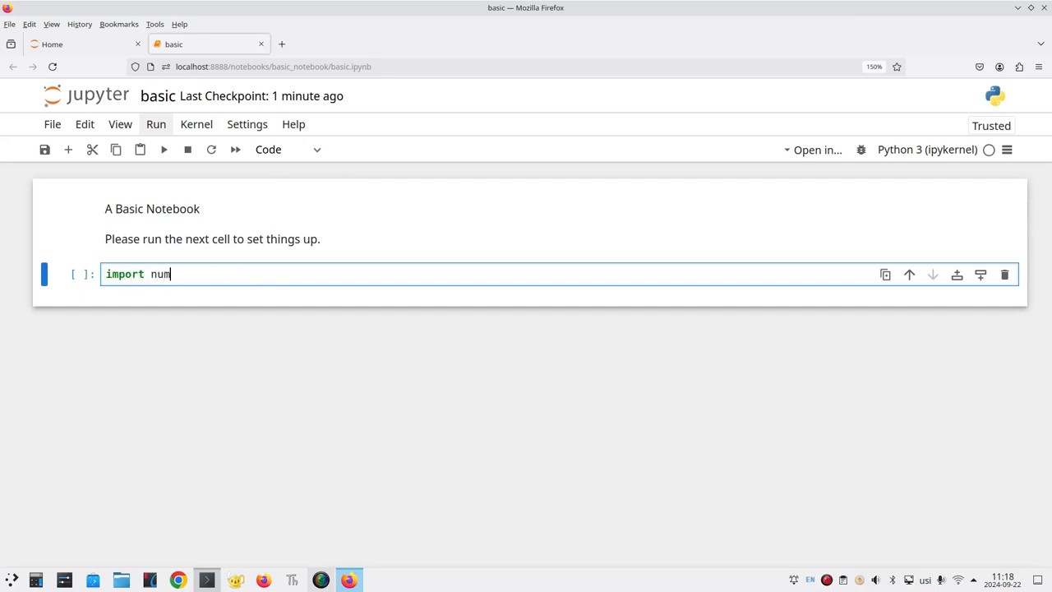
text(py as np)
text(from d)
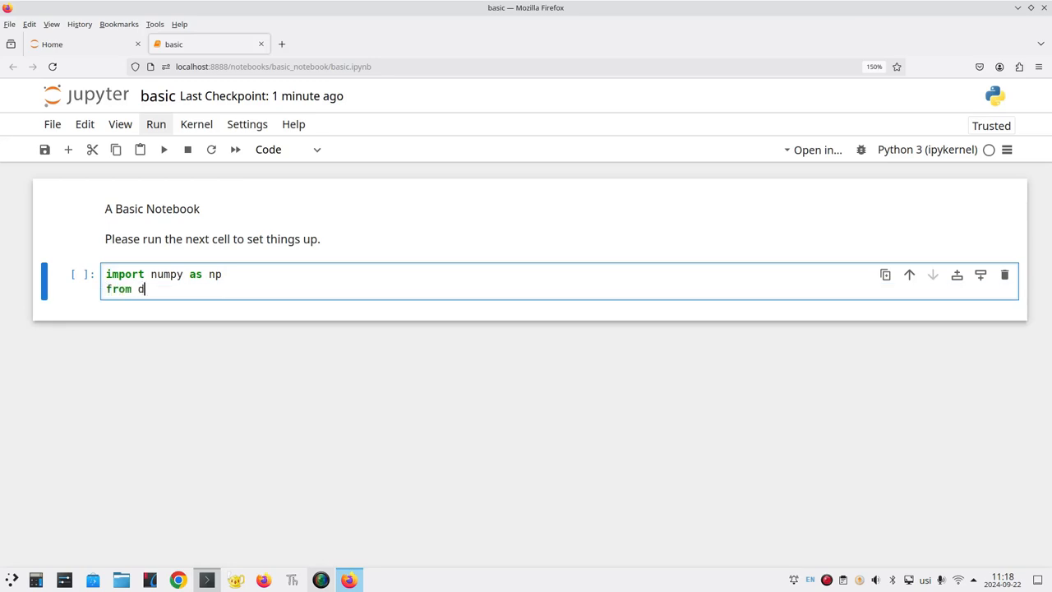
text(atascience import *)
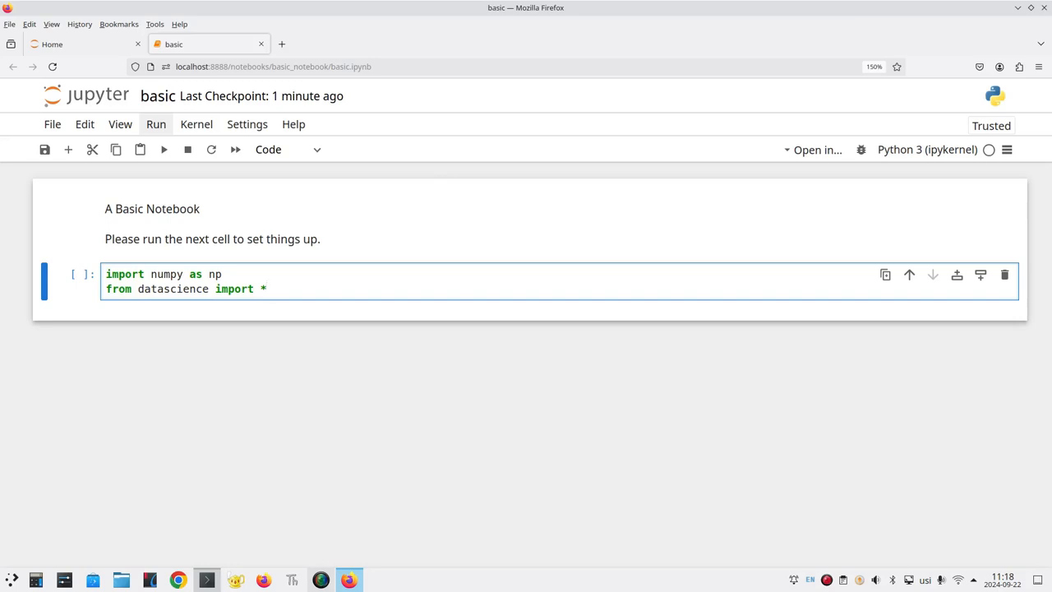
click(265, 290)
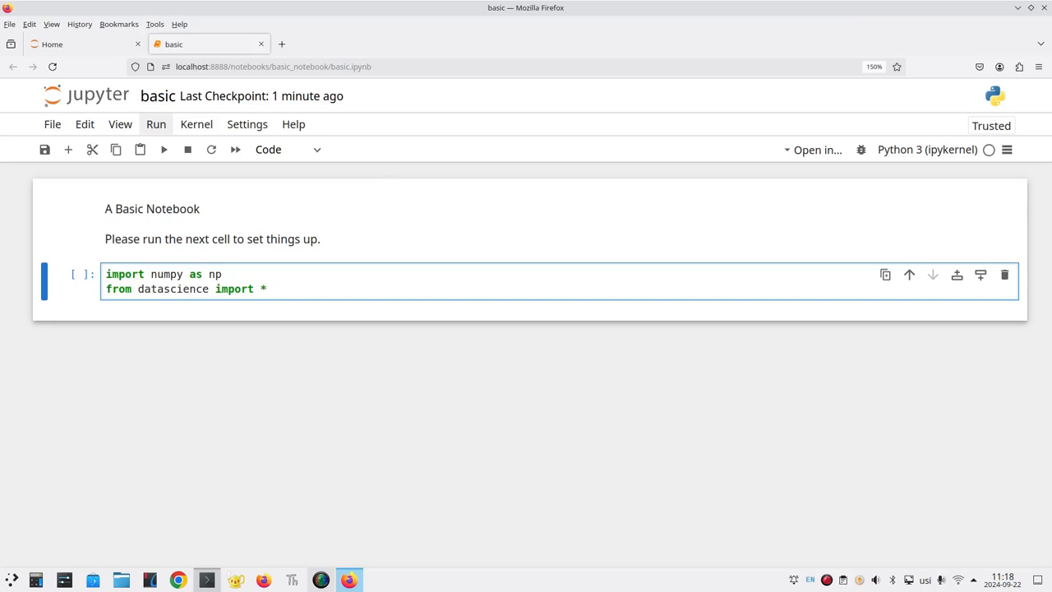
click(267, 289)
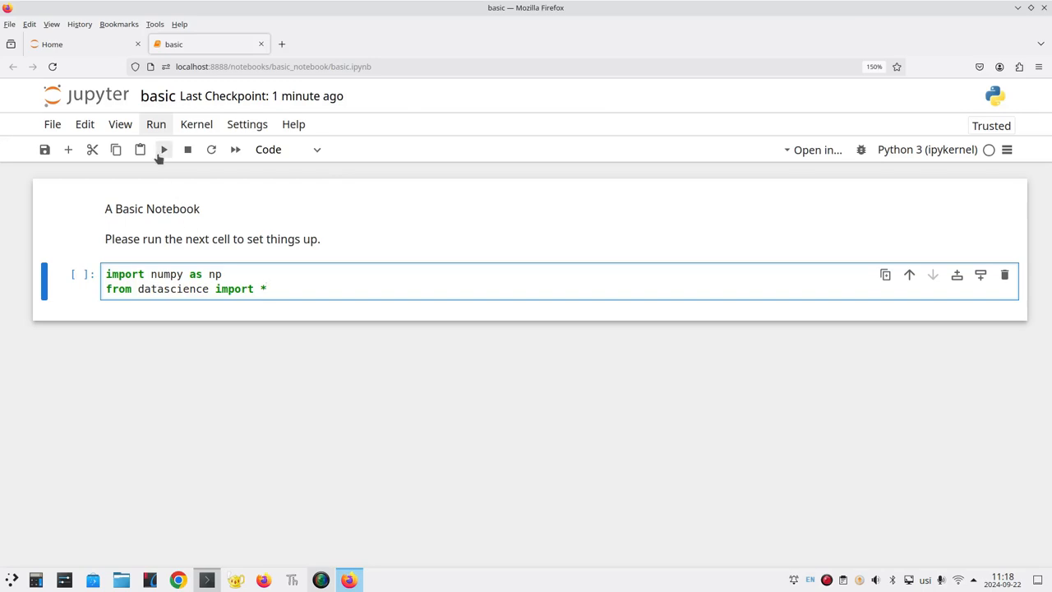
mouse_move(163, 148)
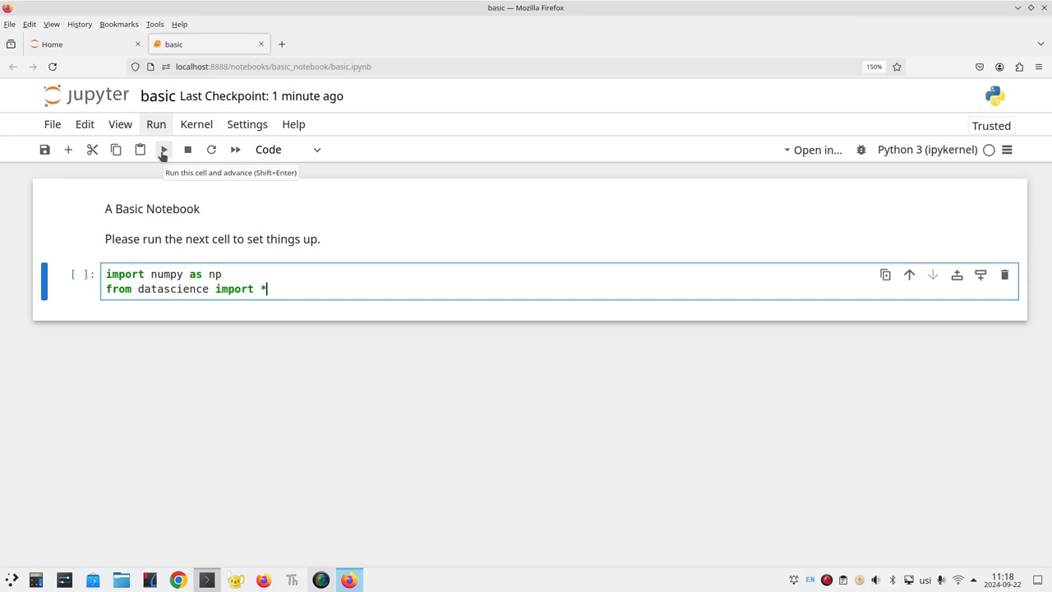
click(163, 148)
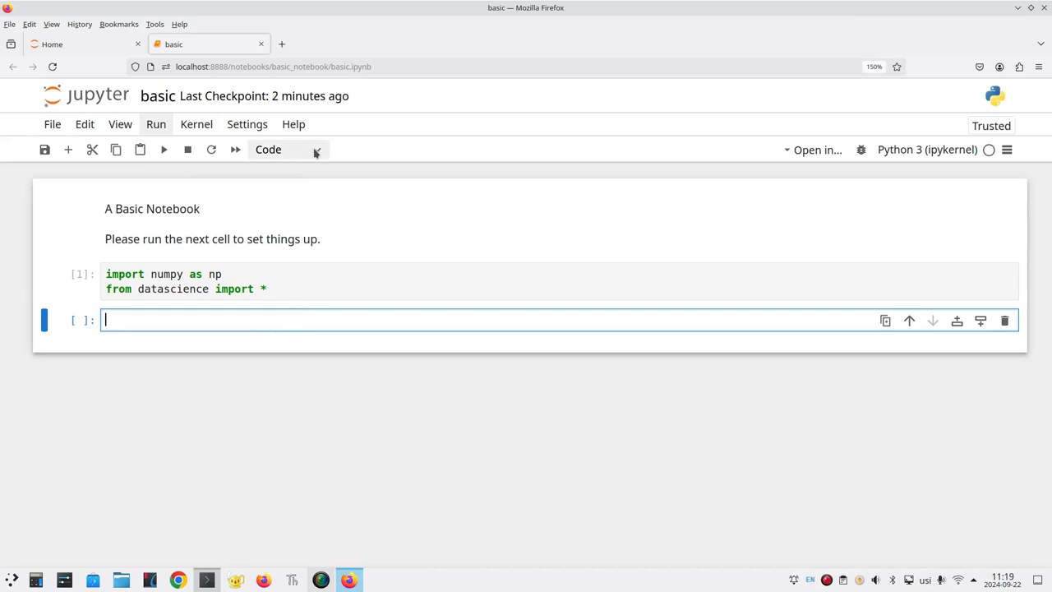
Add a Markdown cell reading 'Read in a table with weather data and show it.'.
click(288, 148)
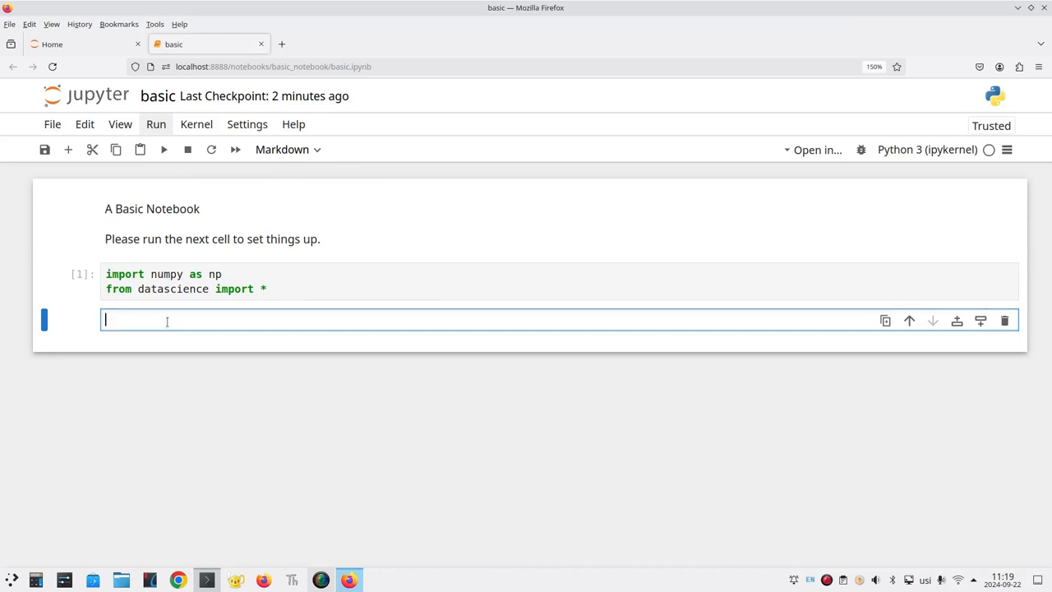
text(Read in a table with weather)
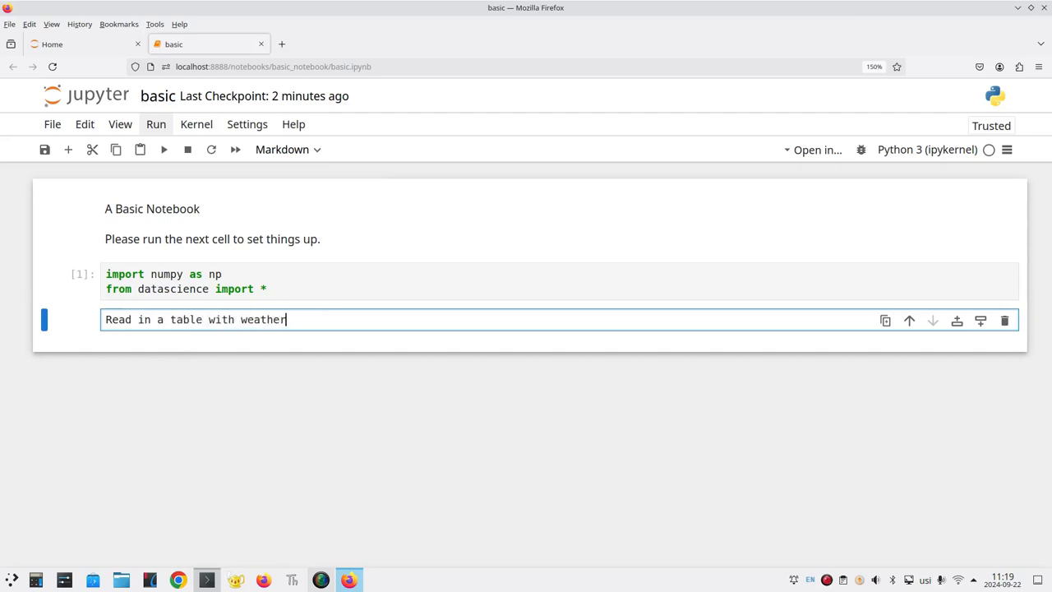
text(data and show it.)
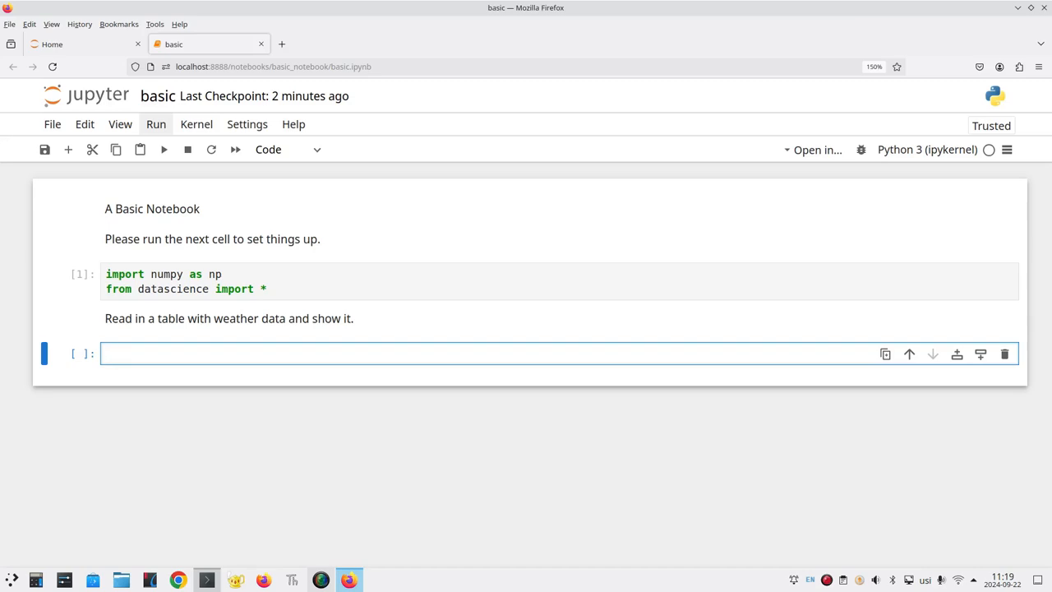
Run weather = Table.read_table("weather_sjc_2023.csv") and display the weather table.
text(weath)
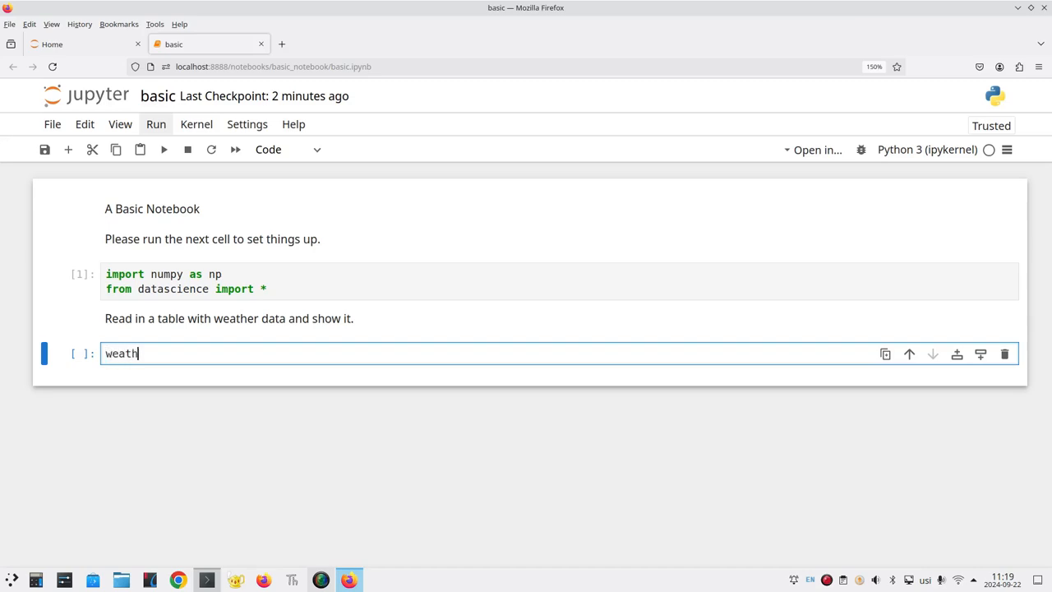
text(er =)
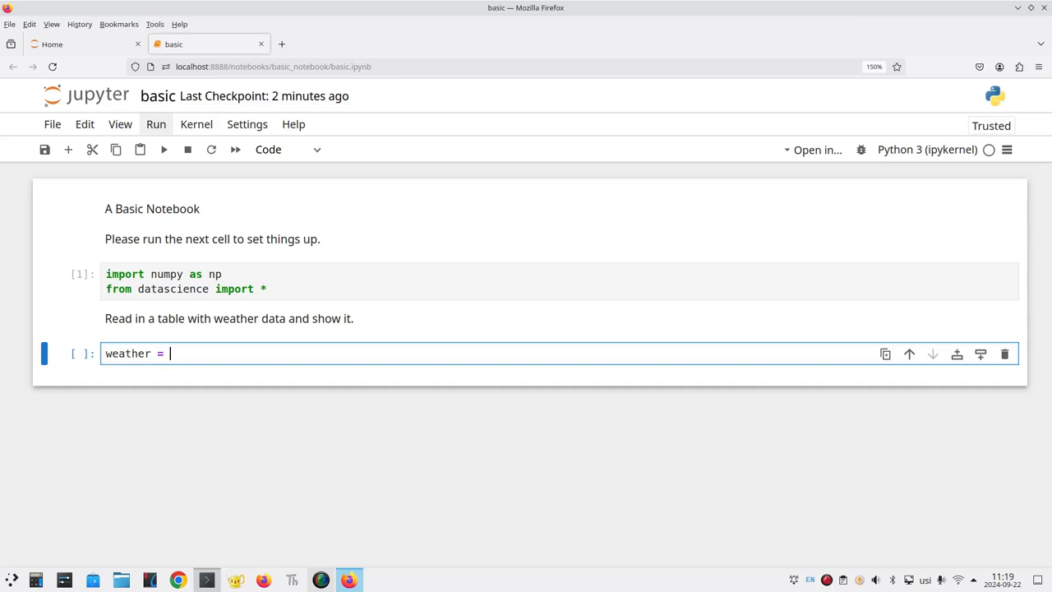
text(Table.read)
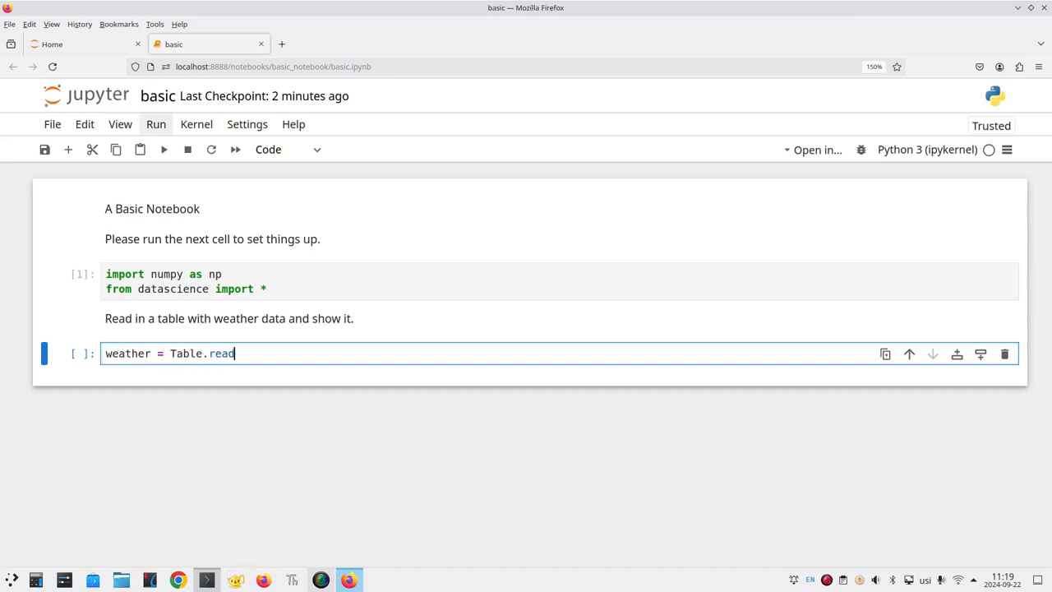
text(_table)
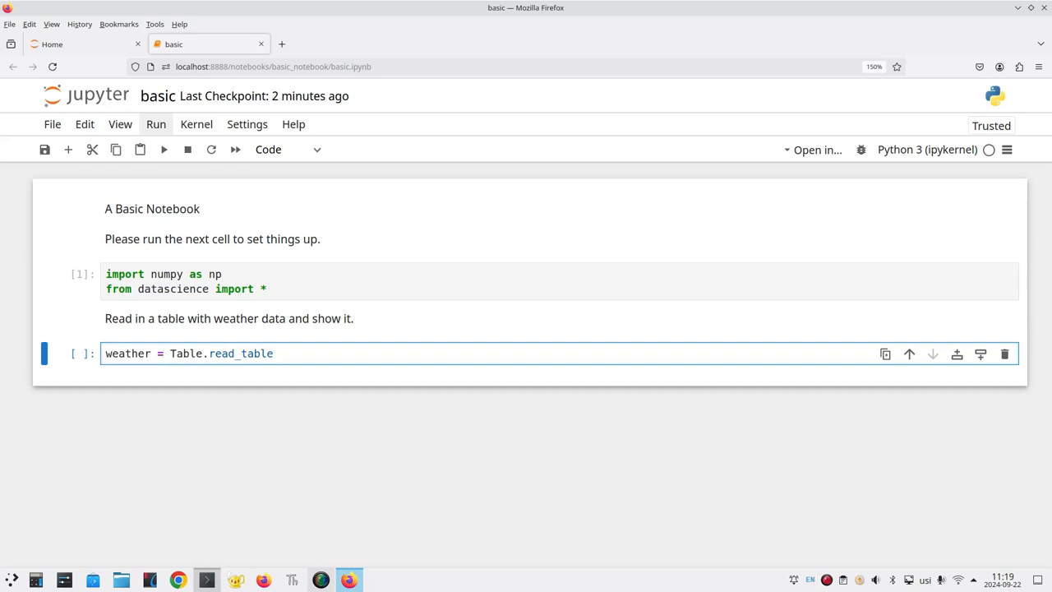
text(()
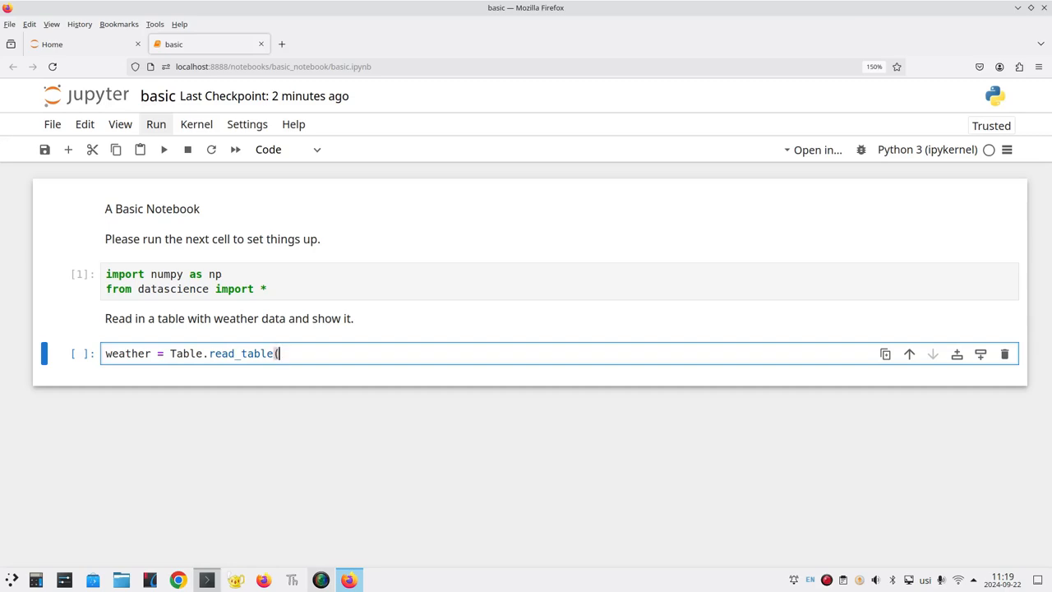
text("weather)
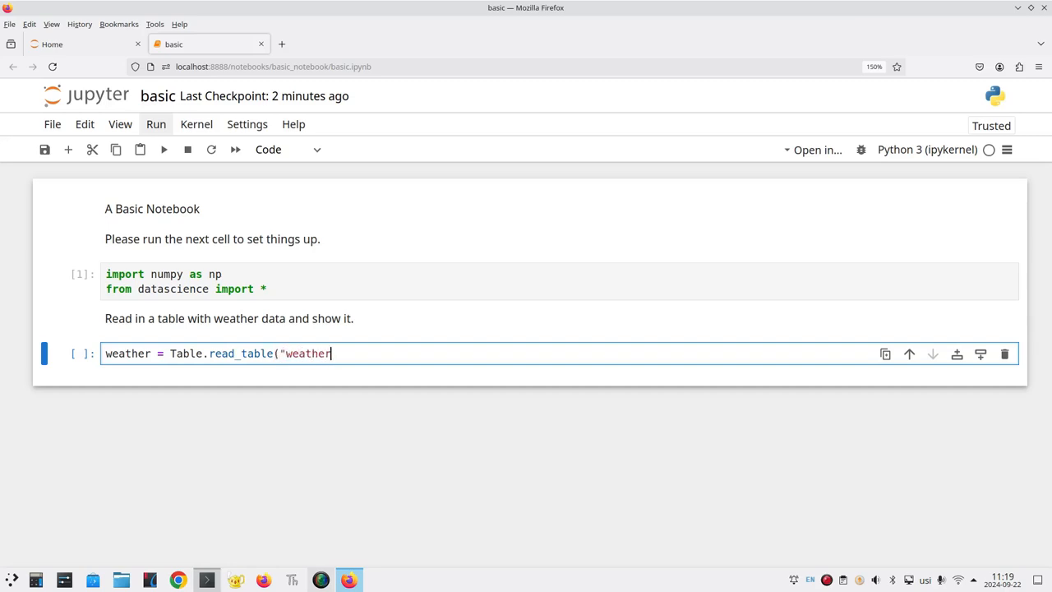
text(_sjc_)
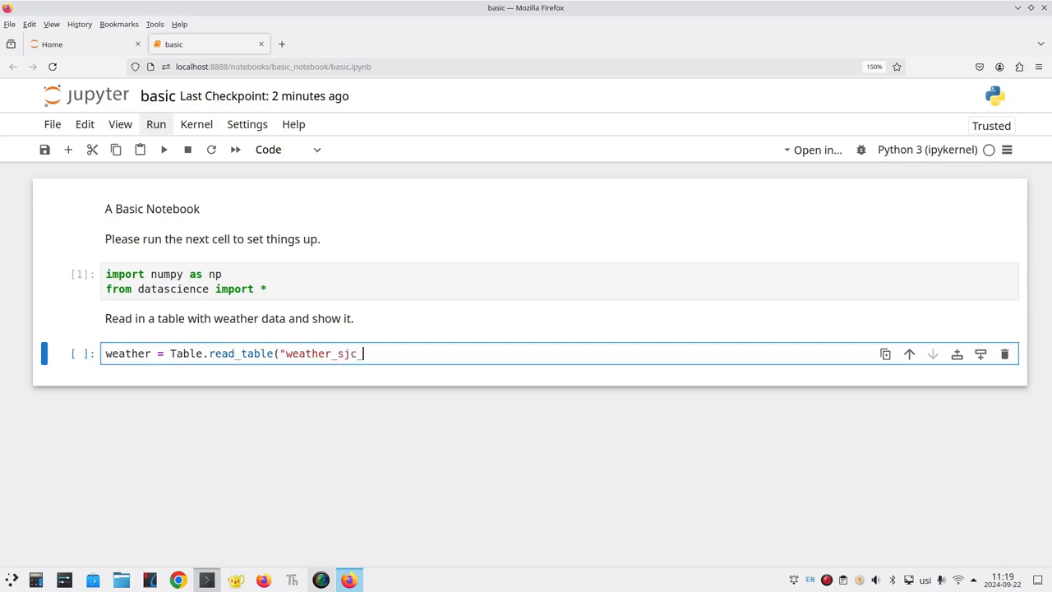
text(2023)
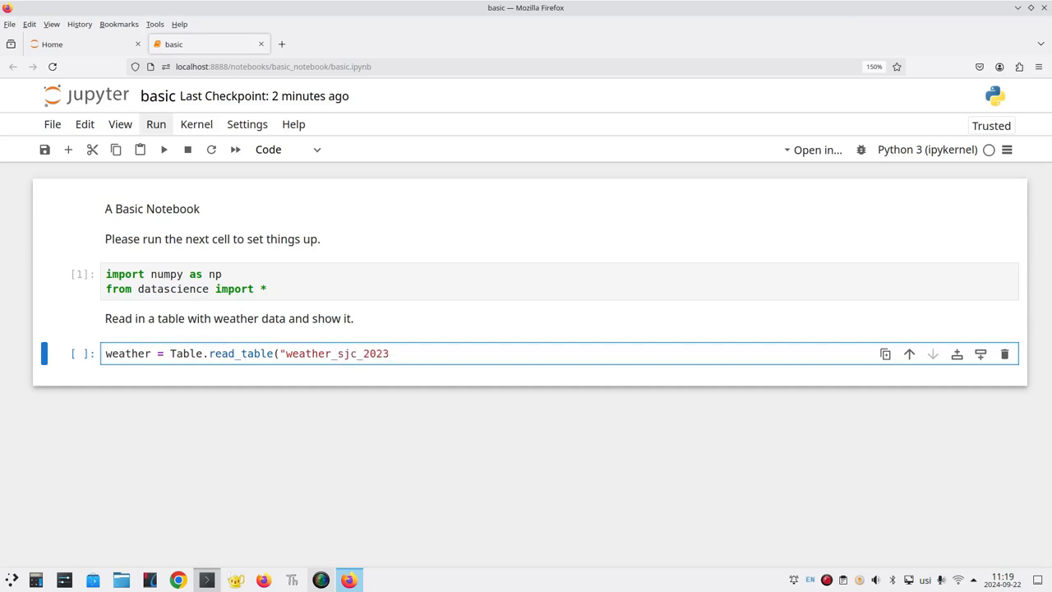
text(.csv)
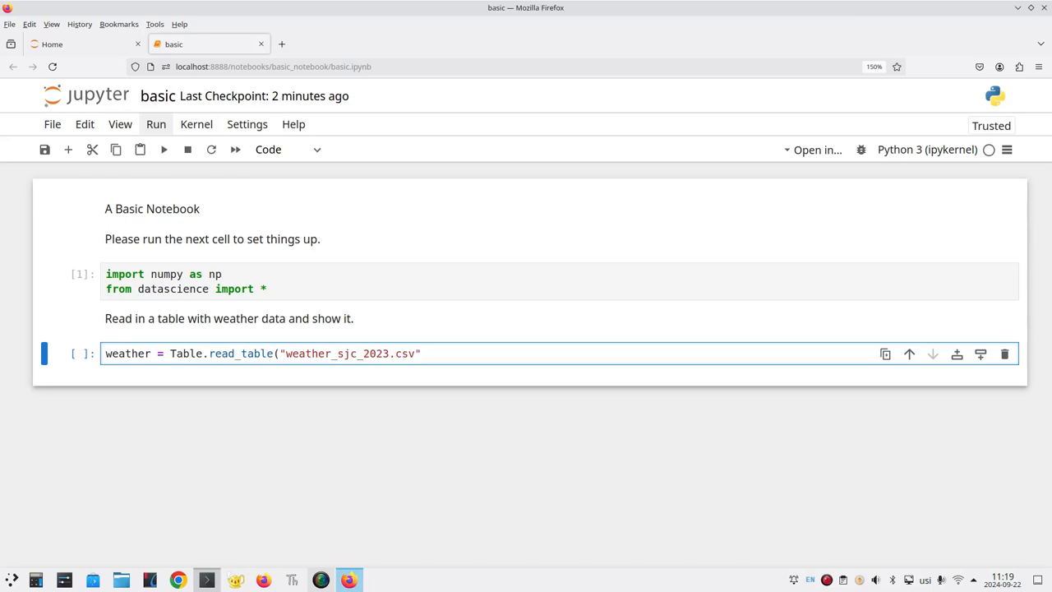
text())
text(w)
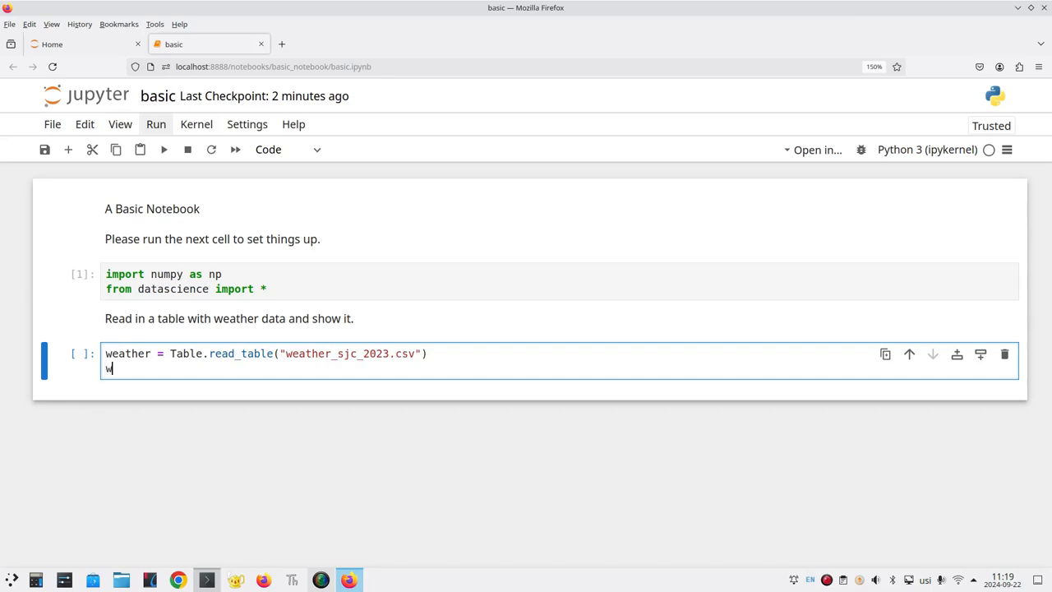
text(eather)
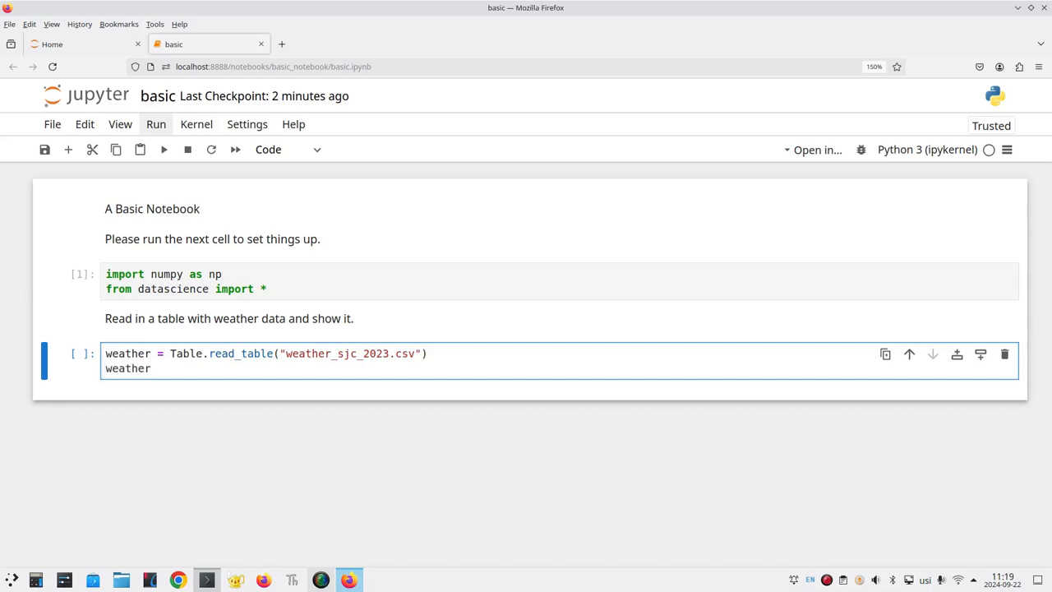
click(152, 368)
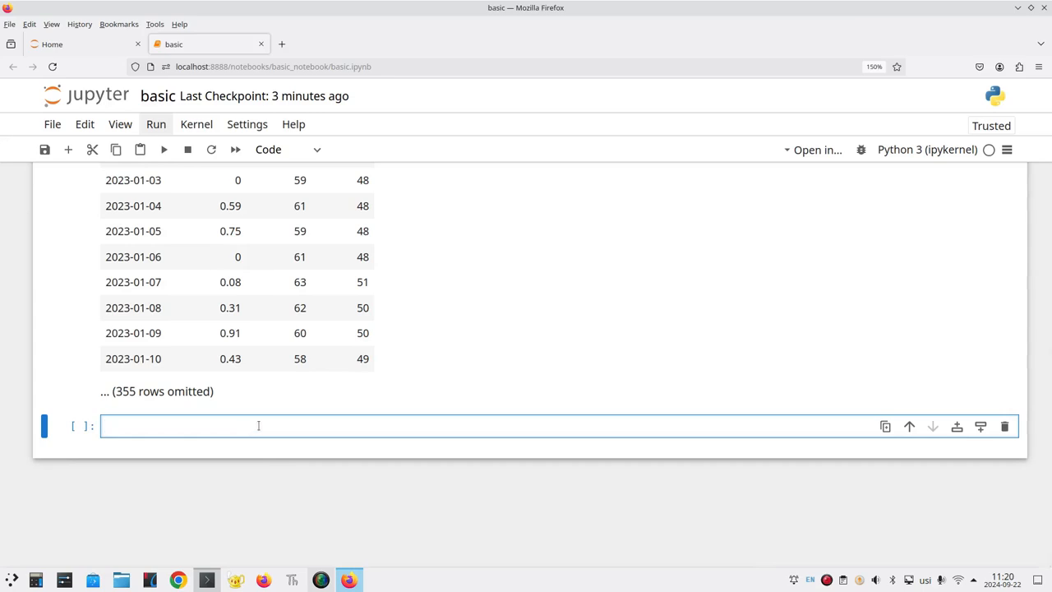
Add a Markdown cell reading "Get the 'Max Temp' column and find its average.".
click(286, 148)
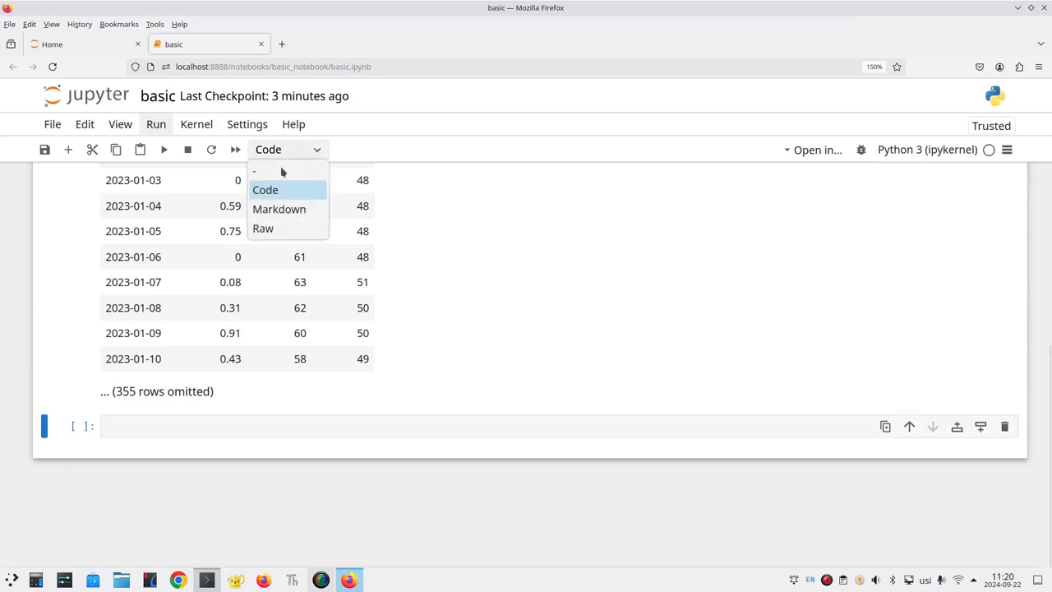
click(279, 209)
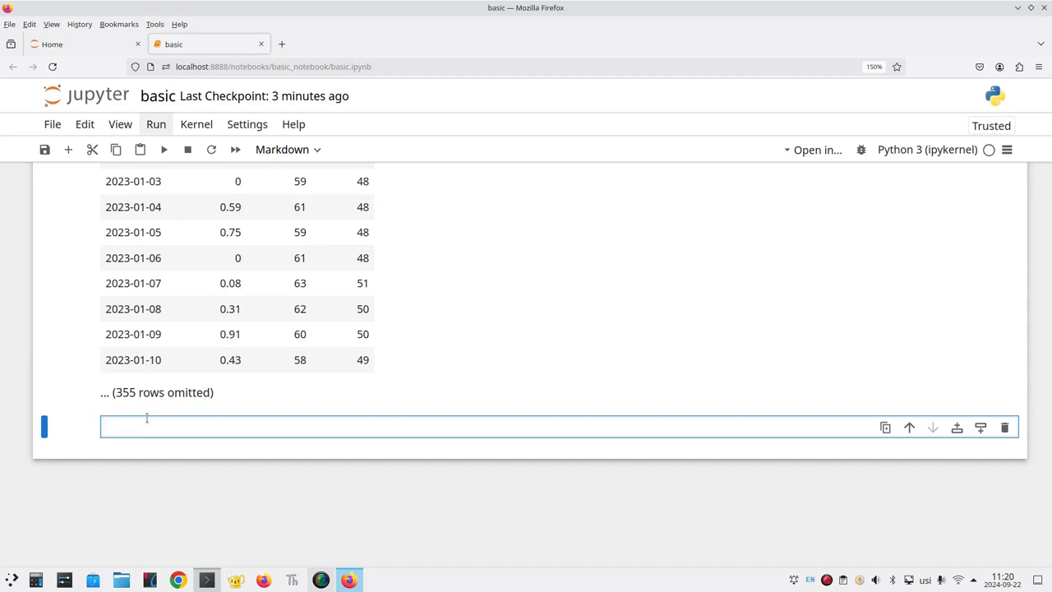
text(Get the ')
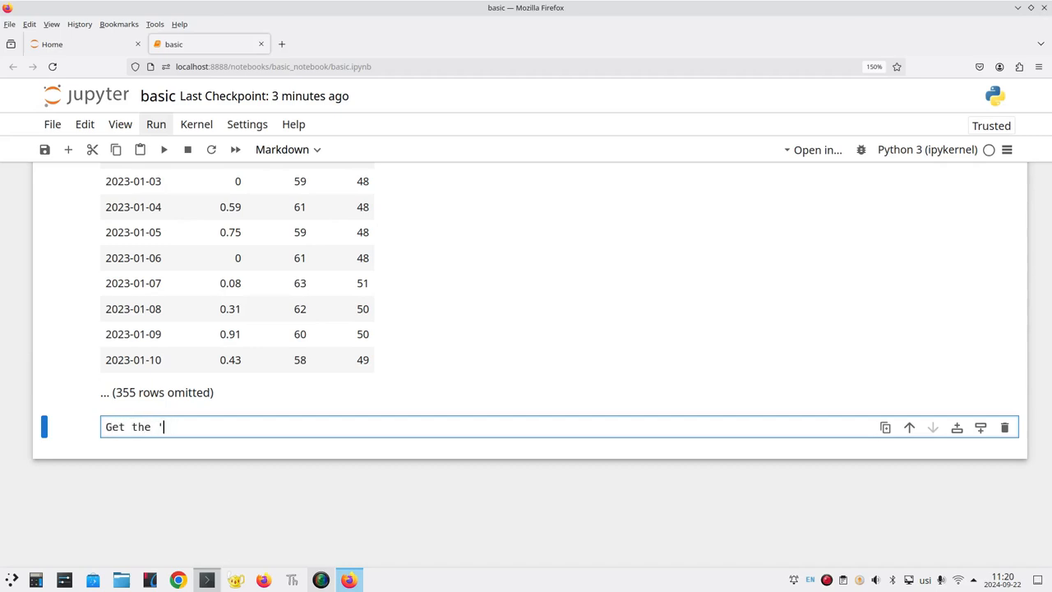
text(Max T)
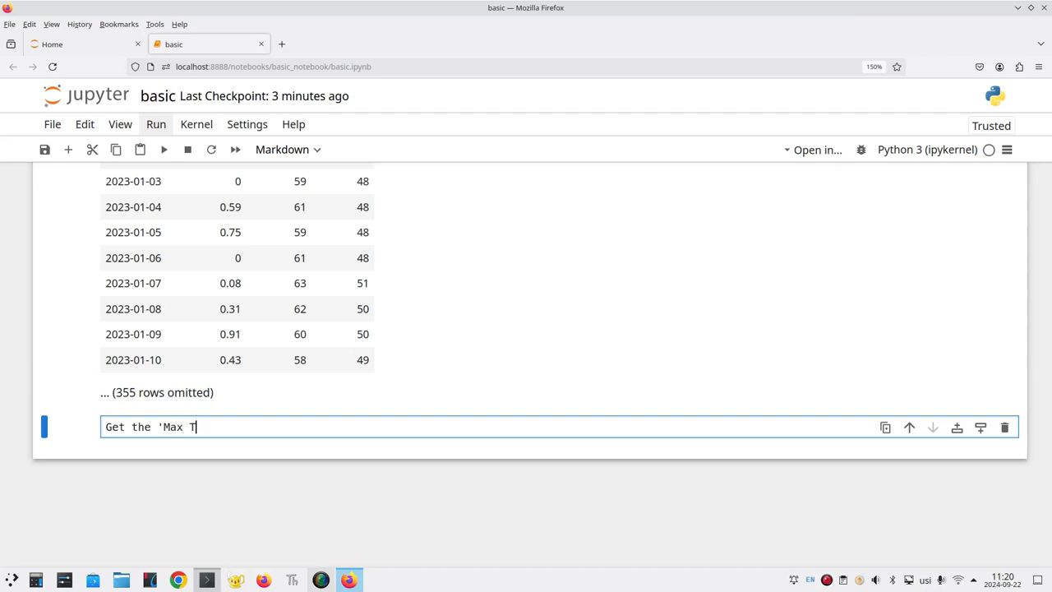
text(emp' column and find it)
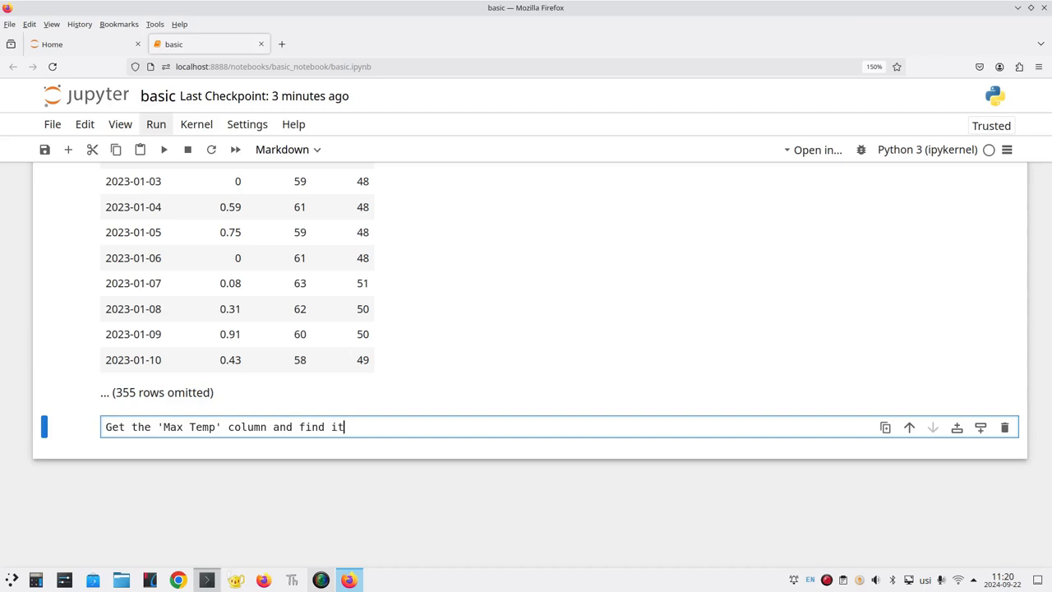
text(s average.)
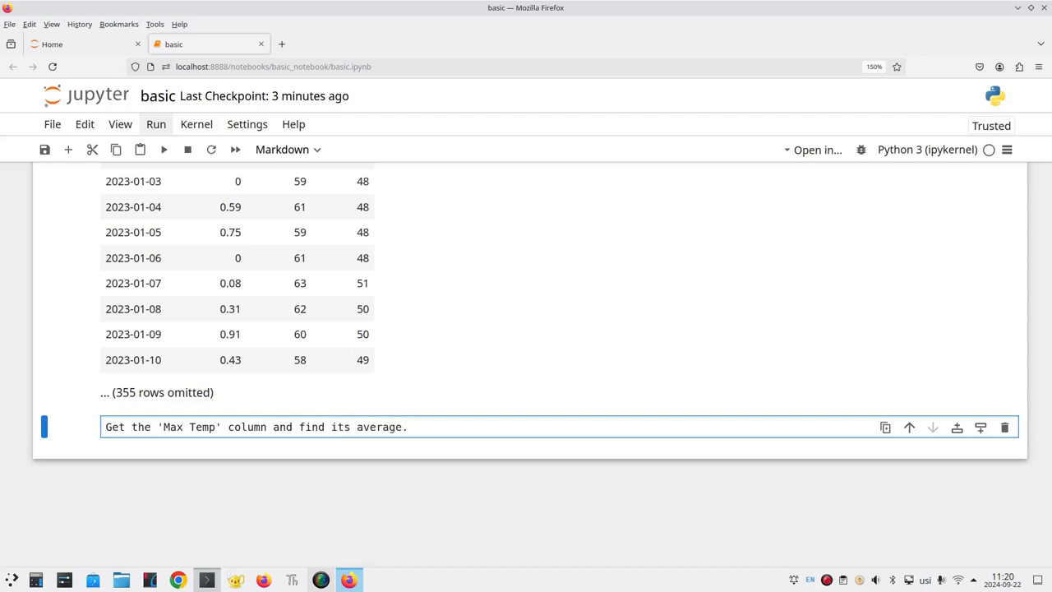
mouse_move(171, 167)
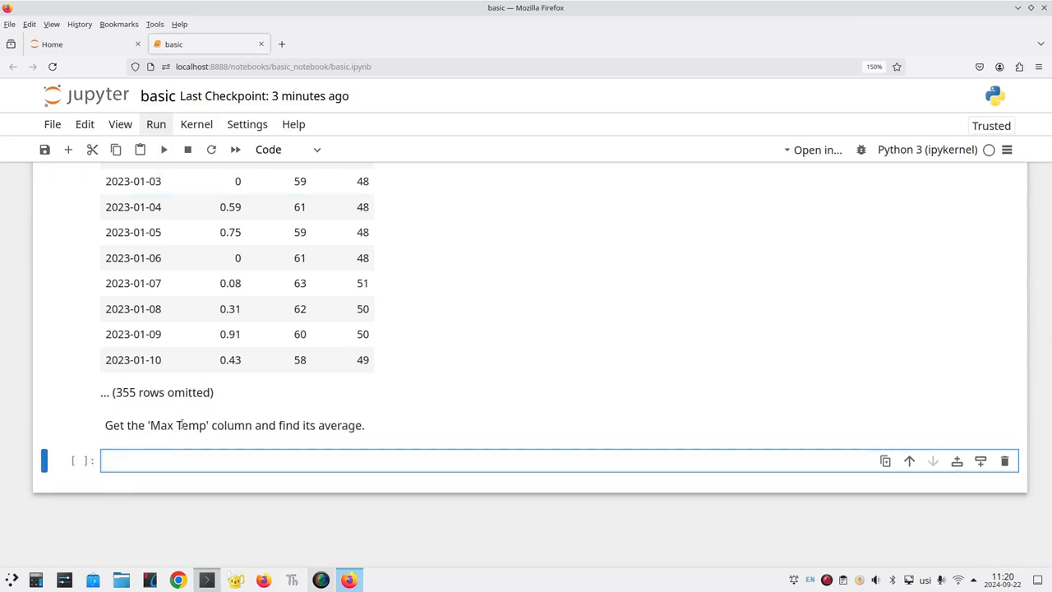
Enter max_temps = weather.column('Max Temp') and np.average(max_temps), yielding 71.556164383561651.
text(max)
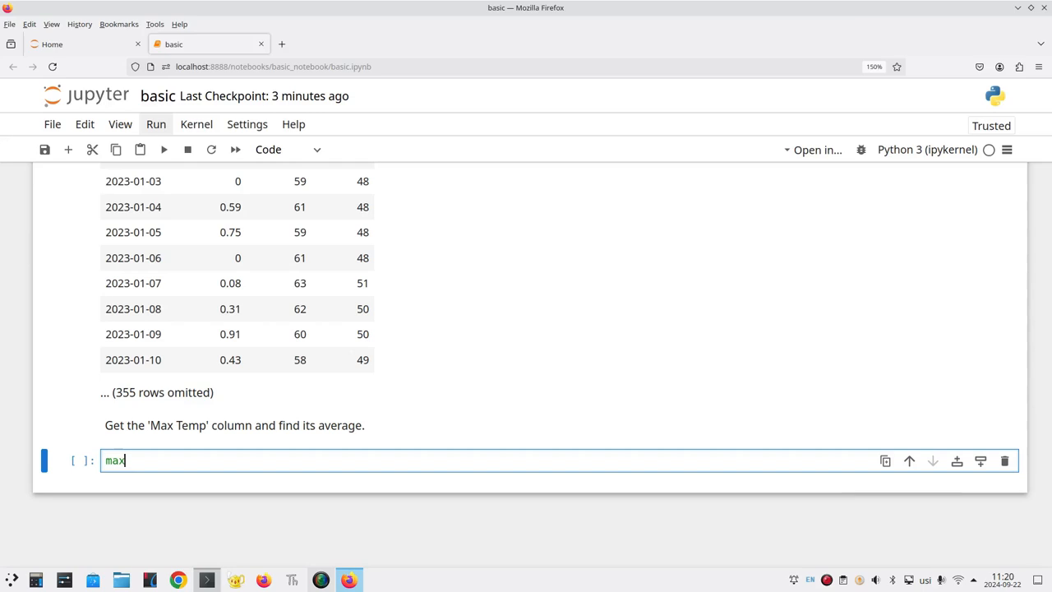
text(_temps)
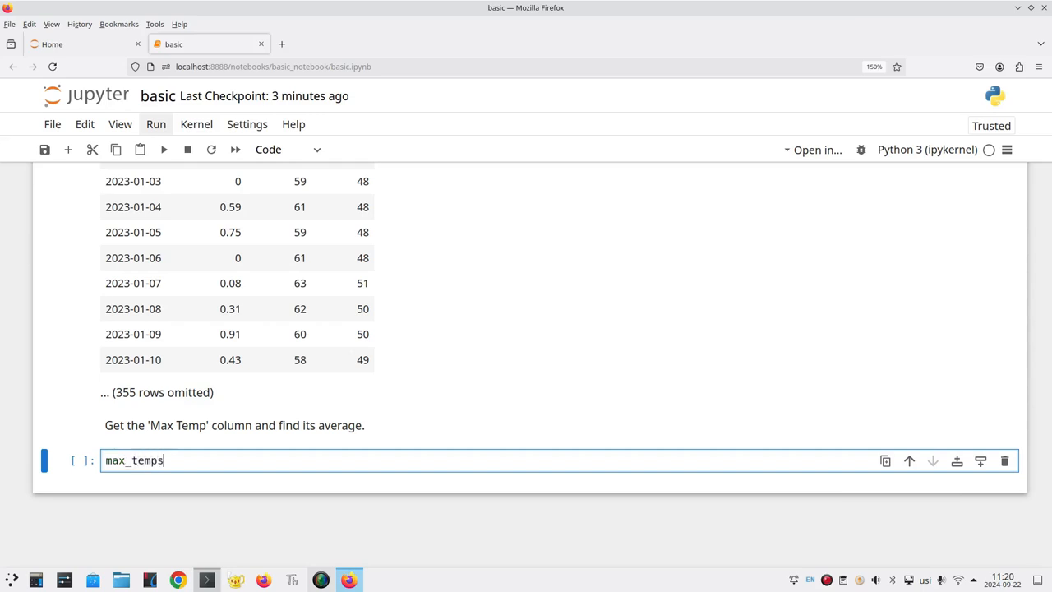
text(= we)
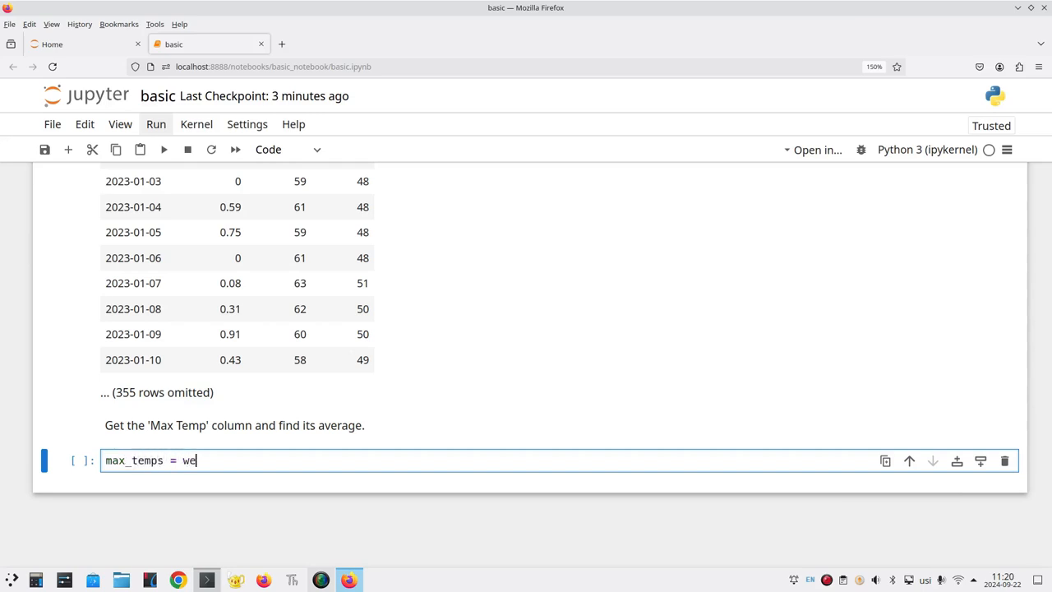
text(ather.olumn)
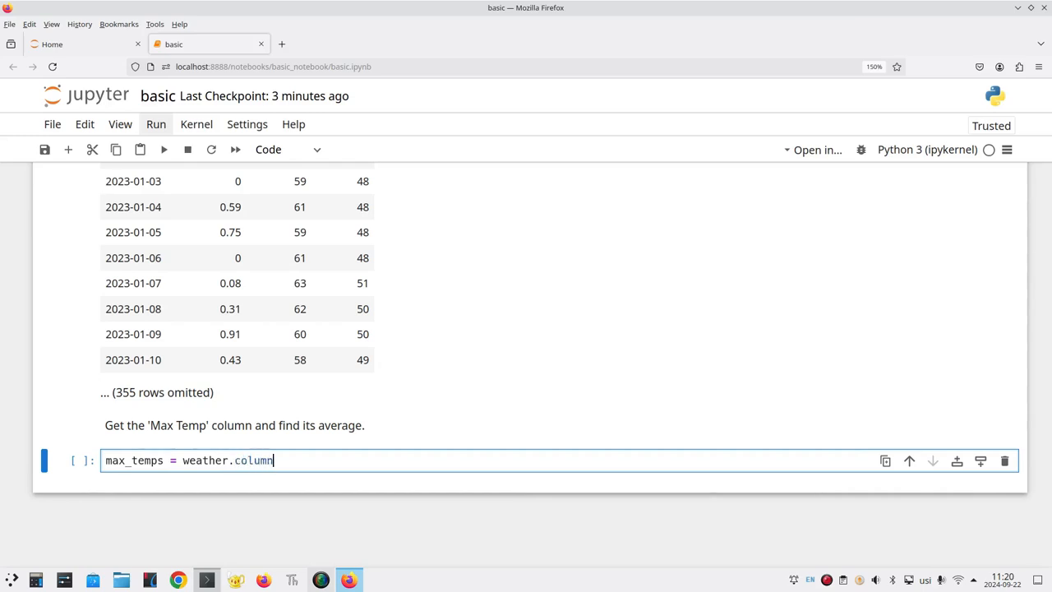
text((')
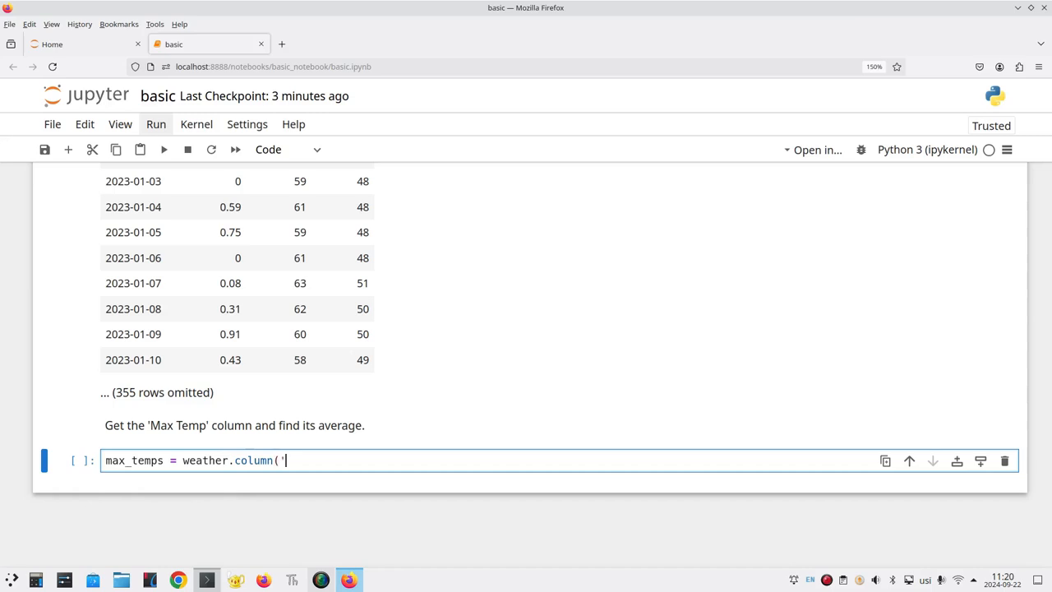
text(Max)
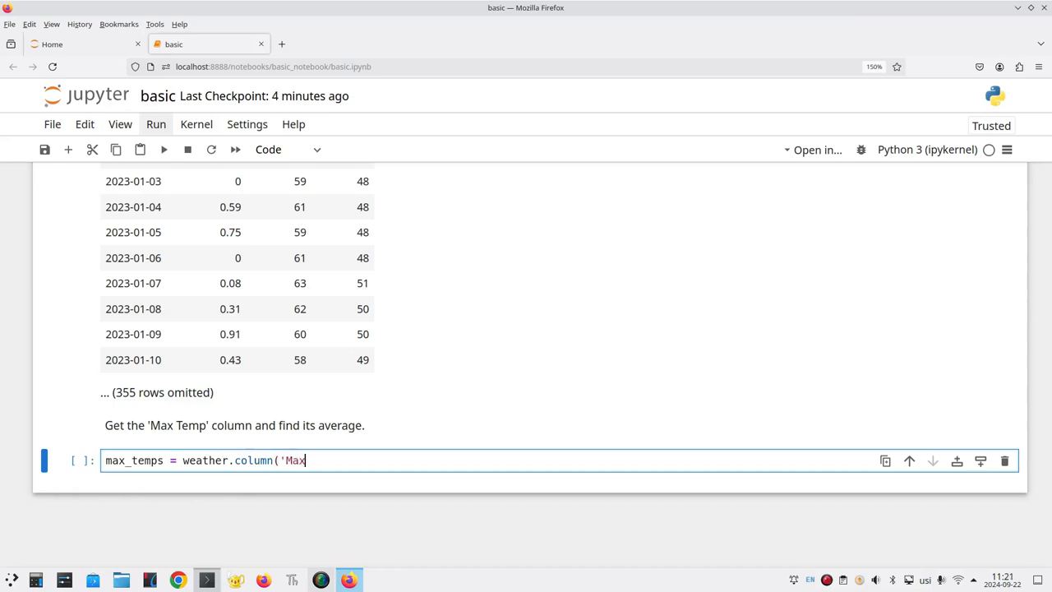
text(Temp')
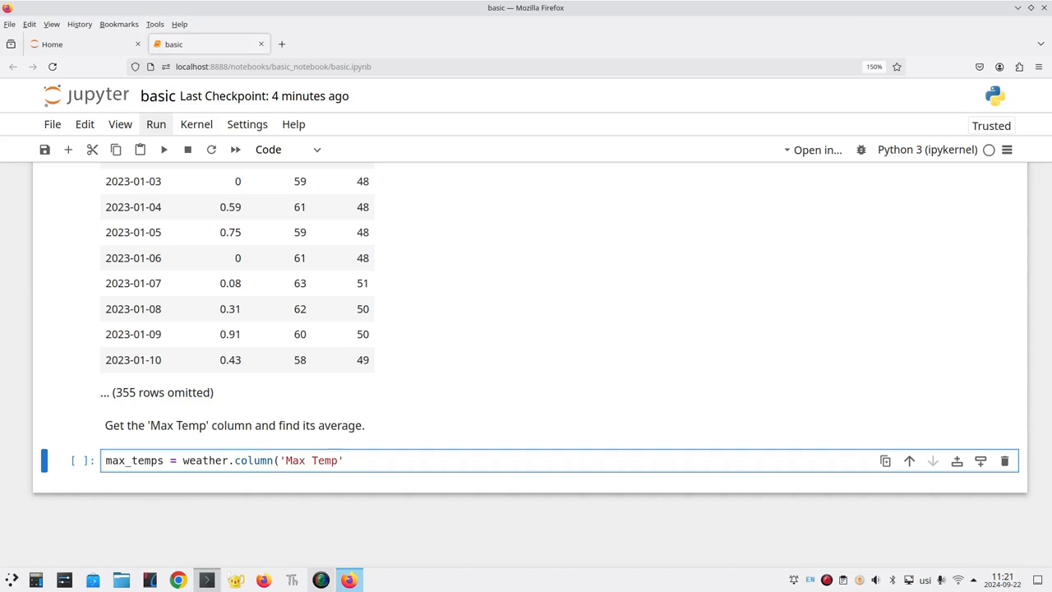
key(Return)
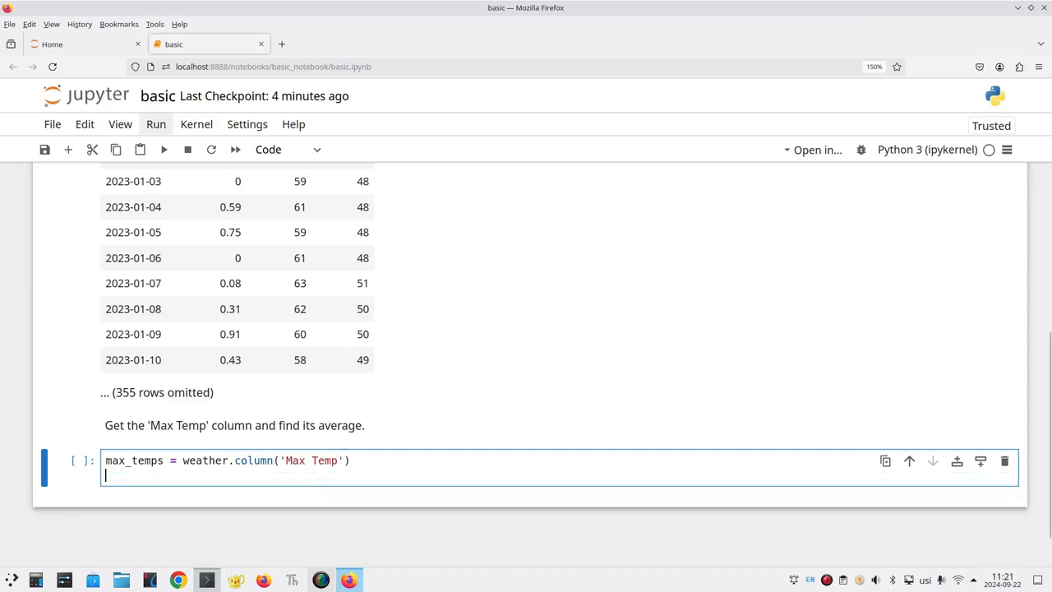
text(np.)
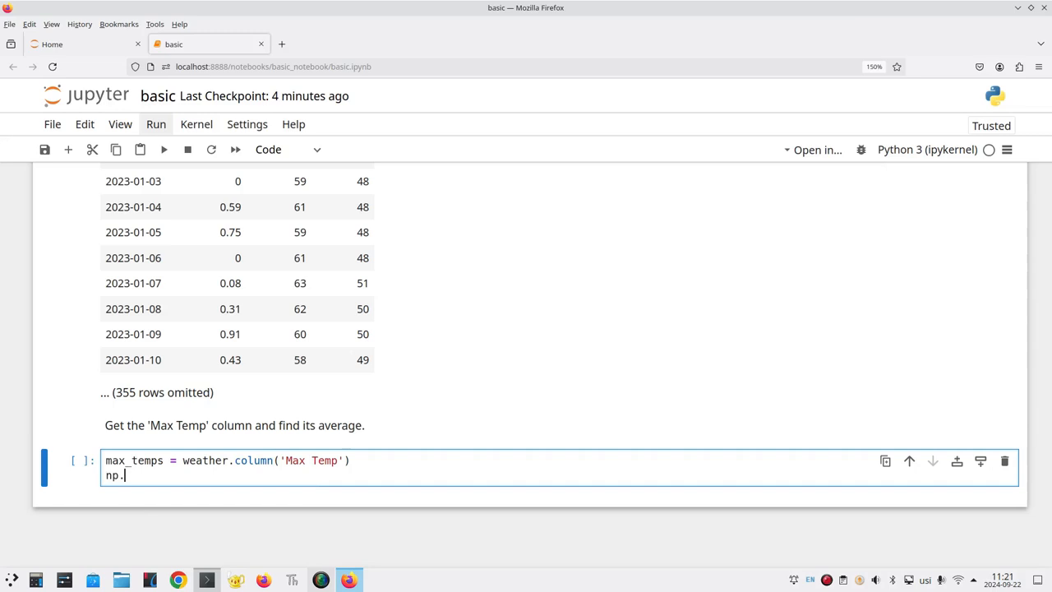
text(average()
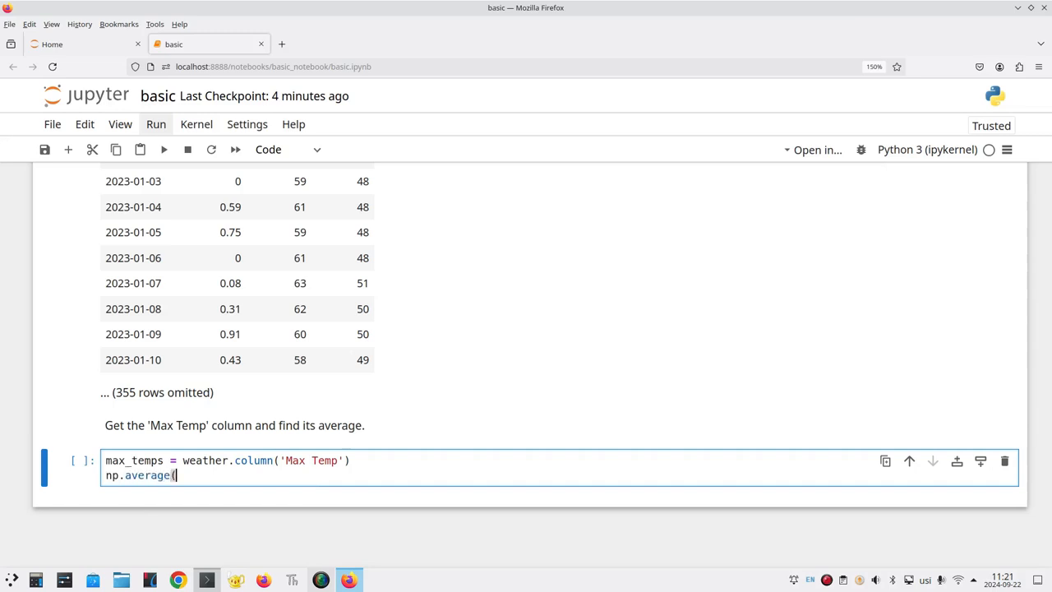
text(max)
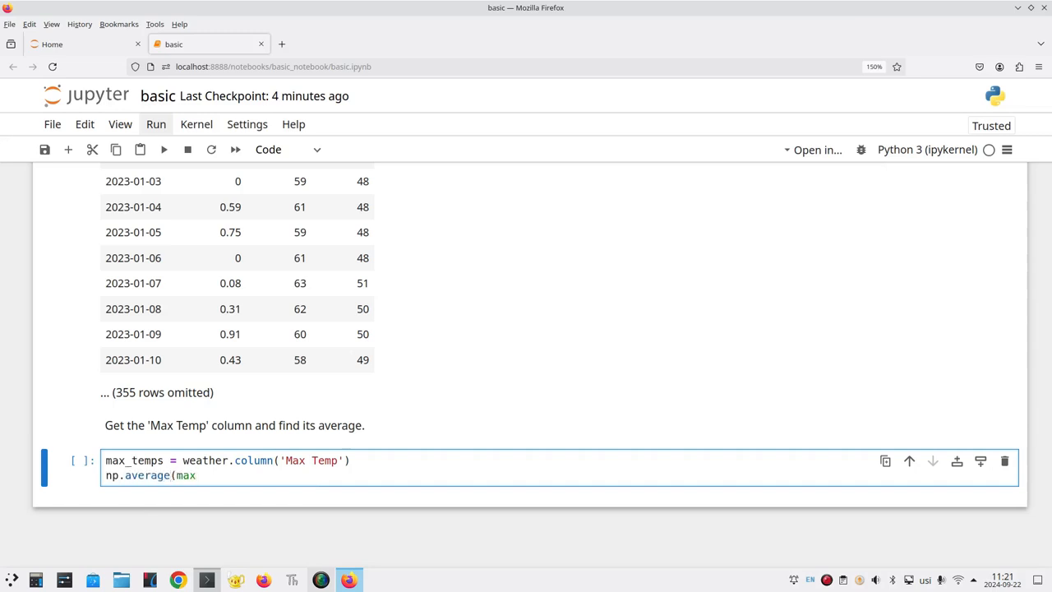
text(_temps))
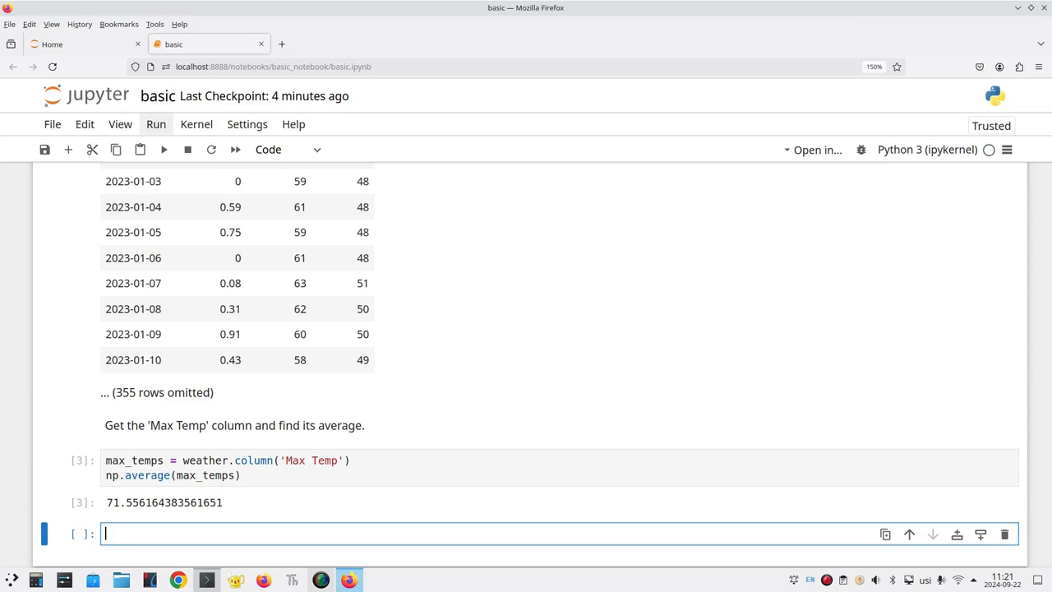
Write "That's the end of this notebook." into the final empty cell.
text(T)
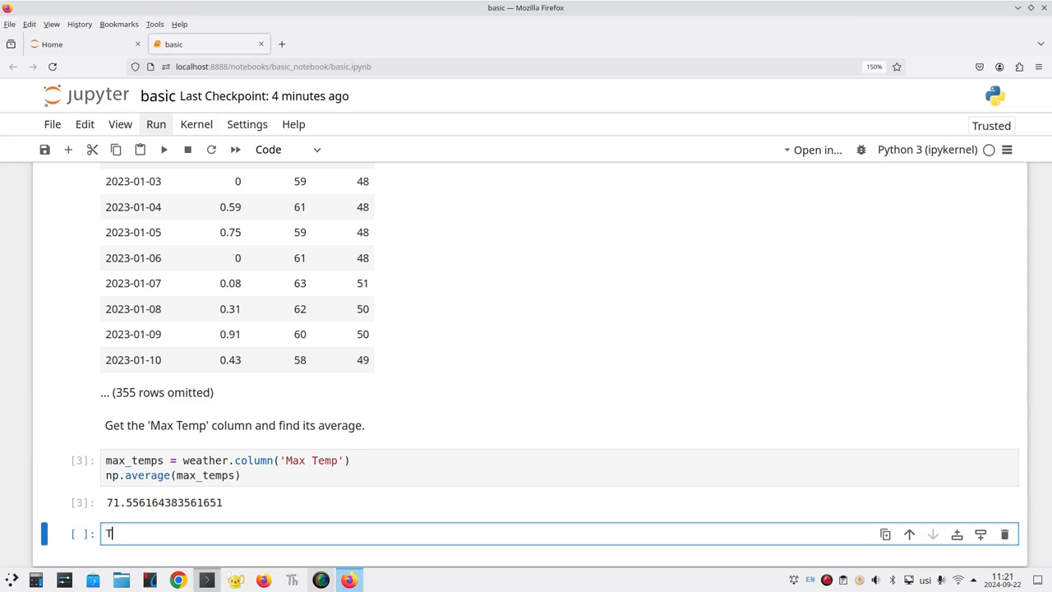
text(hat's the end of)
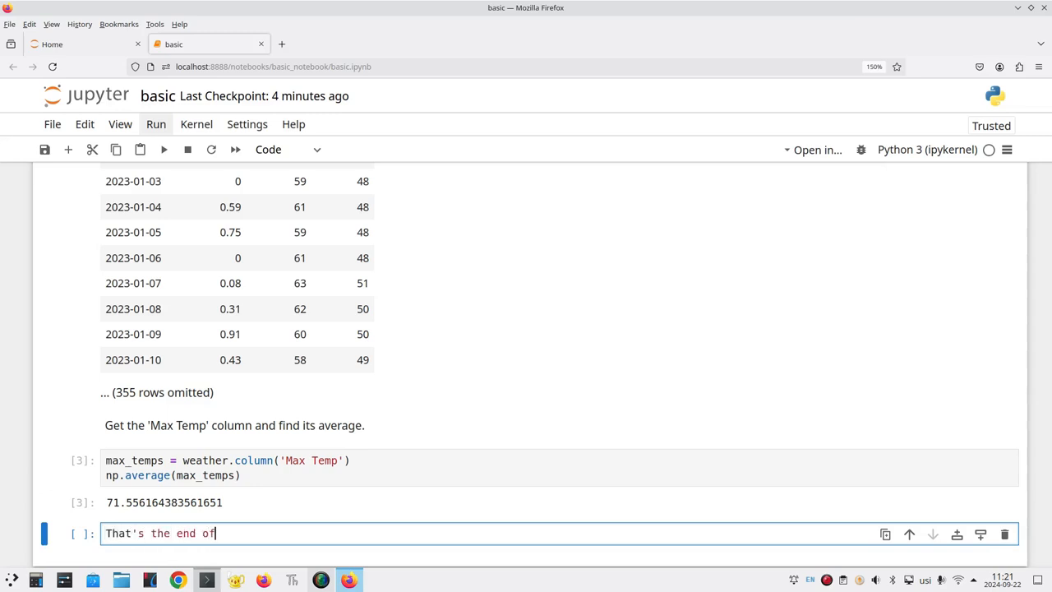
text(this notebook)
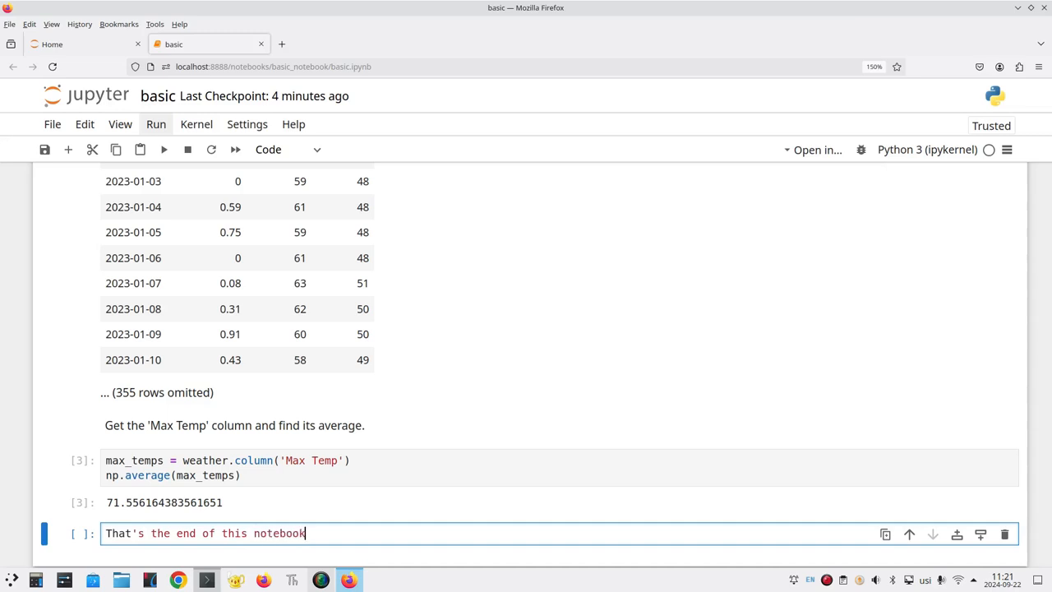
text(.)
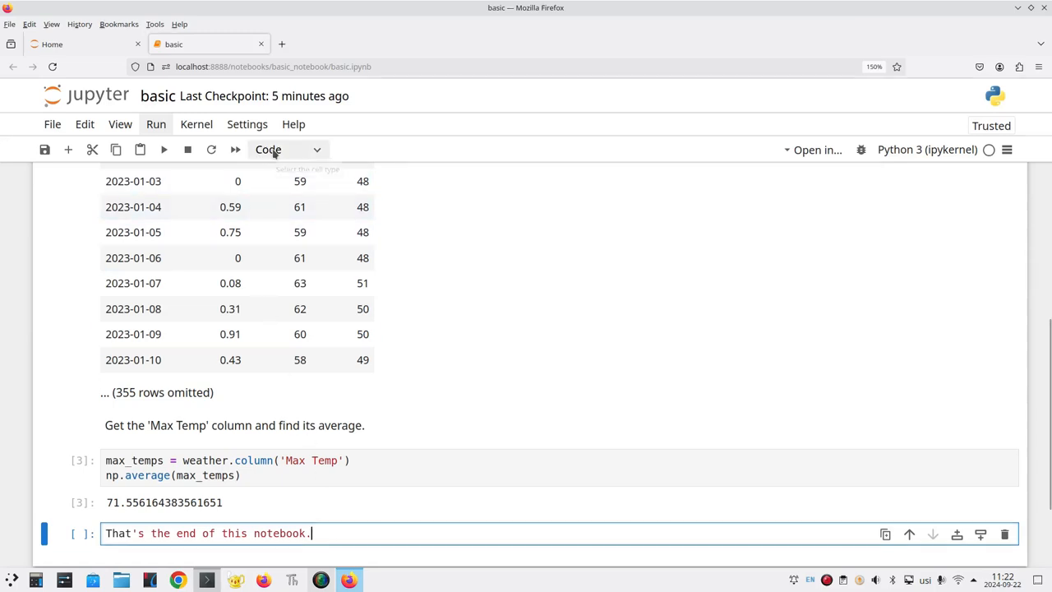
Change the end note to a Markdown cell and render it.
click(288, 149)
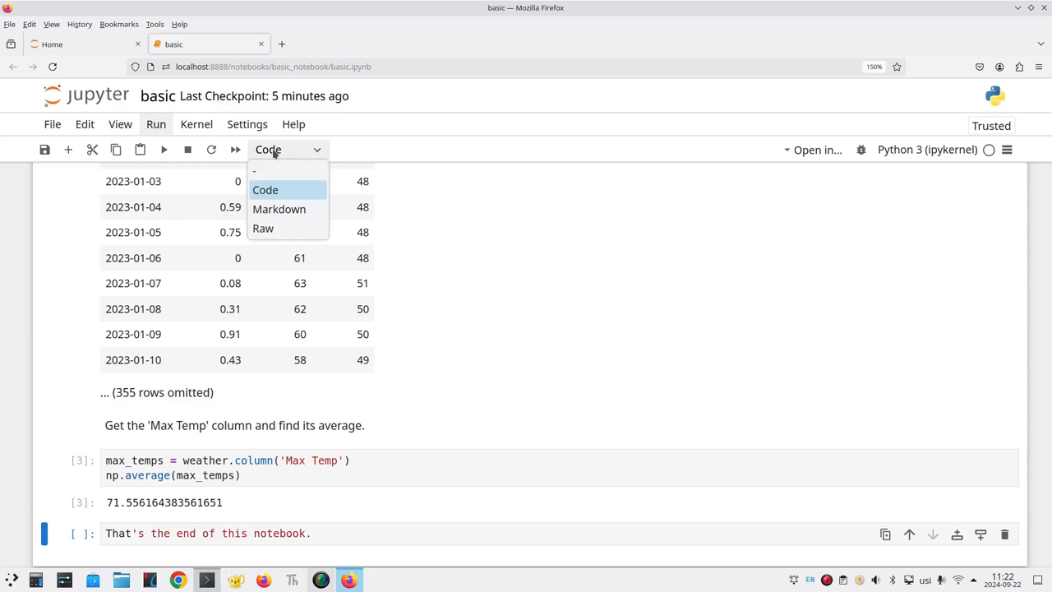
click(280, 209)
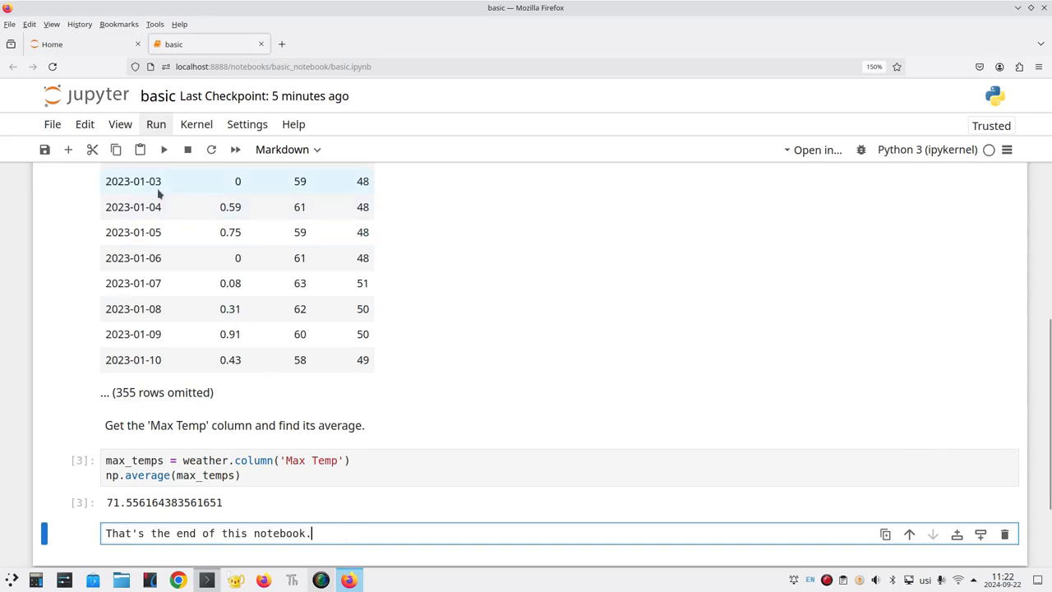
mouse_move(165, 148)
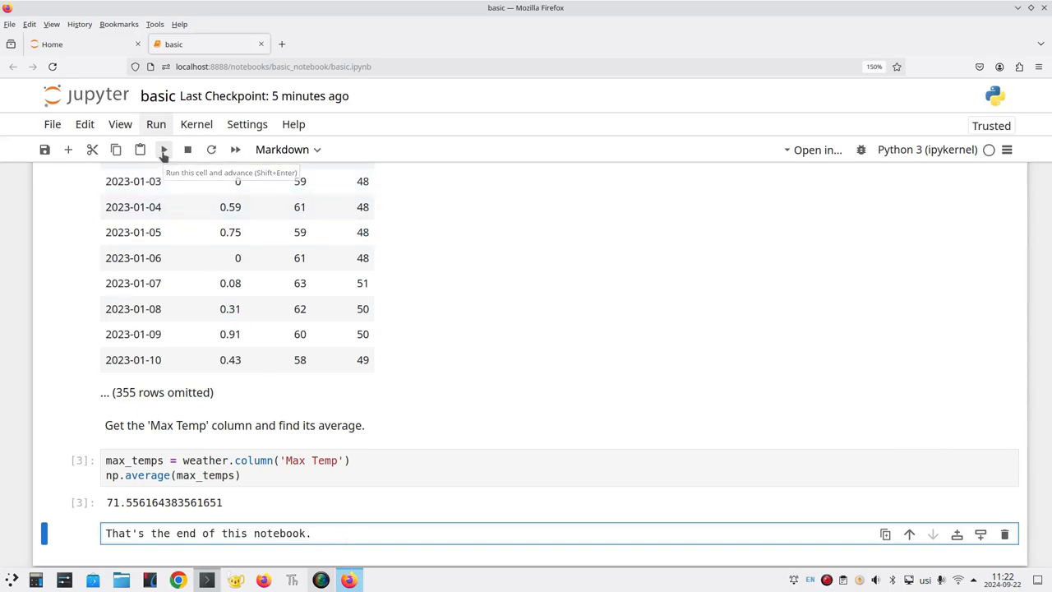
click(164, 148)
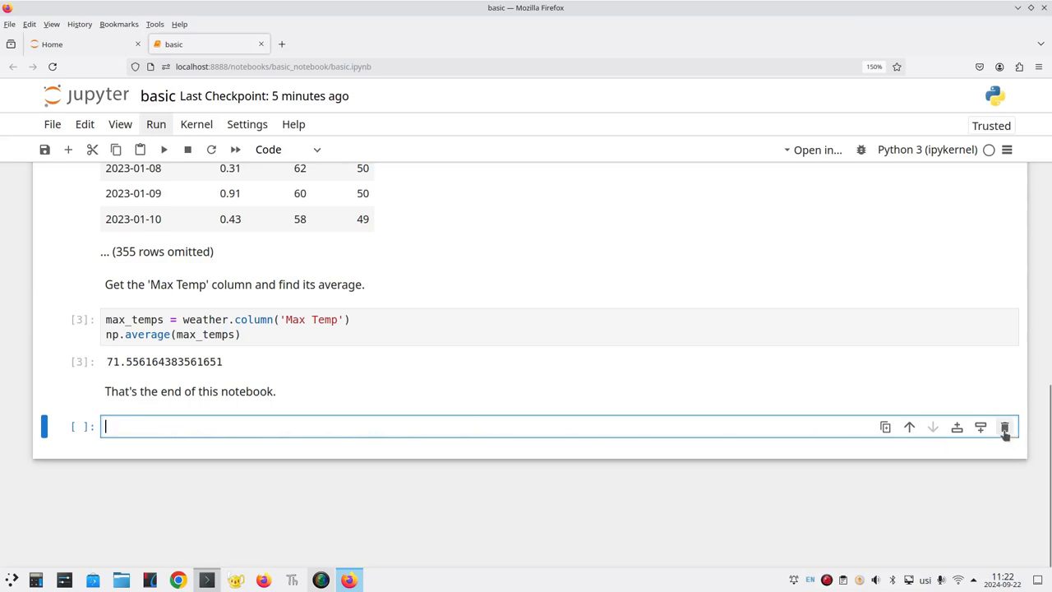
mouse_move(1004, 427)
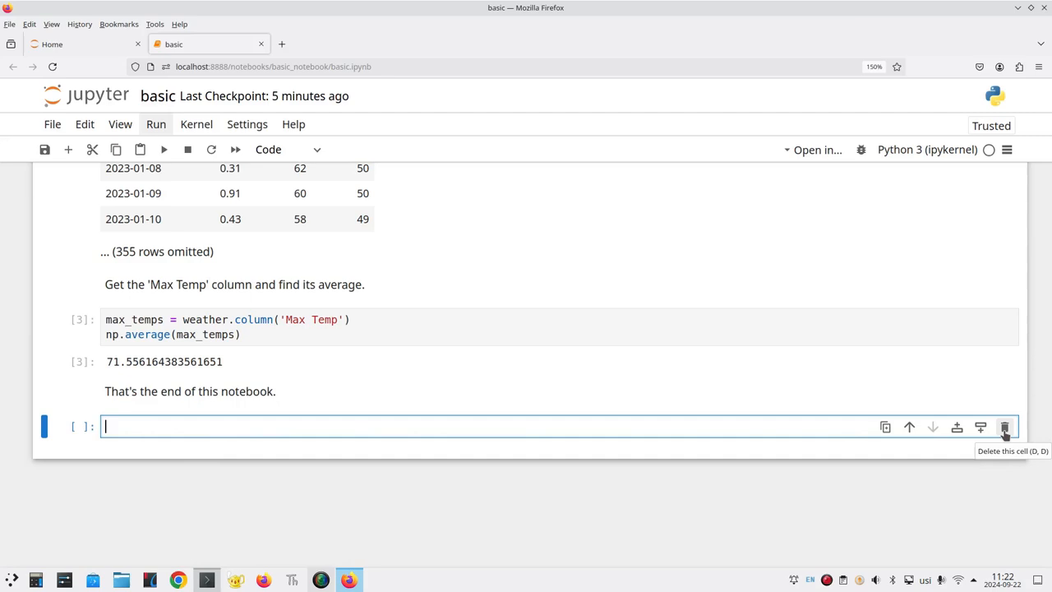
Delete the leftover empty cell after the end note.
click(1003, 428)
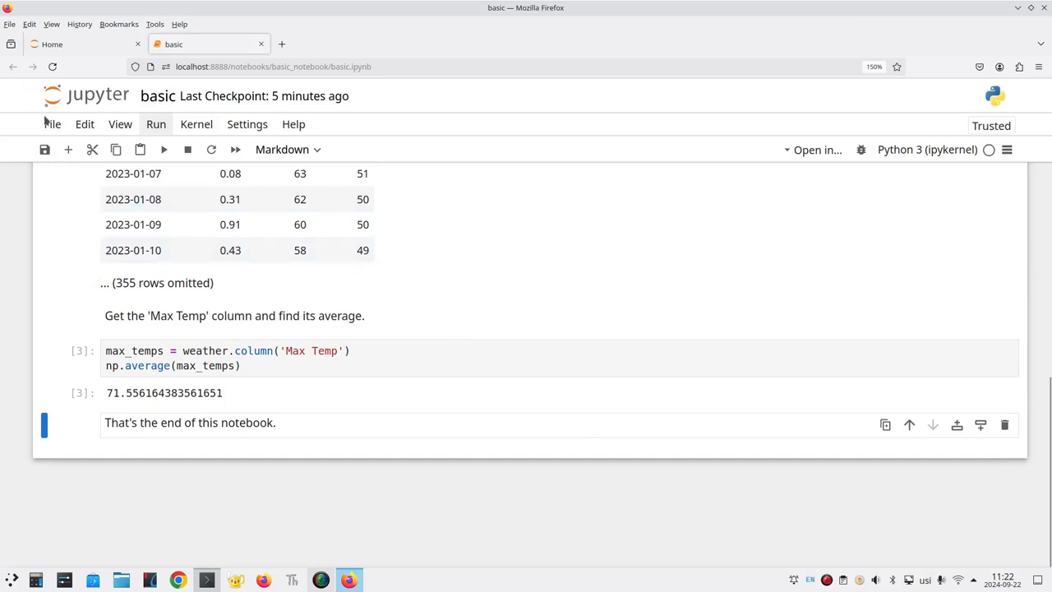
click(53, 125)
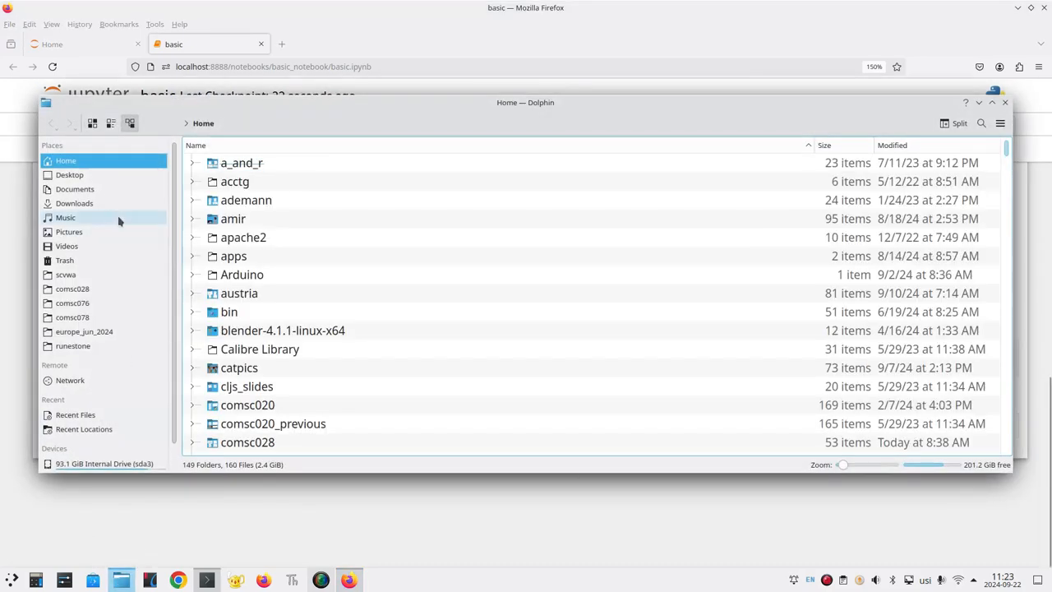
Navigate to Documents/jvenv and expand basic_notebook to list basic.ipynb, Untitled.ipynb and weather_sjc_2023.csv.
click(75, 189)
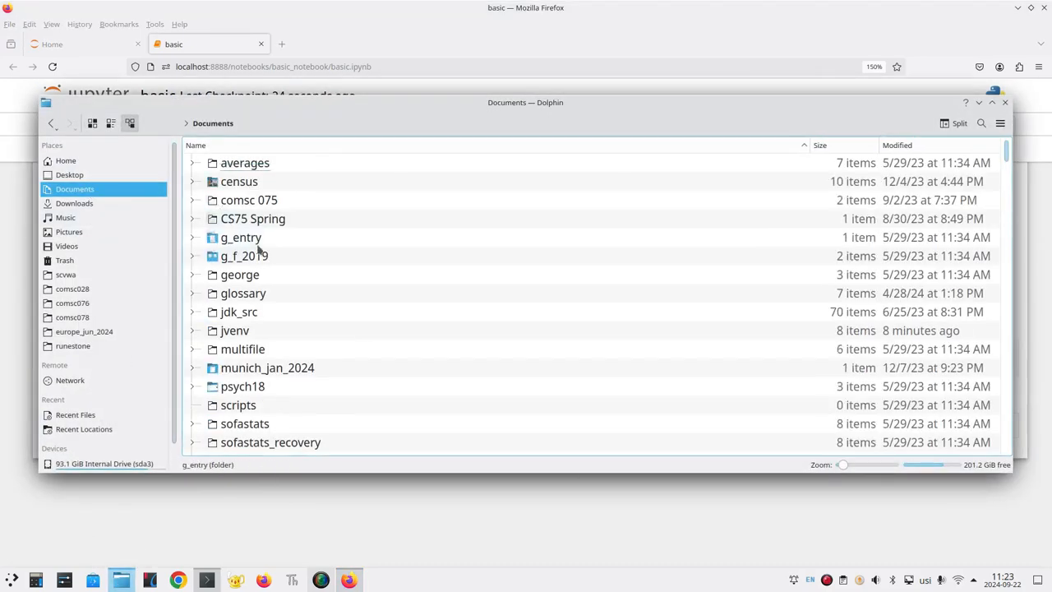
click(233, 331)
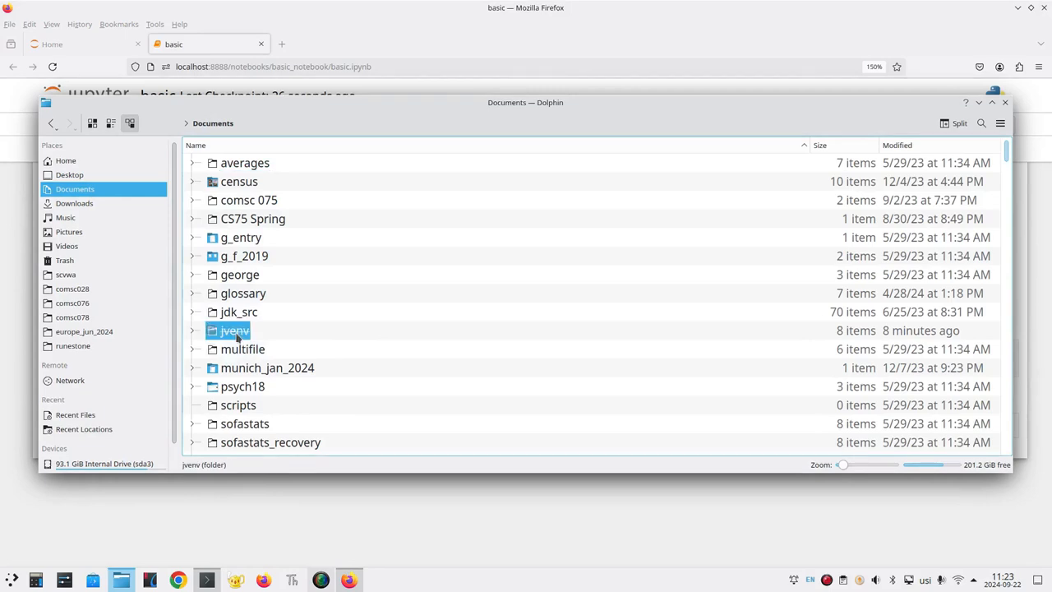
double_click(233, 329)
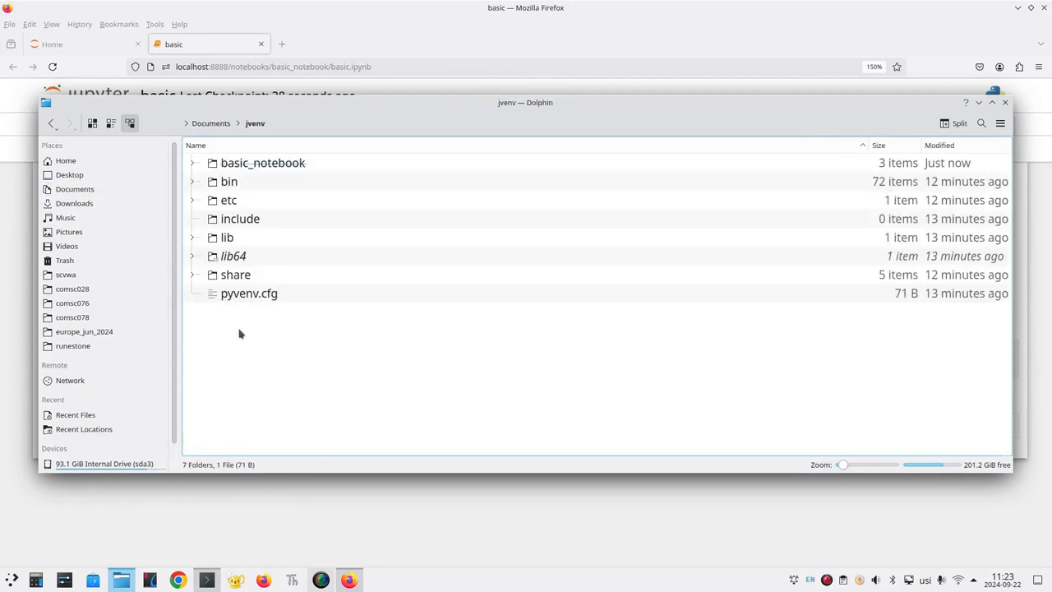
click(263, 163)
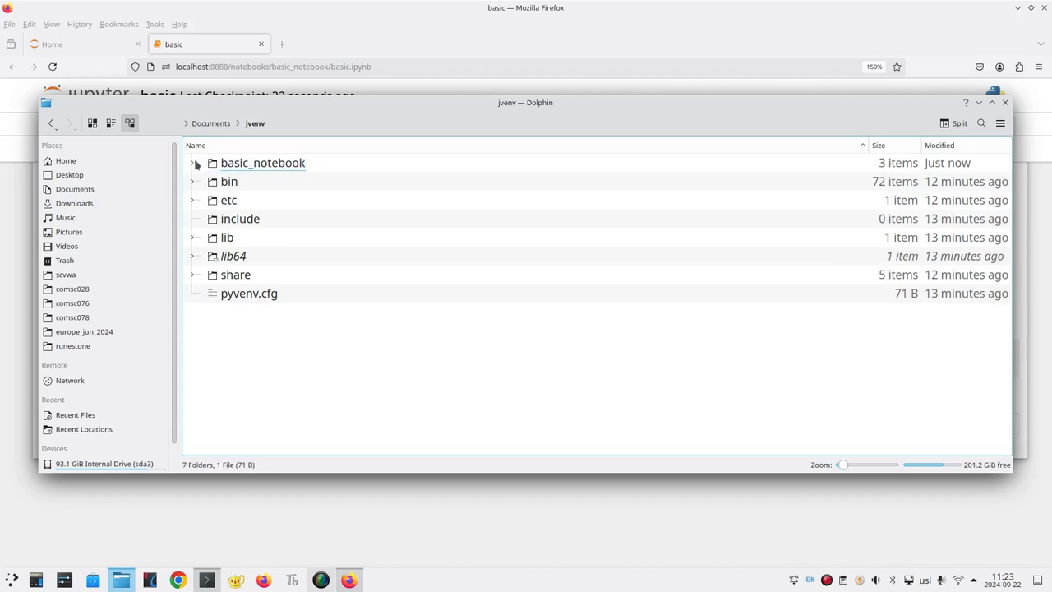
click(190, 163)
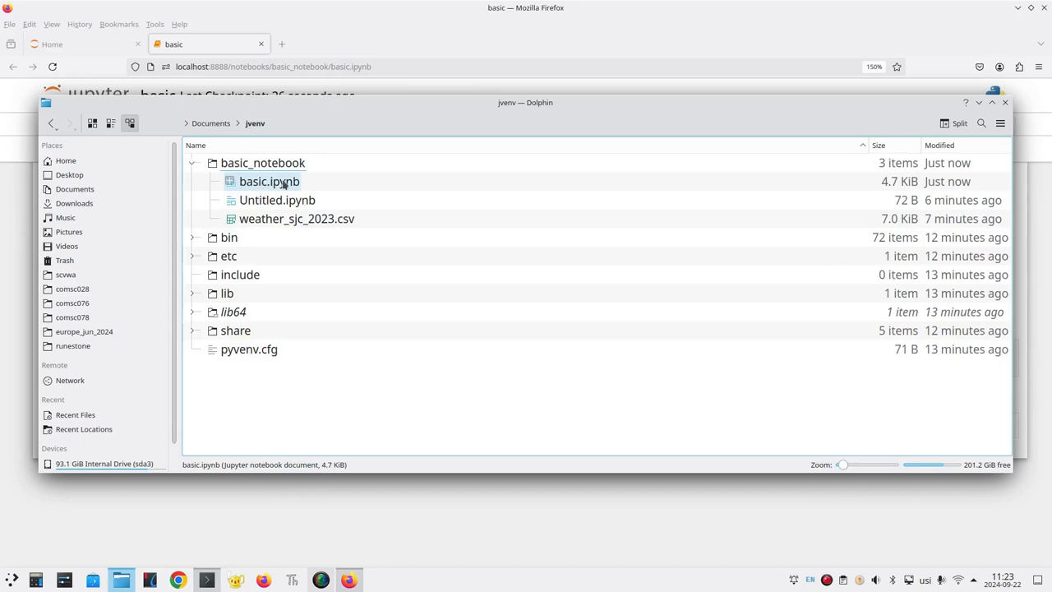
click(296, 218)
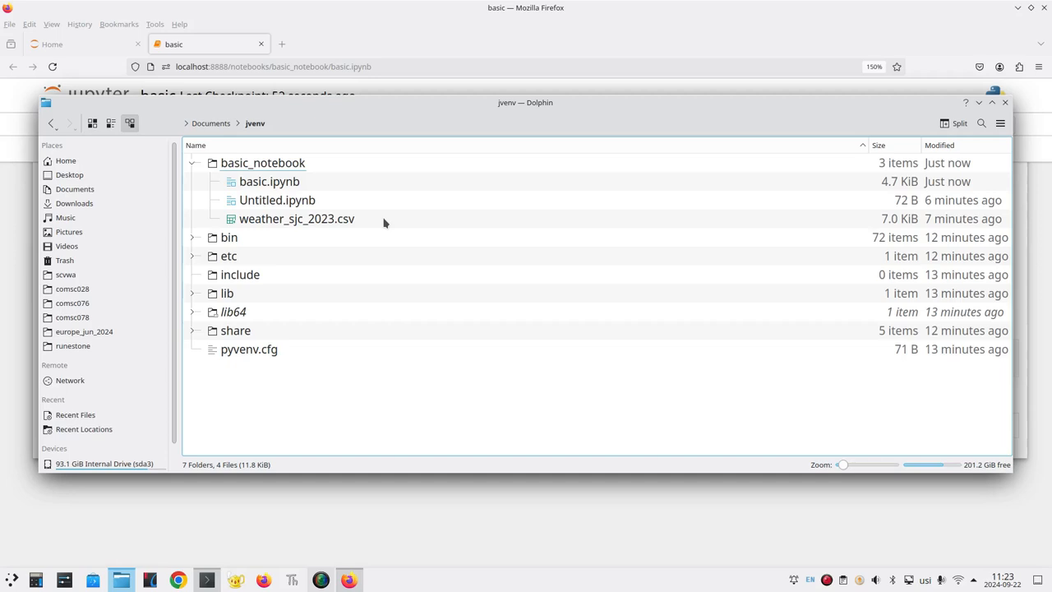
mouse_move(309, 23)
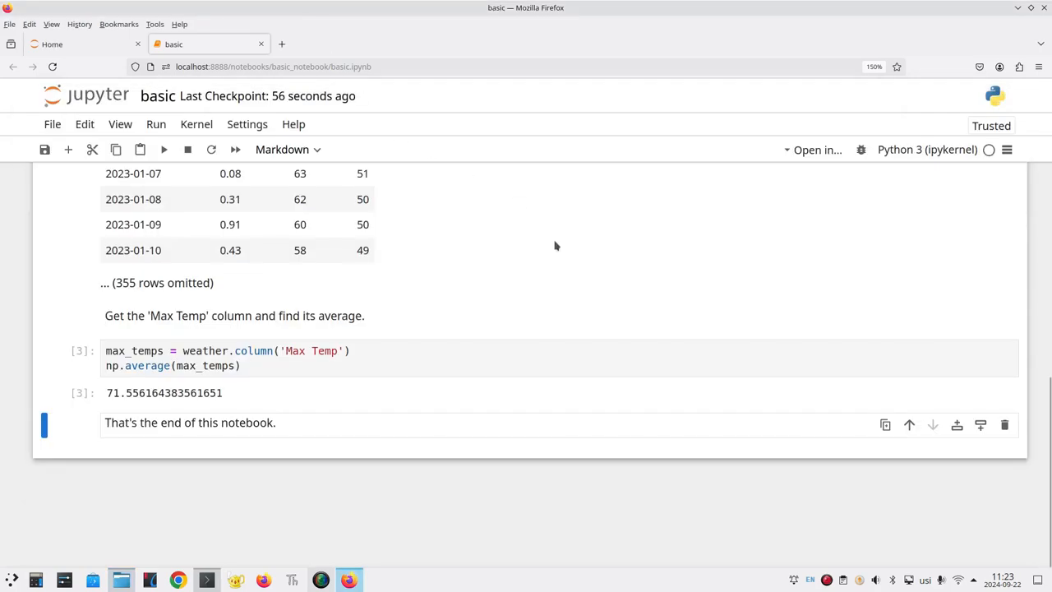
Use Clear Outputs of All Cells from the cell context menu to strip every output.
scroll(up, 3)
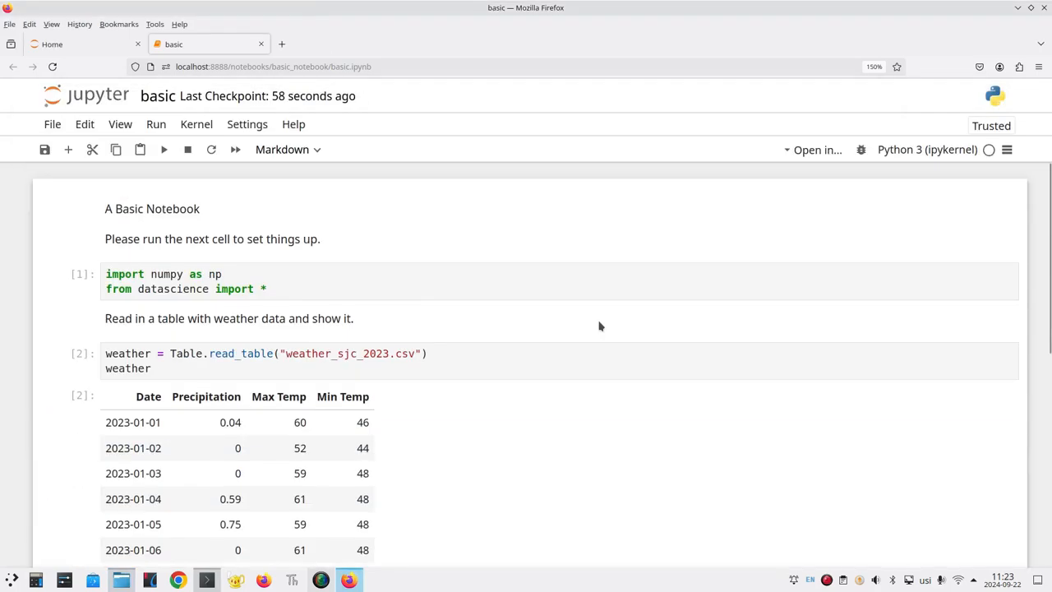
scroll(down, 3)
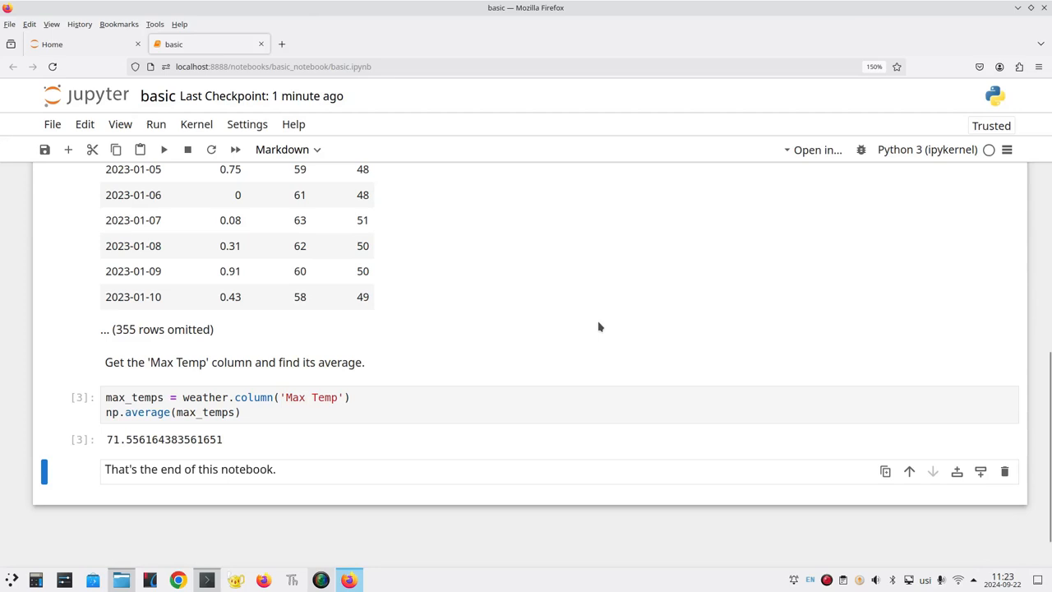
scroll(up, 3)
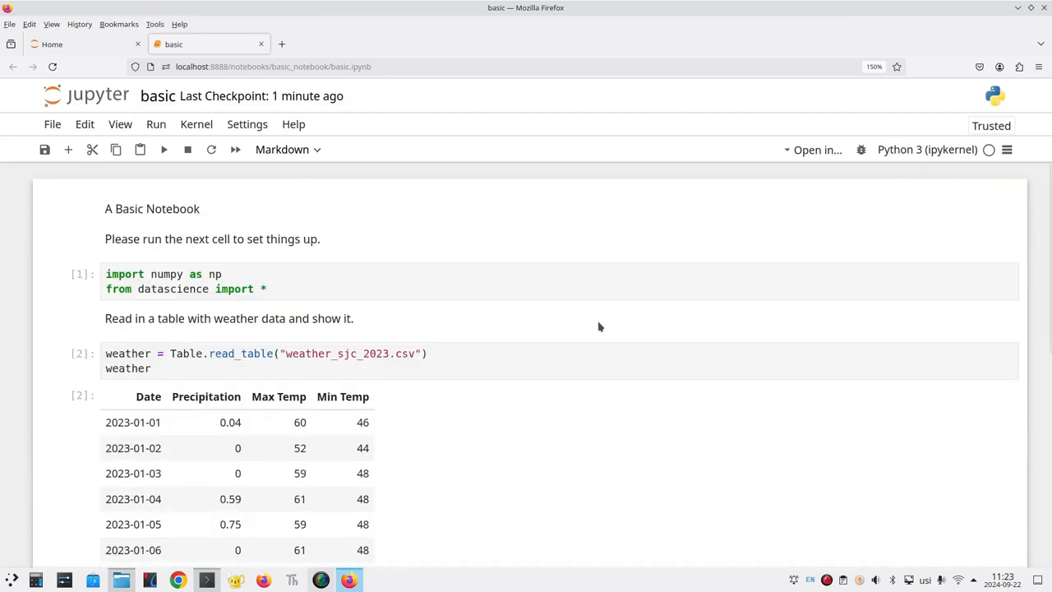
mouse_move(545, 356)
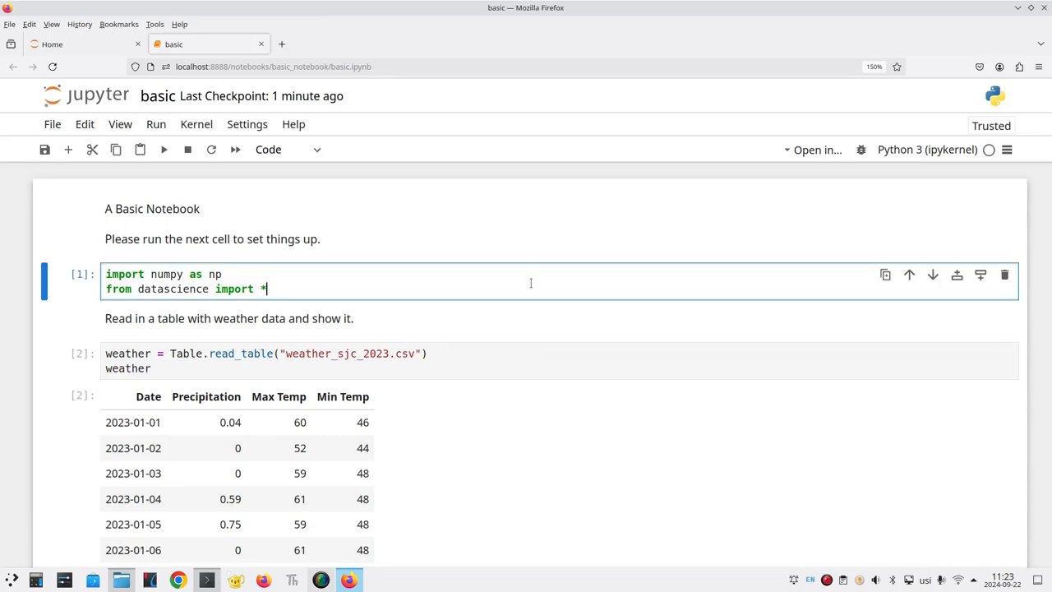
right_click(529, 287)
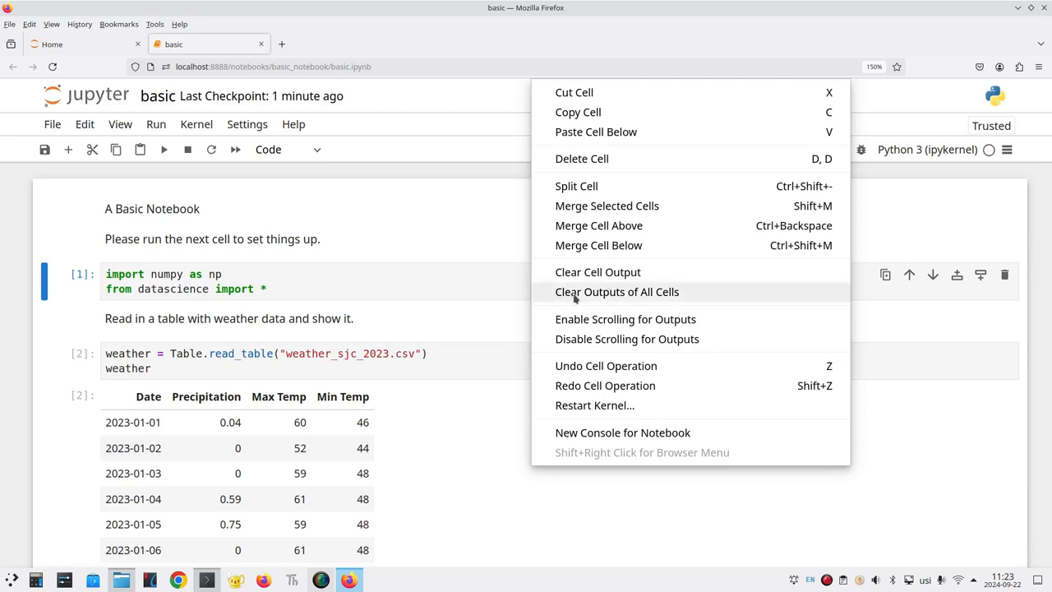
mouse_move(665, 292)
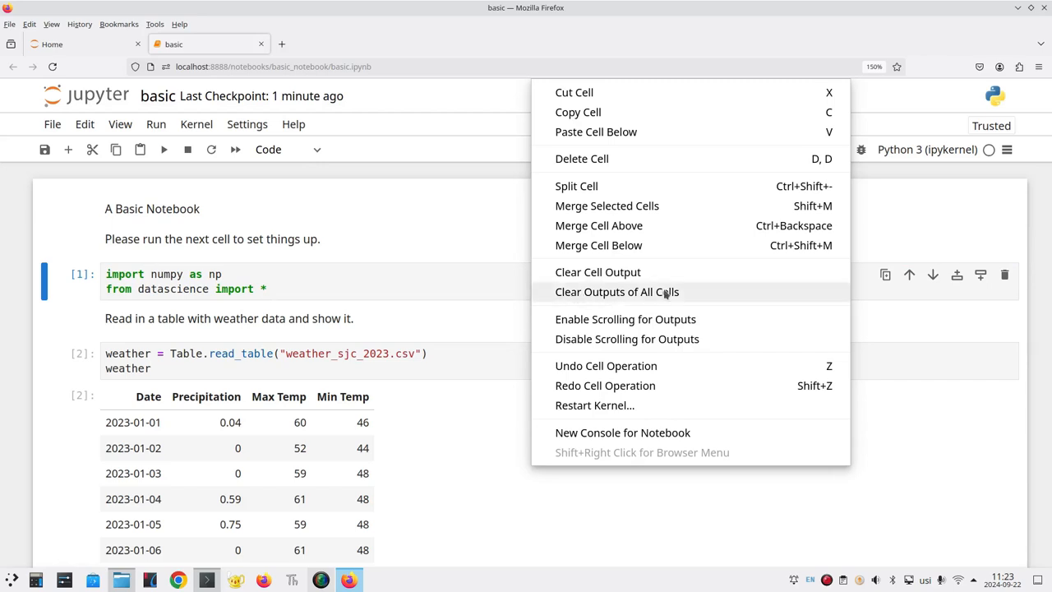
click(616, 293)
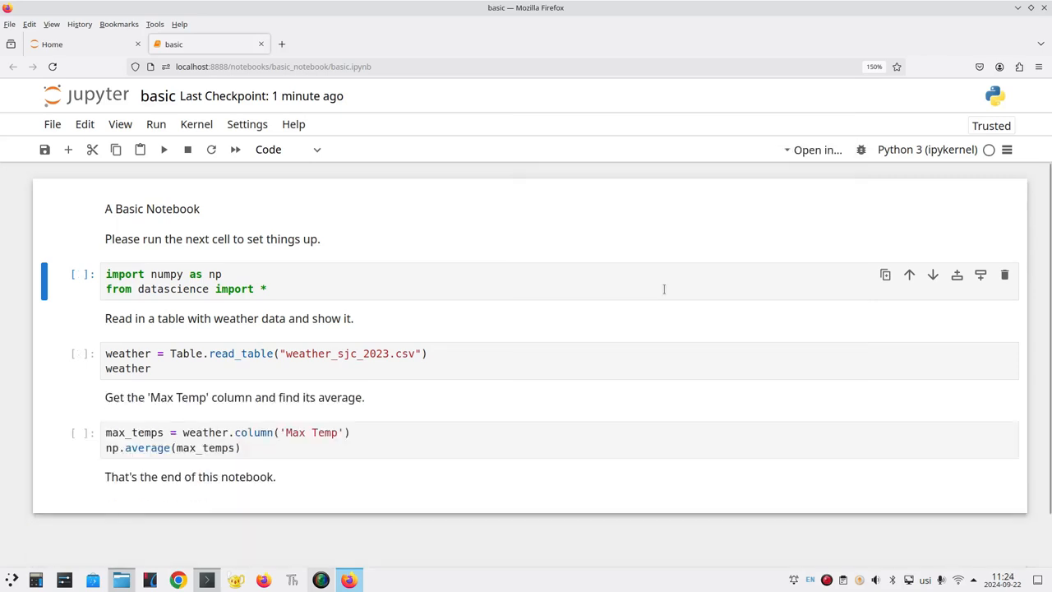
mouse_move(669, 394)
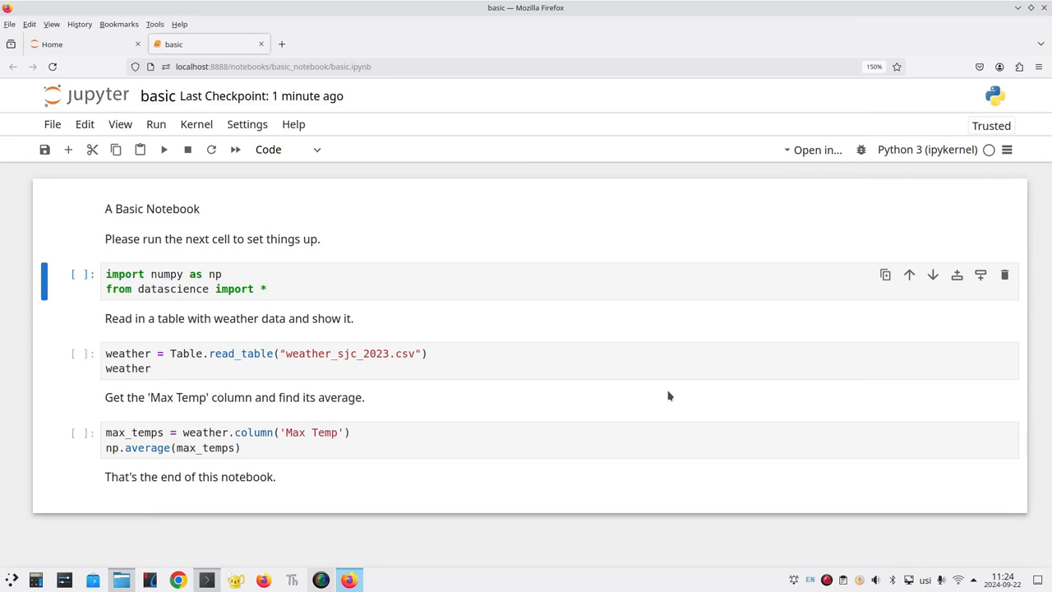
mouse_move(53, 125)
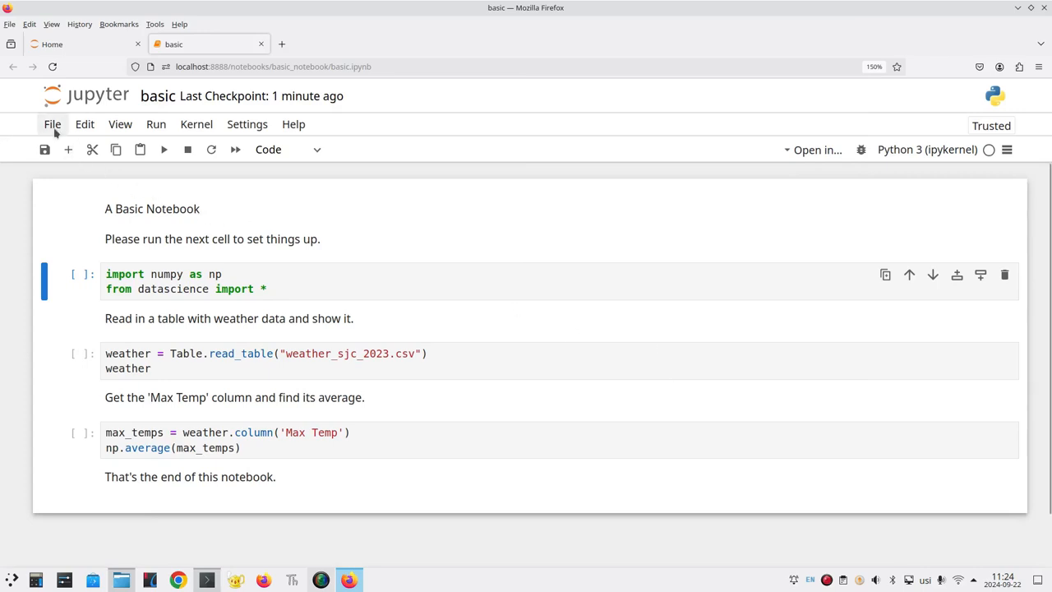
Save basic.ipynb via File > Save Notebook.
click(53, 125)
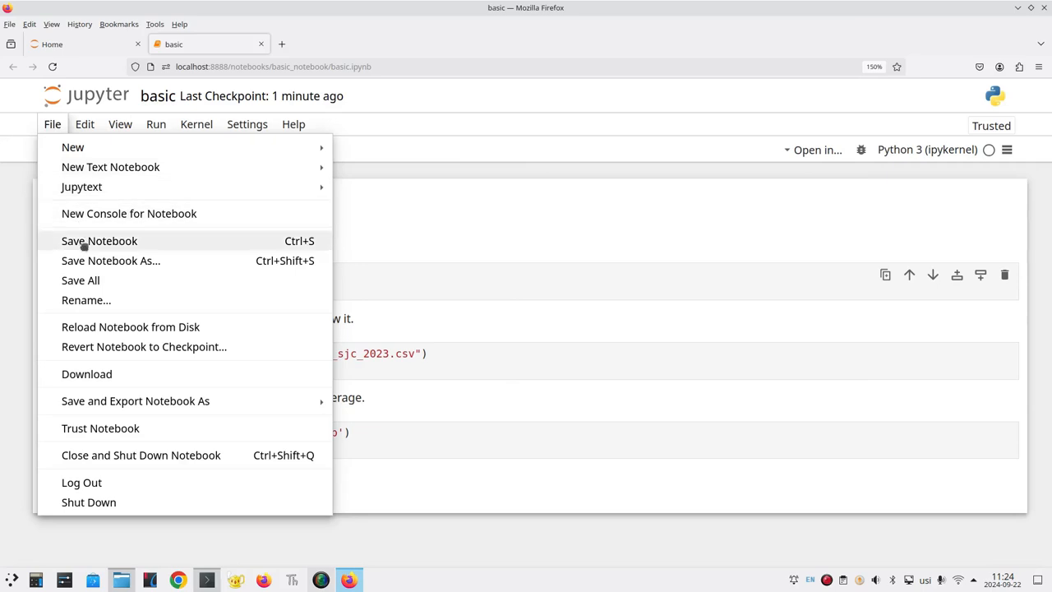
click(98, 240)
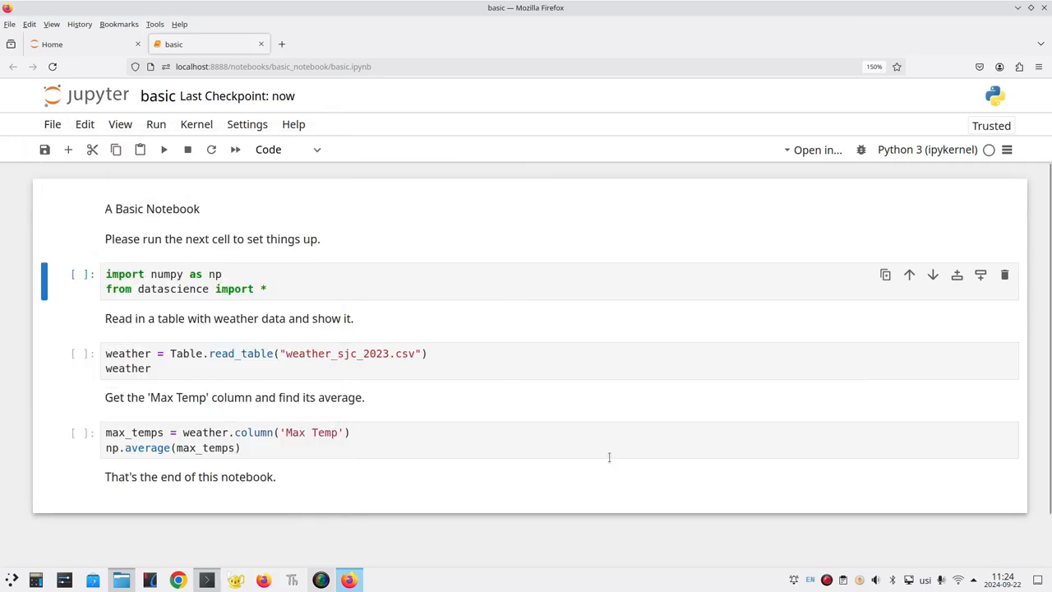
click(45, 148)
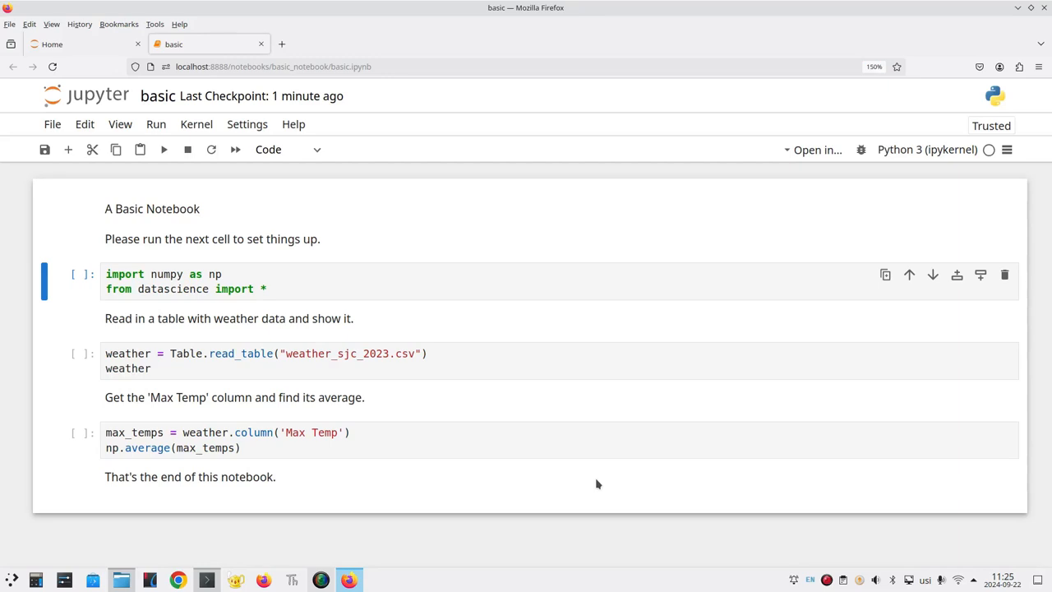
mouse_move(259, 43)
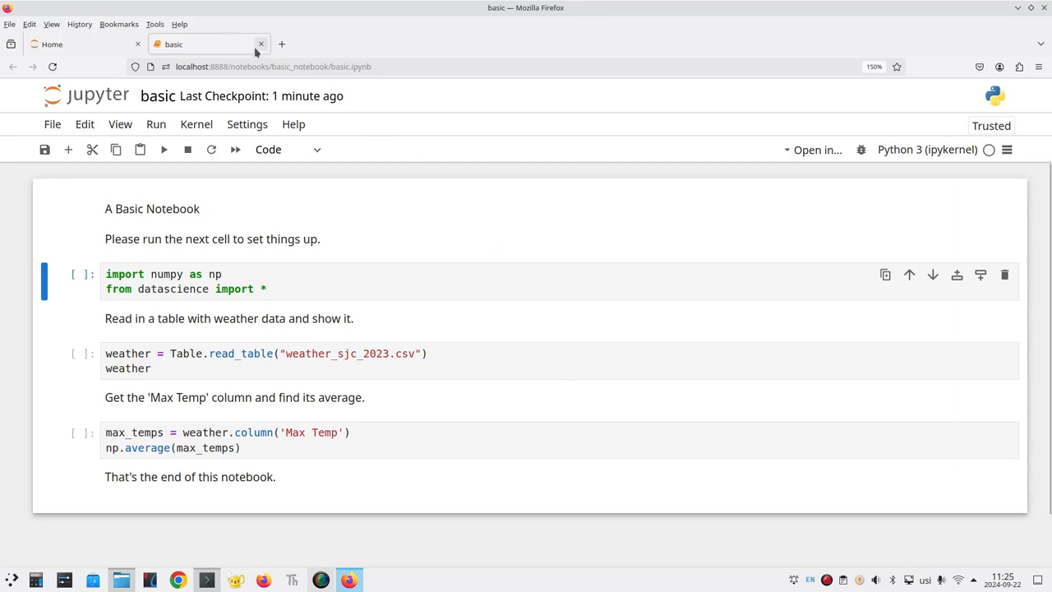
mouse_move(262, 44)
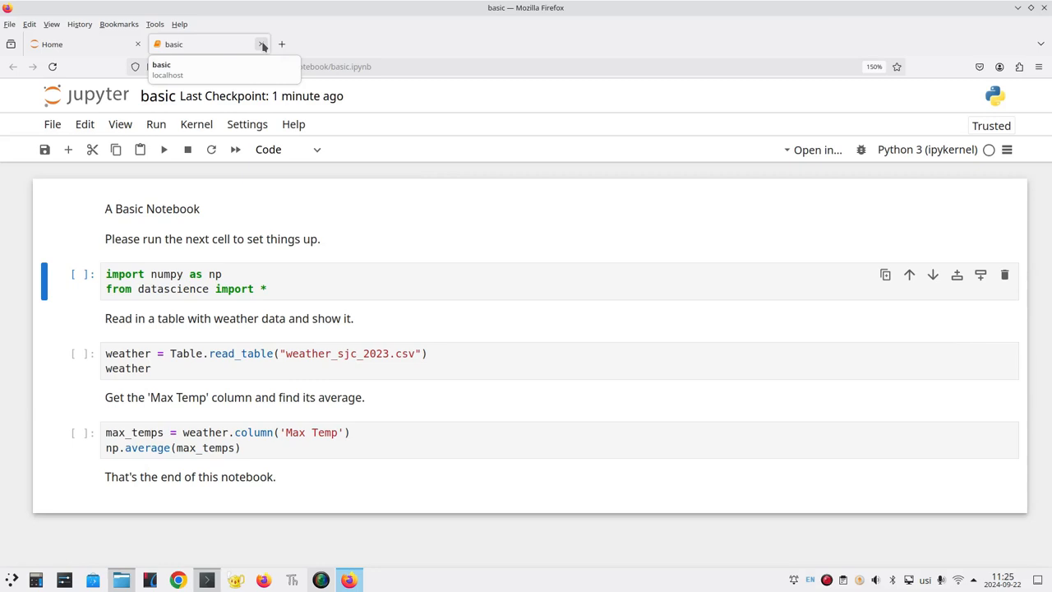
Close the basic notebook's browser tab, returning to the Jupyter file browser.
click(261, 44)
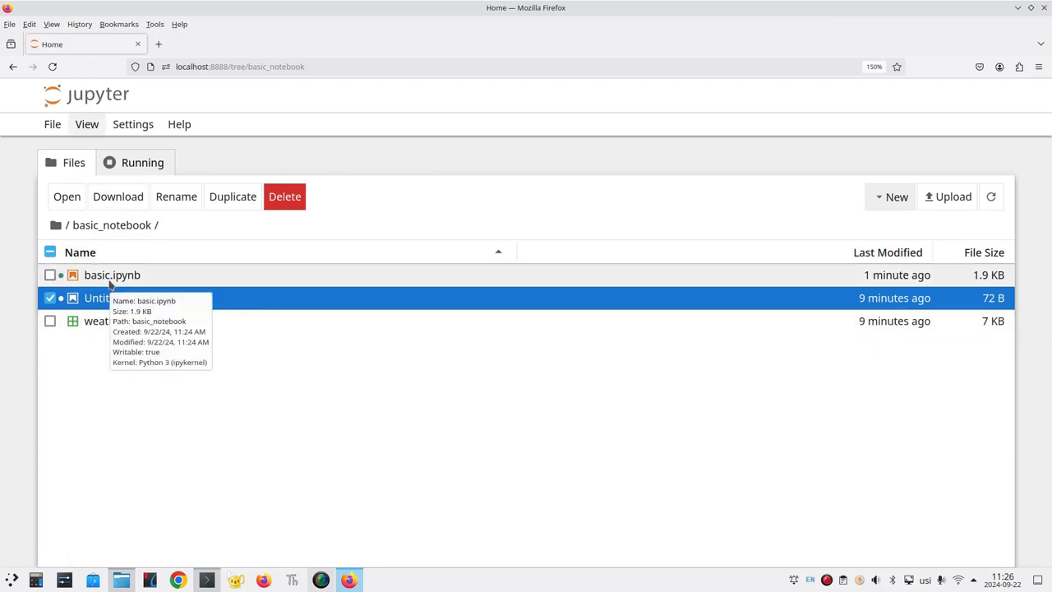
mouse_move(128, 331)
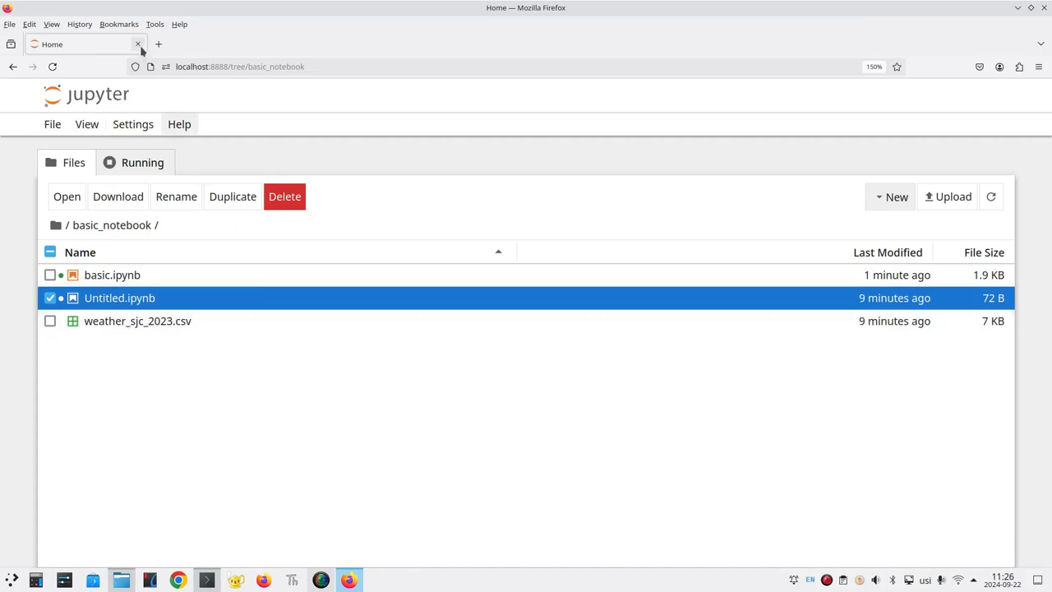
mouse_move(138, 43)
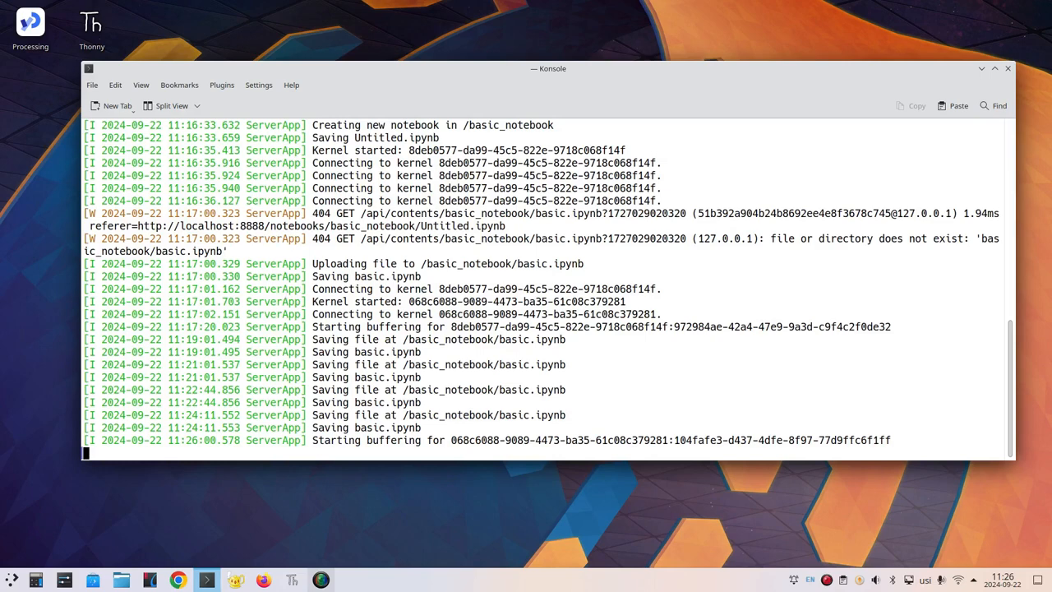
Stop the Jupyter server with Ctrl+C and y, then exit the Konsole terminal.
key(ctrl+c)
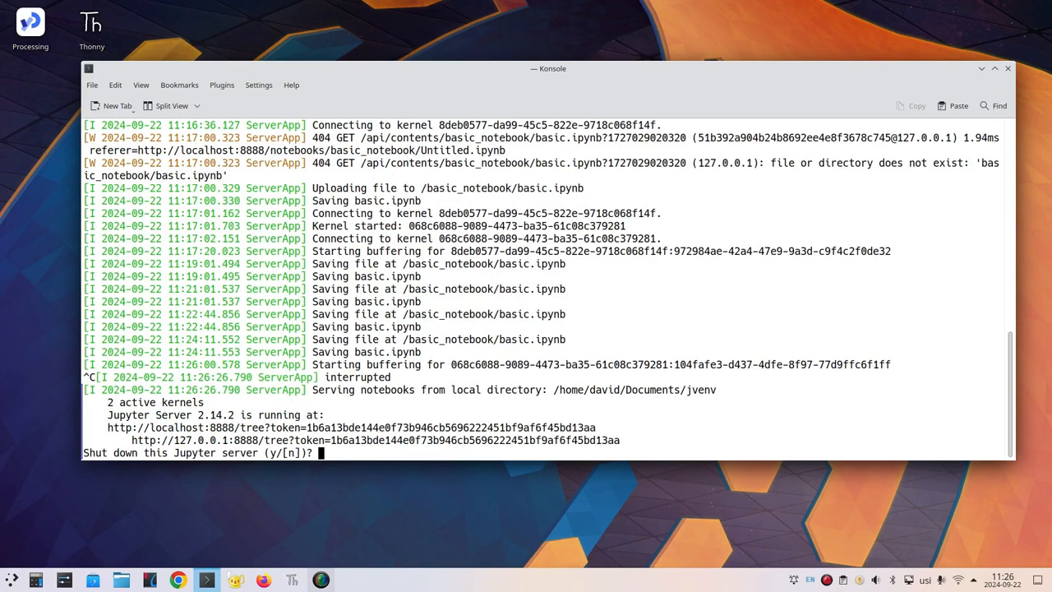
text(y)
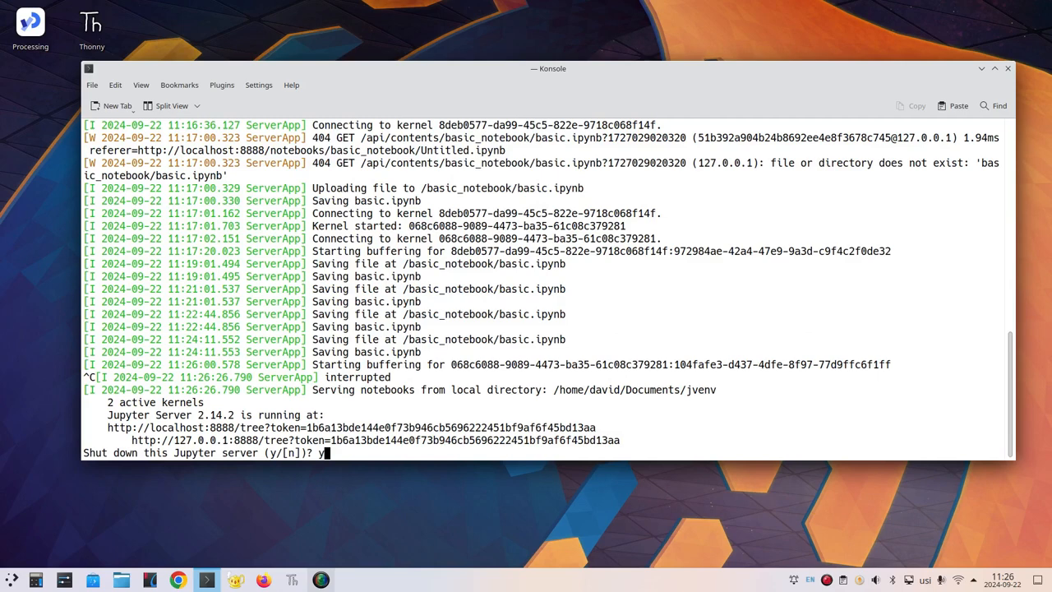
key(Return)
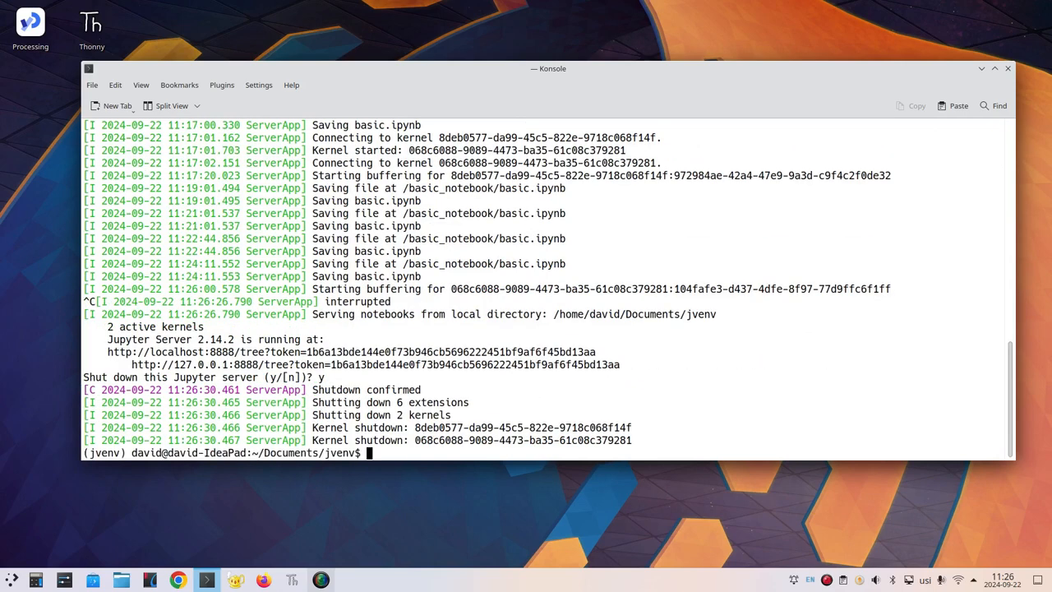
text(exit)
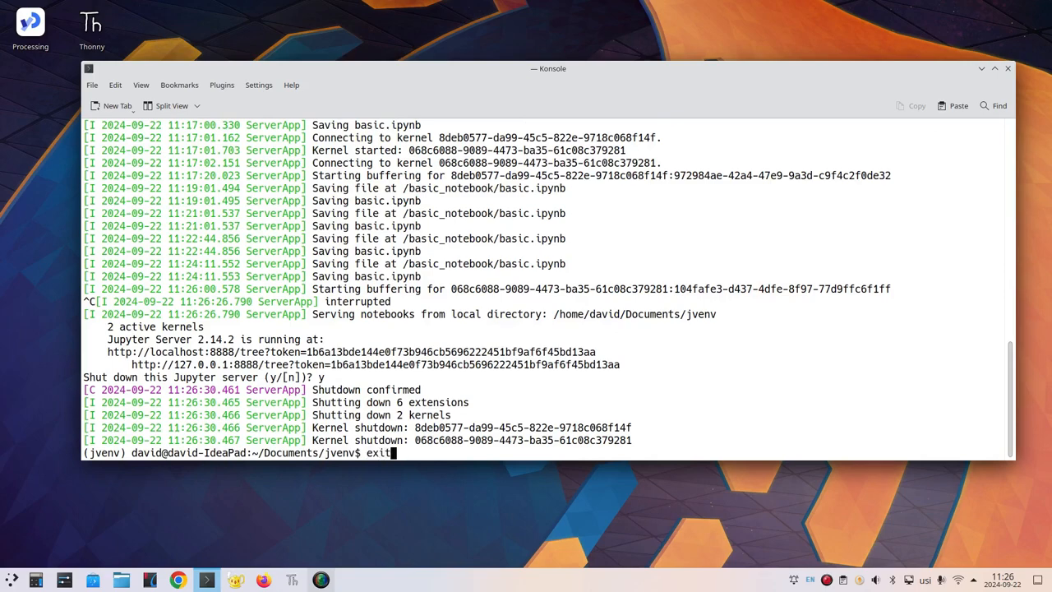
key(Return)
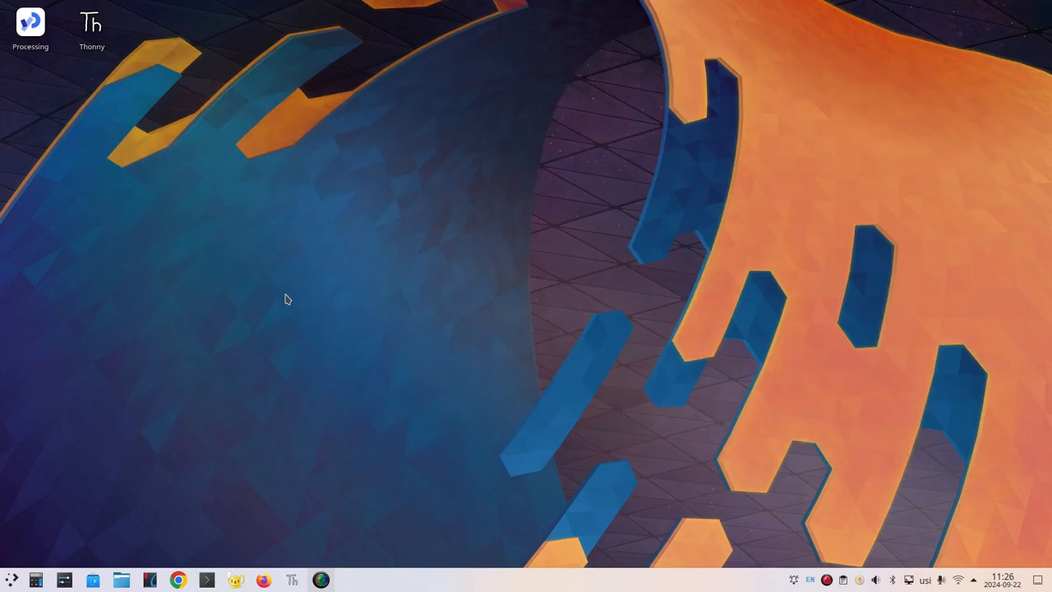